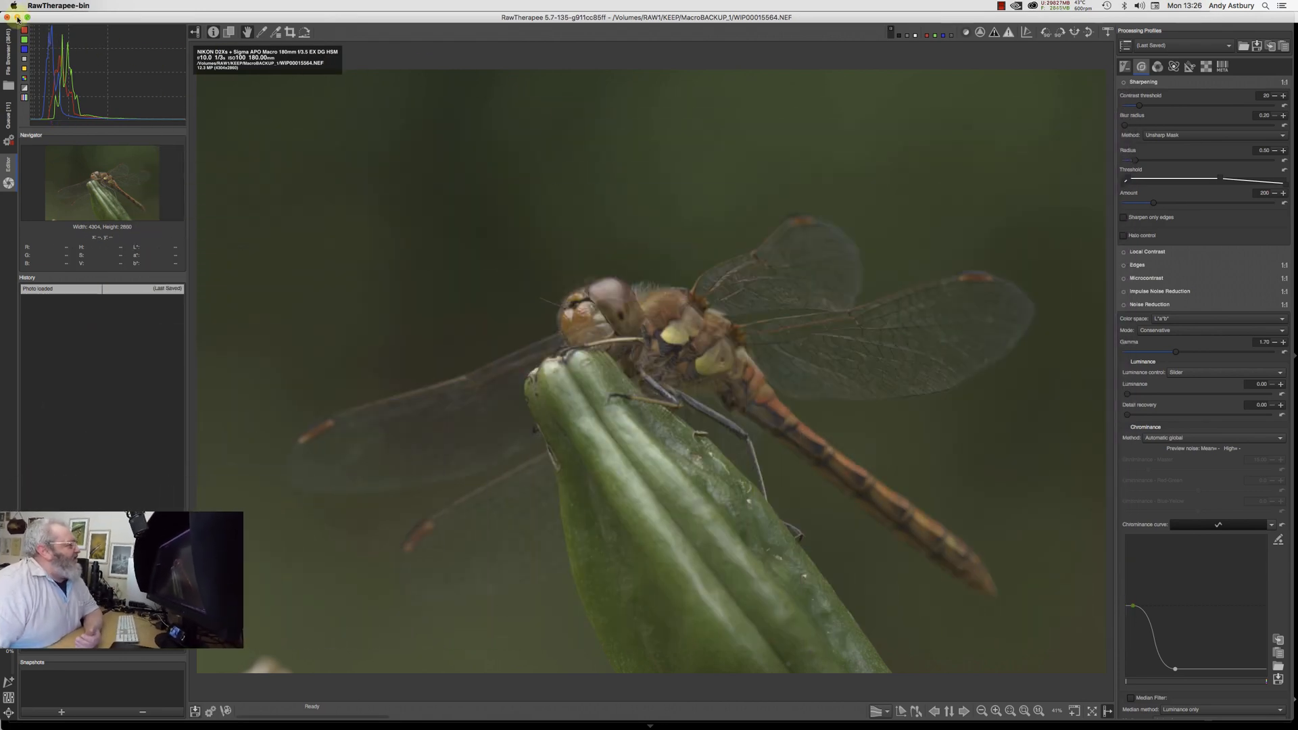
# Step: Check the Mac's specs and macOS version in About This Mac's system report, then close it
pyautogui.click(8, 6)
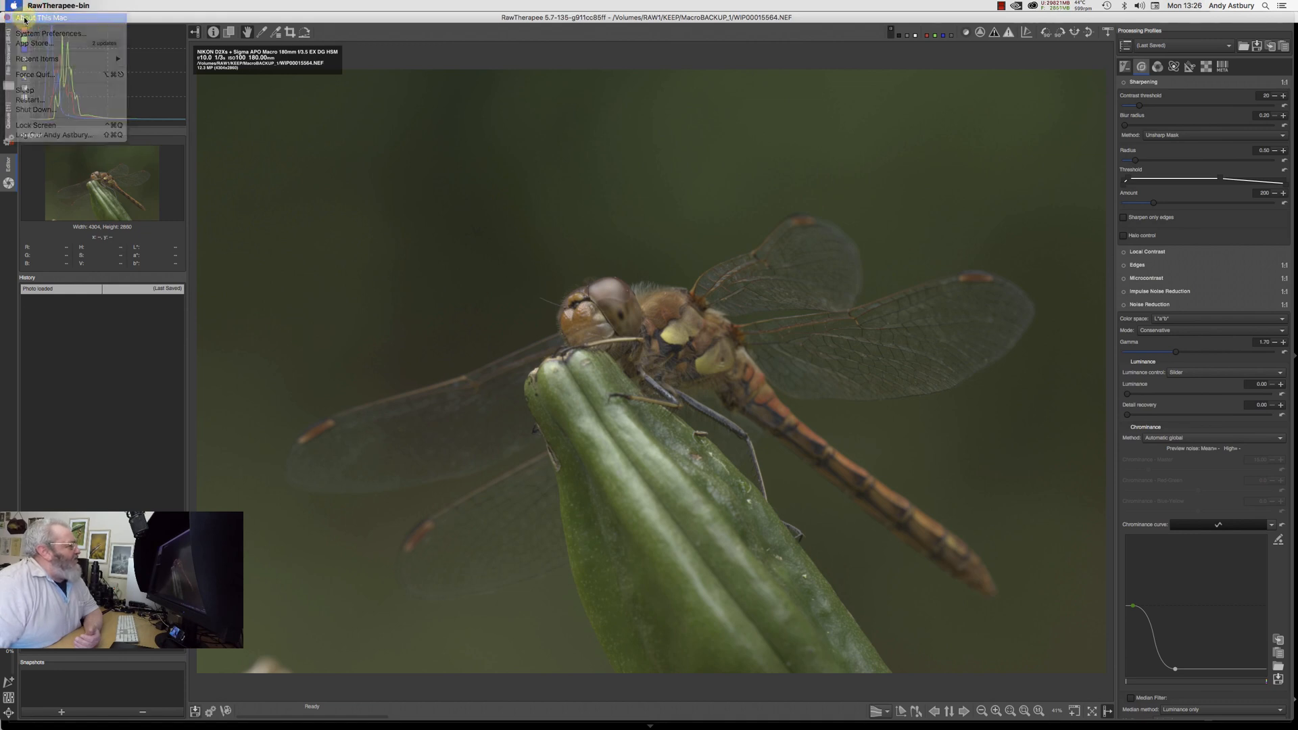
pyautogui.click(43, 17)
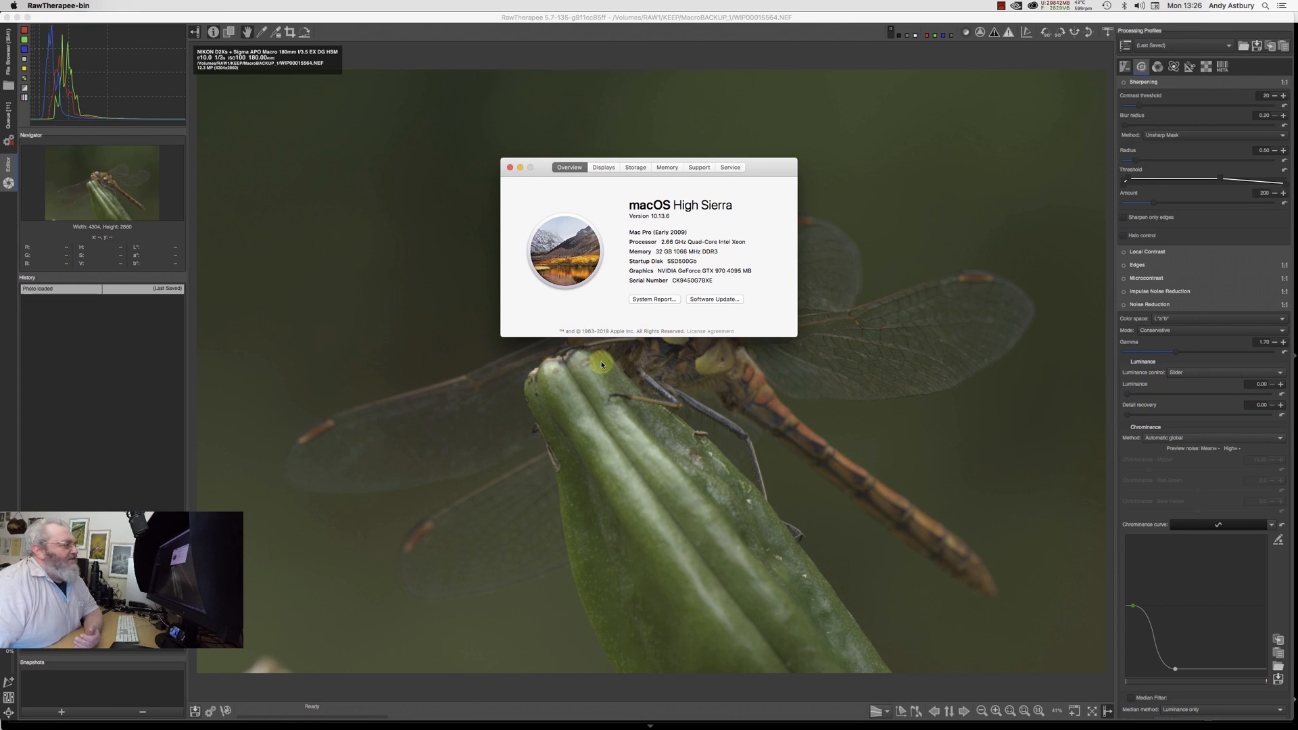
pyautogui.moveTo(653, 299)
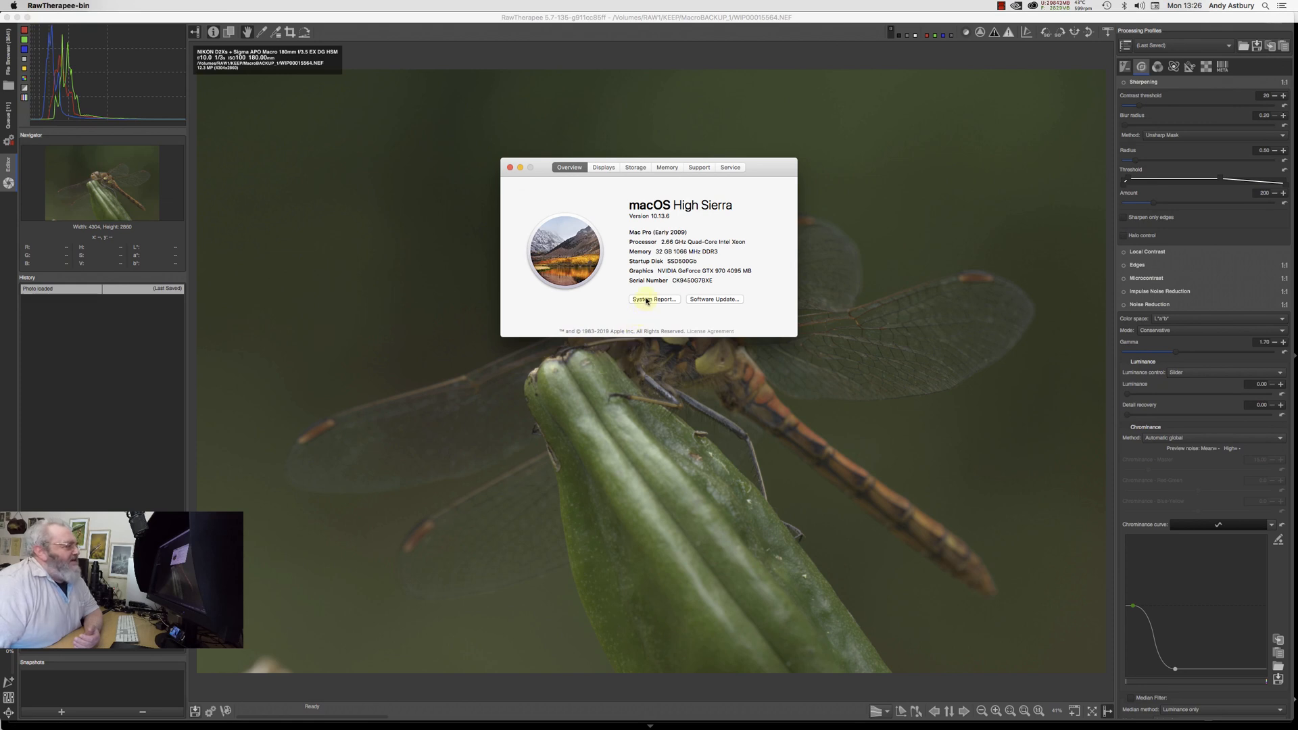
pyautogui.click(654, 298)
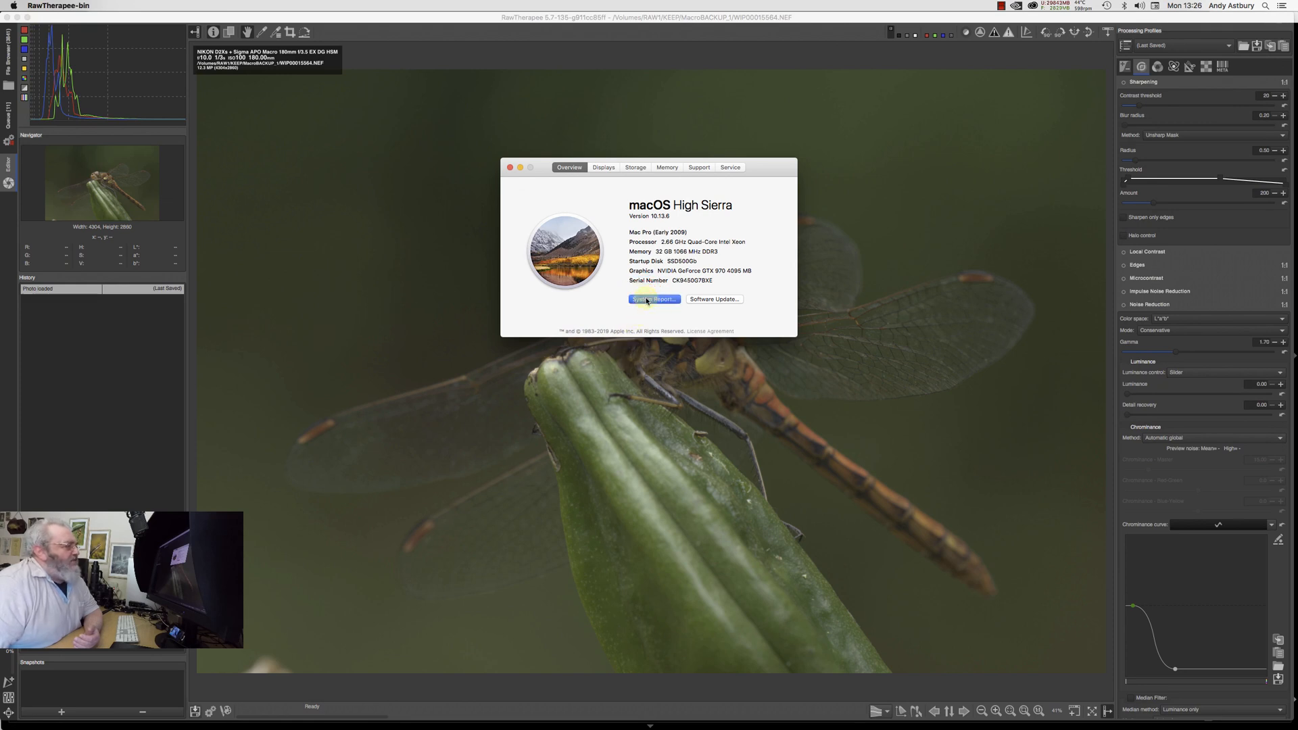
pyautogui.click(653, 299)
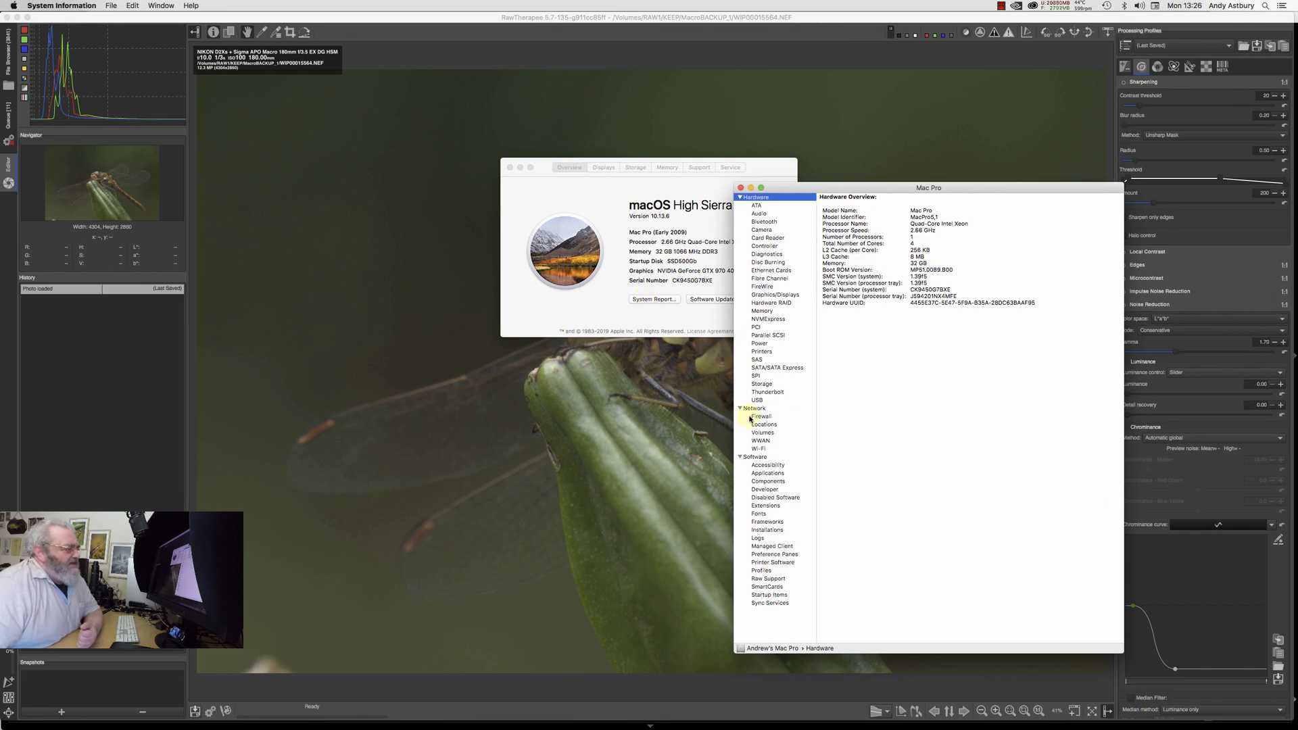
pyautogui.click(753, 456)
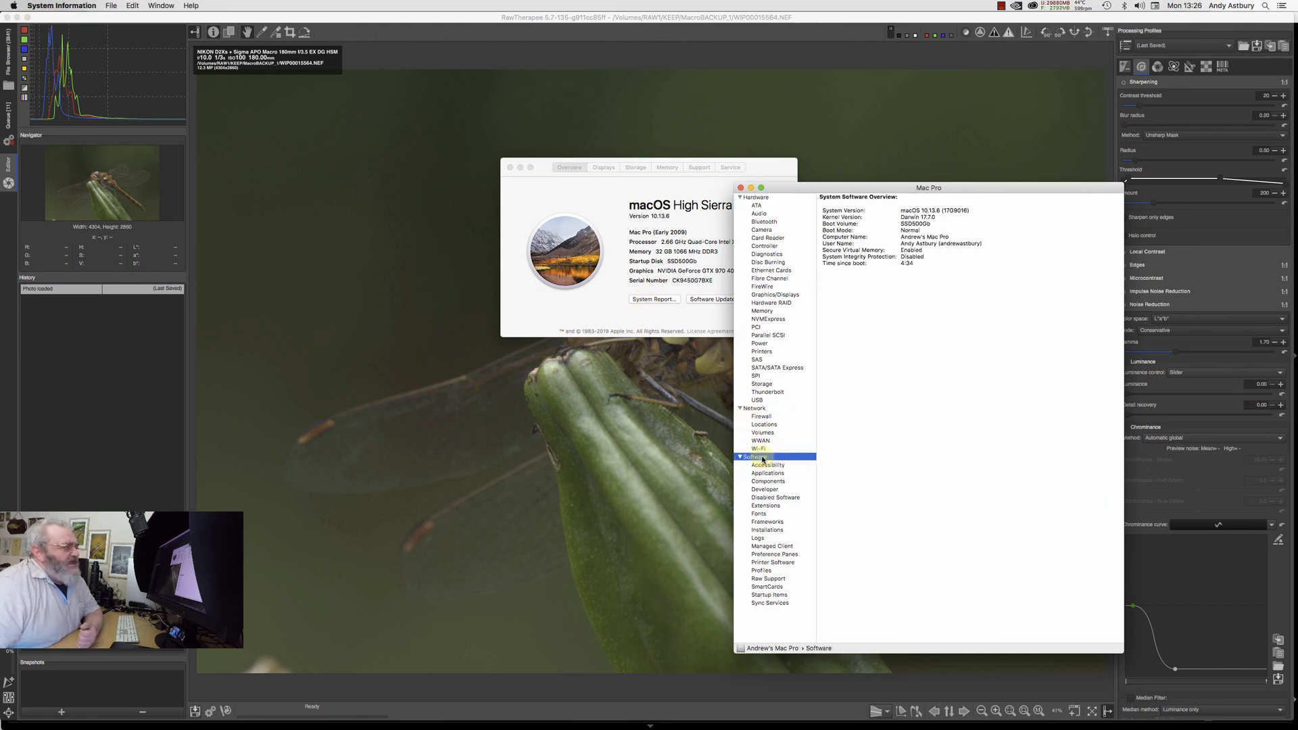
pyautogui.moveTo(832, 401)
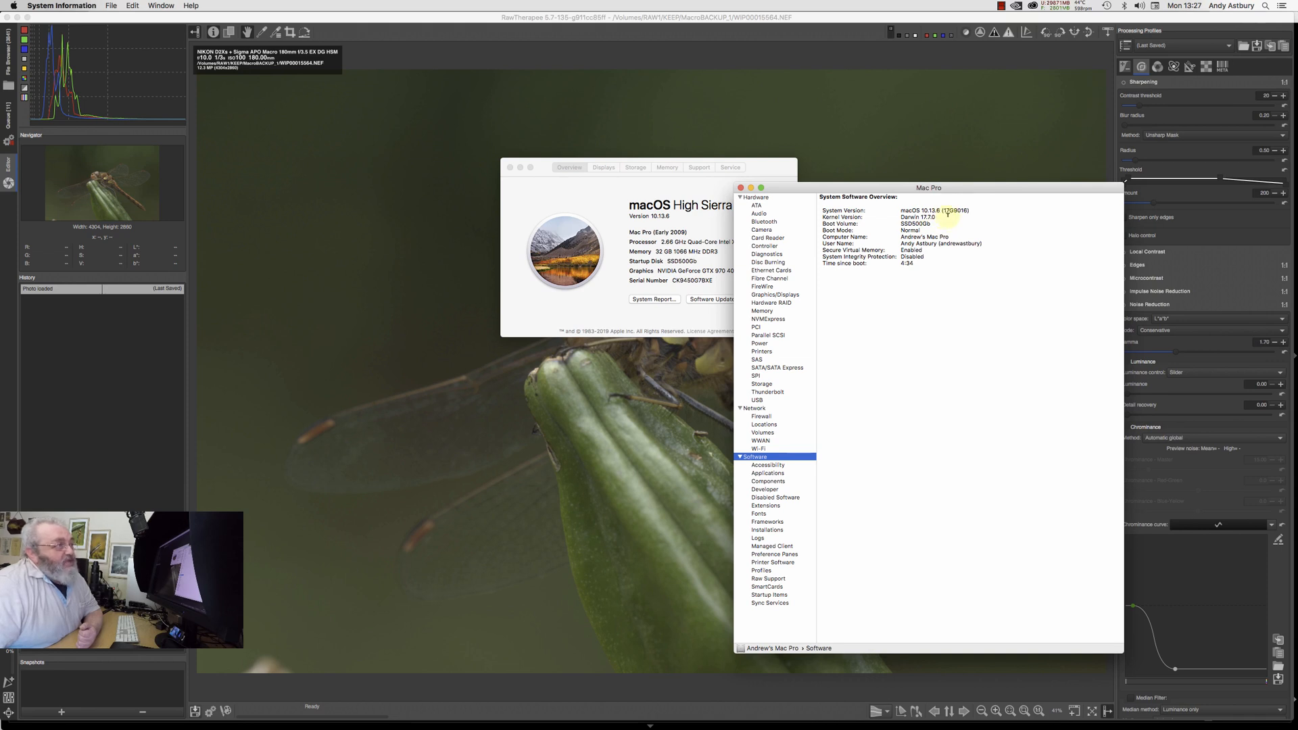
pyautogui.moveTo(954, 221)
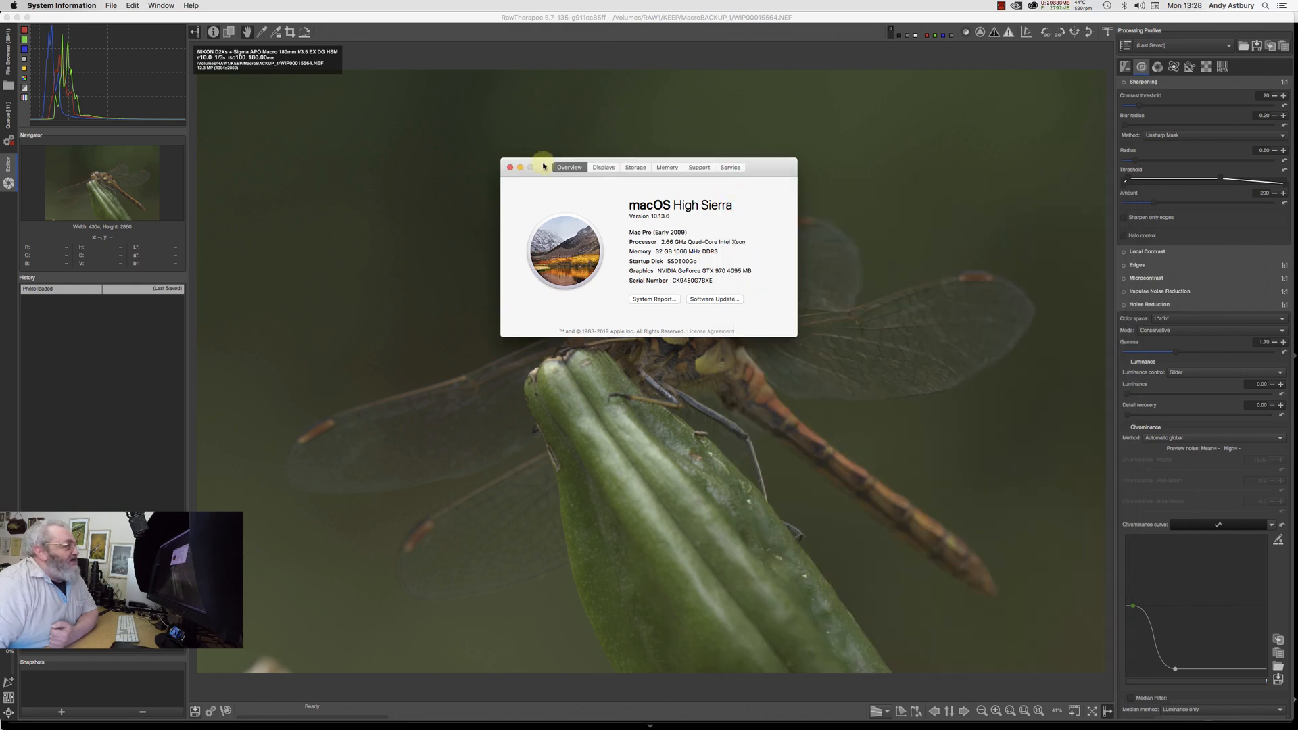
pyautogui.click(510, 168)
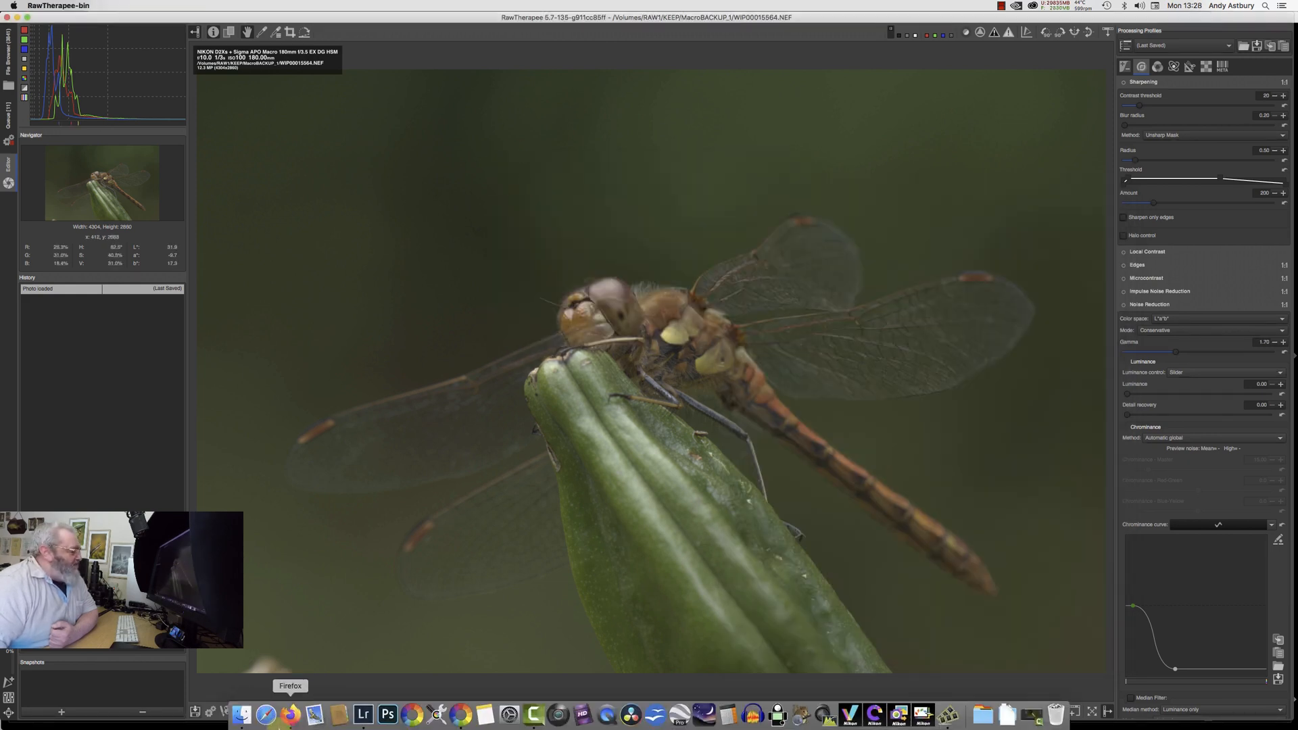
# Step: In Firefox, locate the RawTherapee_OSX_10.9_64_5.7-135 zip in the kd6kxr Keybase public folder
pyautogui.click(292, 714)
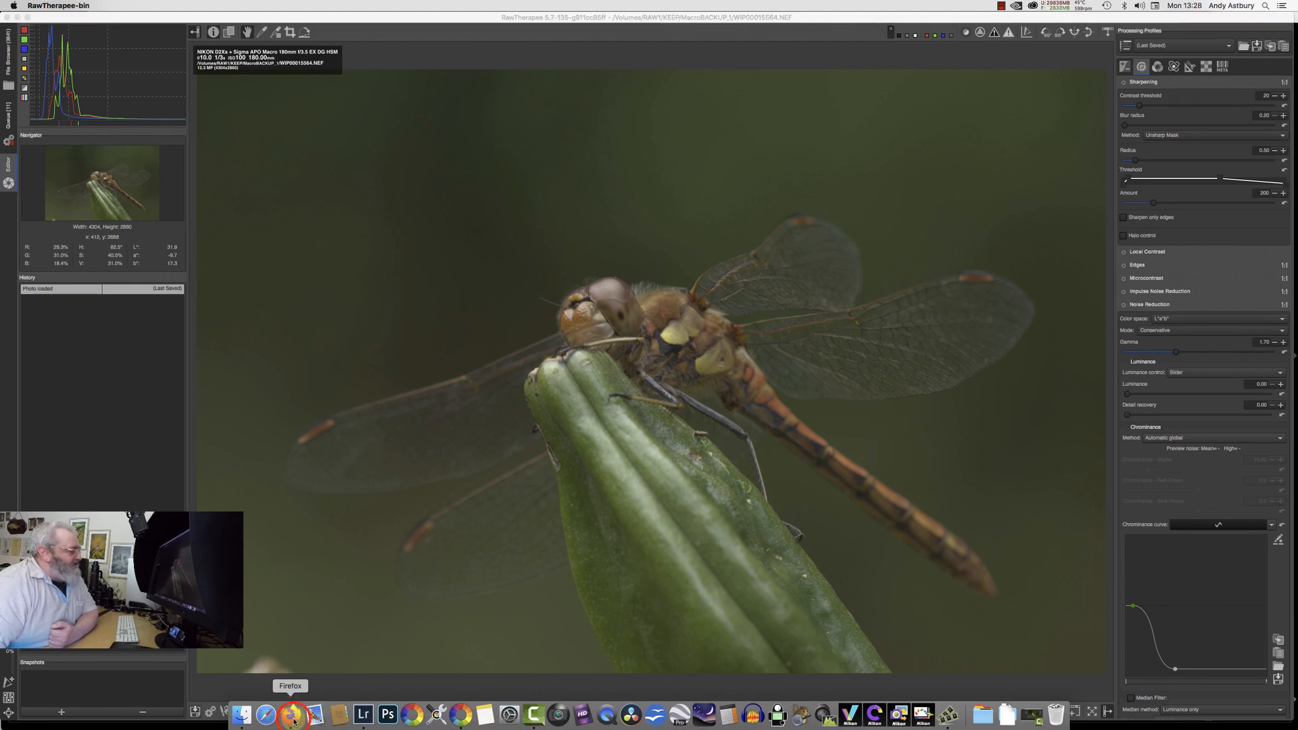
pyautogui.click(293, 714)
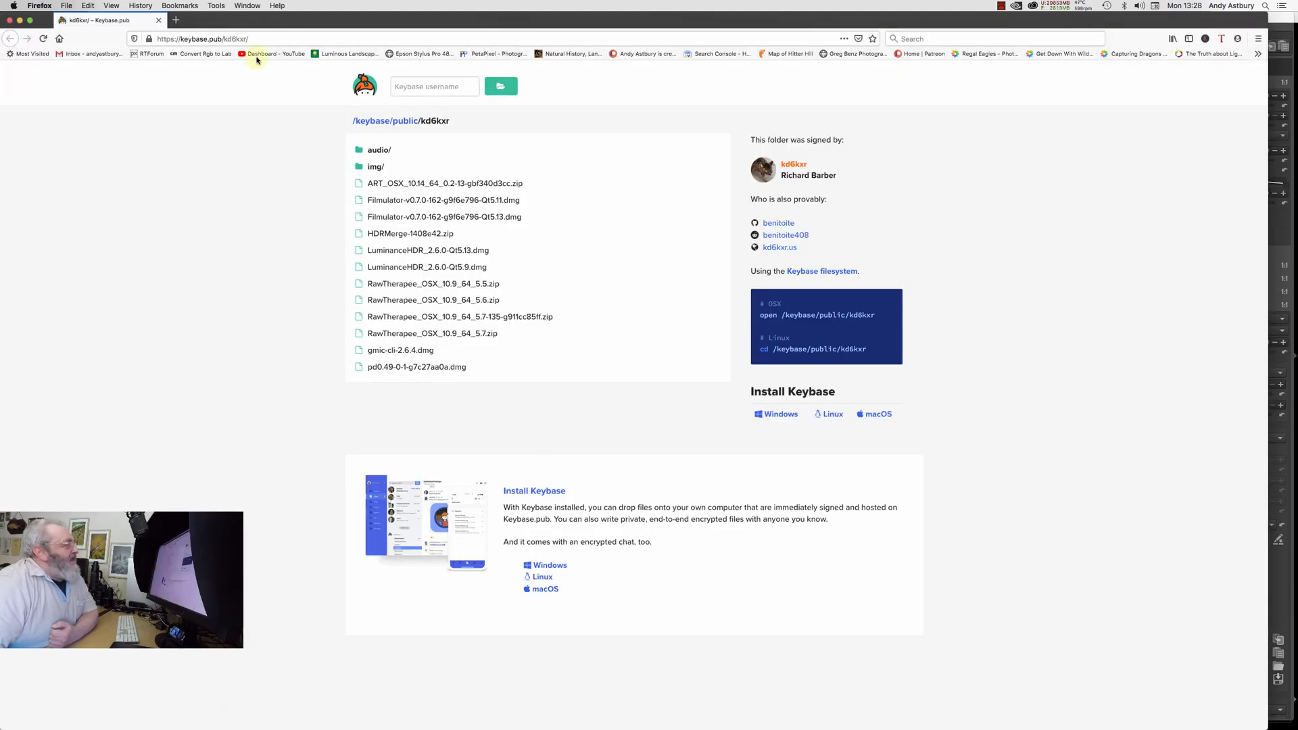
pyautogui.click(203, 38)
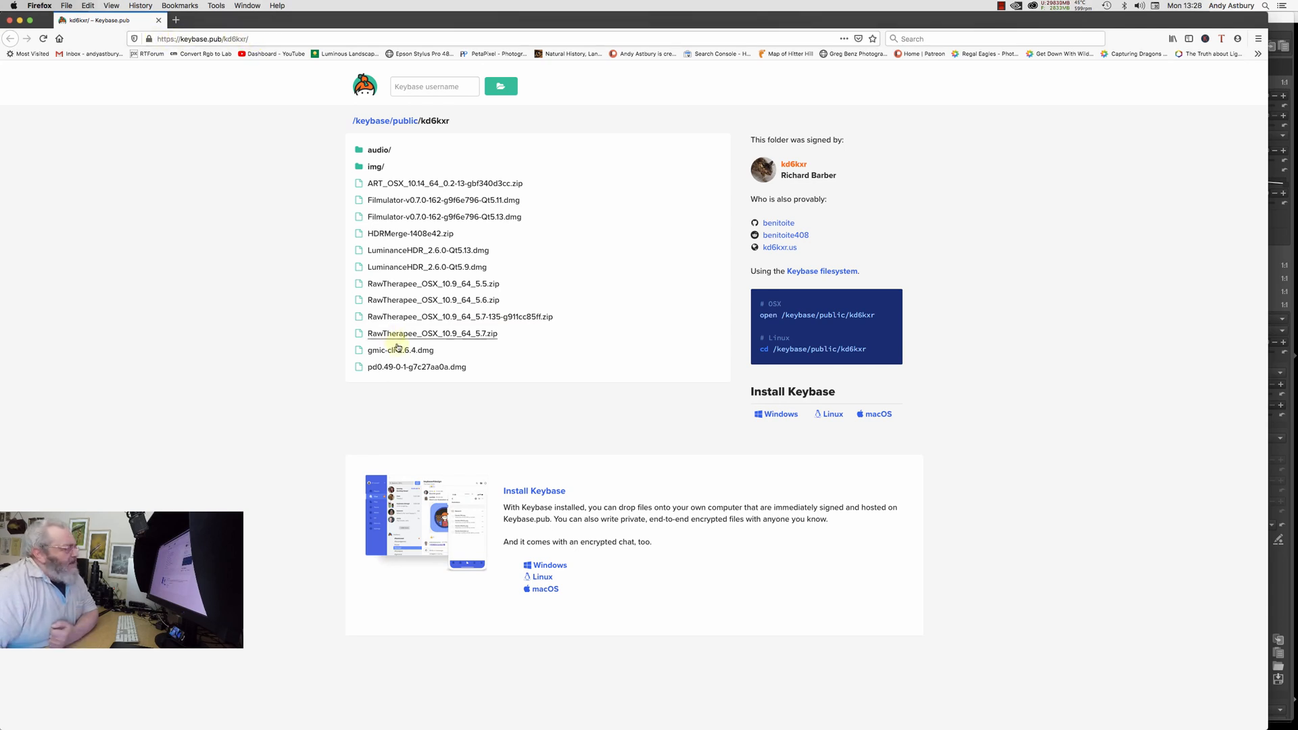
pyautogui.moveTo(458, 317)
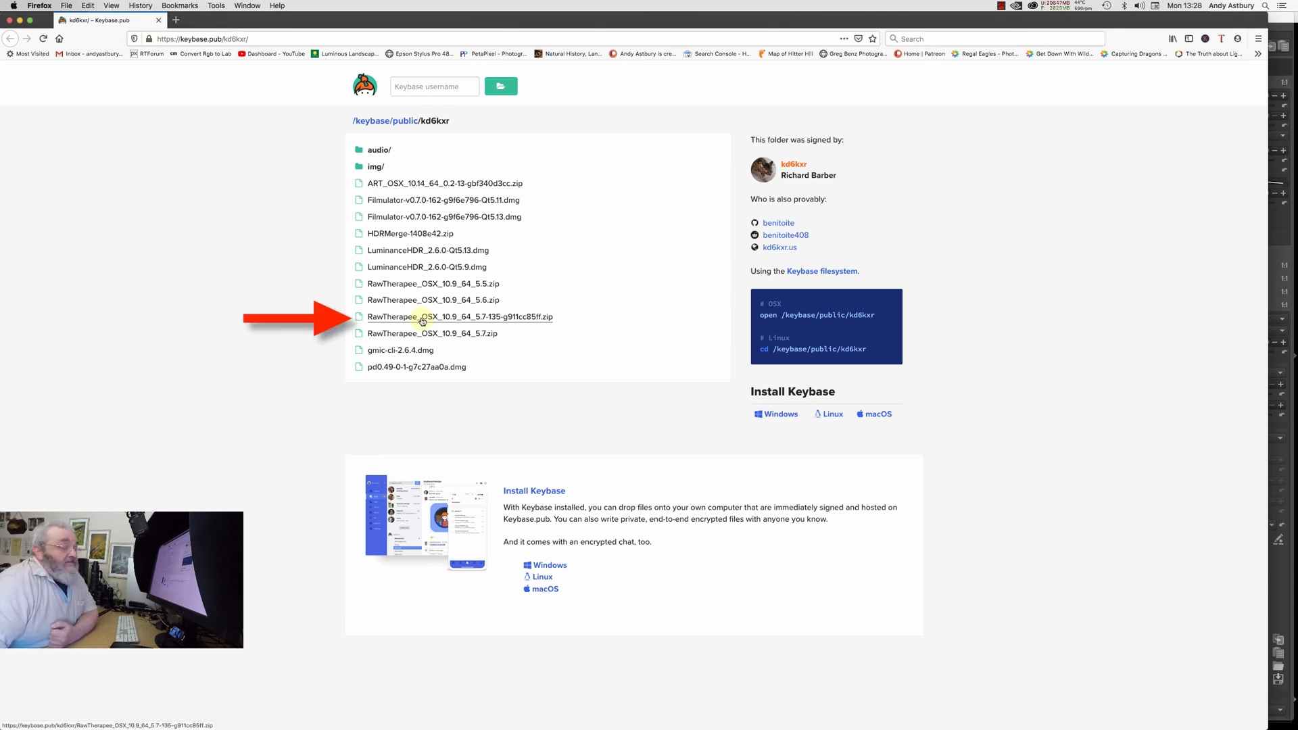
pyautogui.click(460, 316)
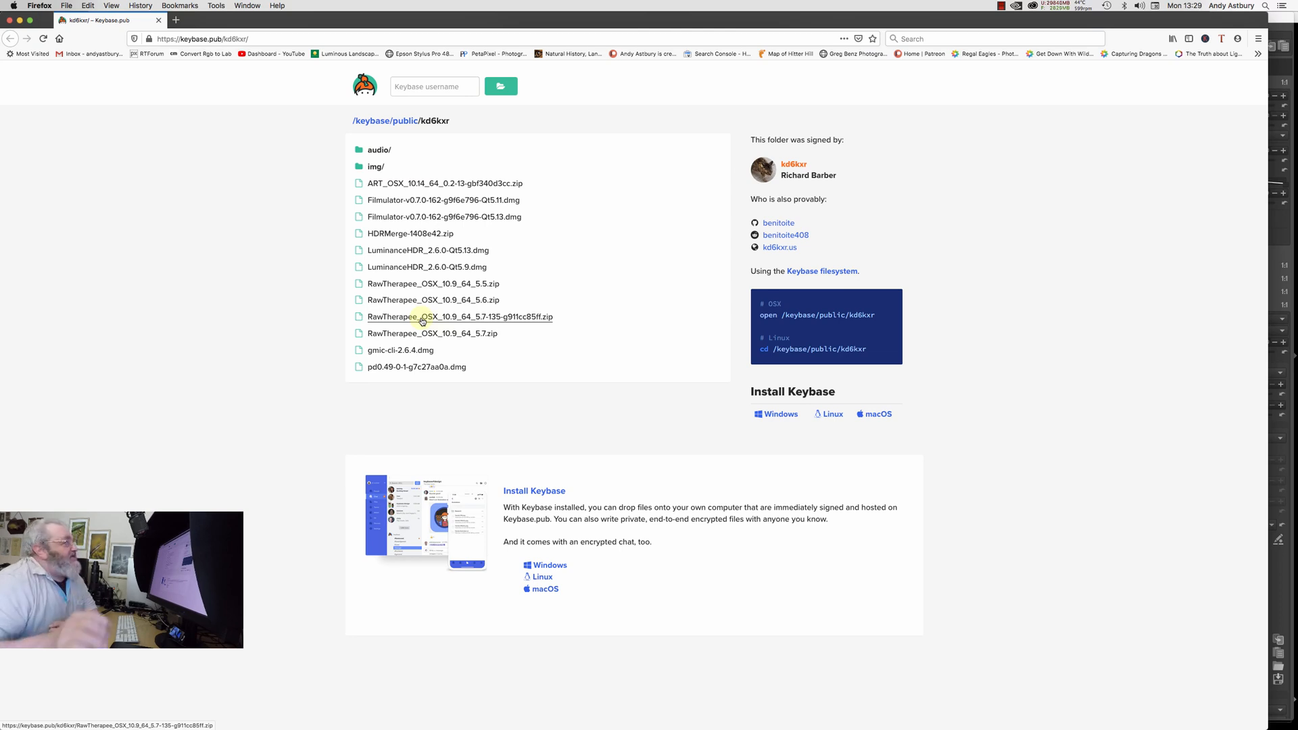
pyautogui.moveTo(175, 136)
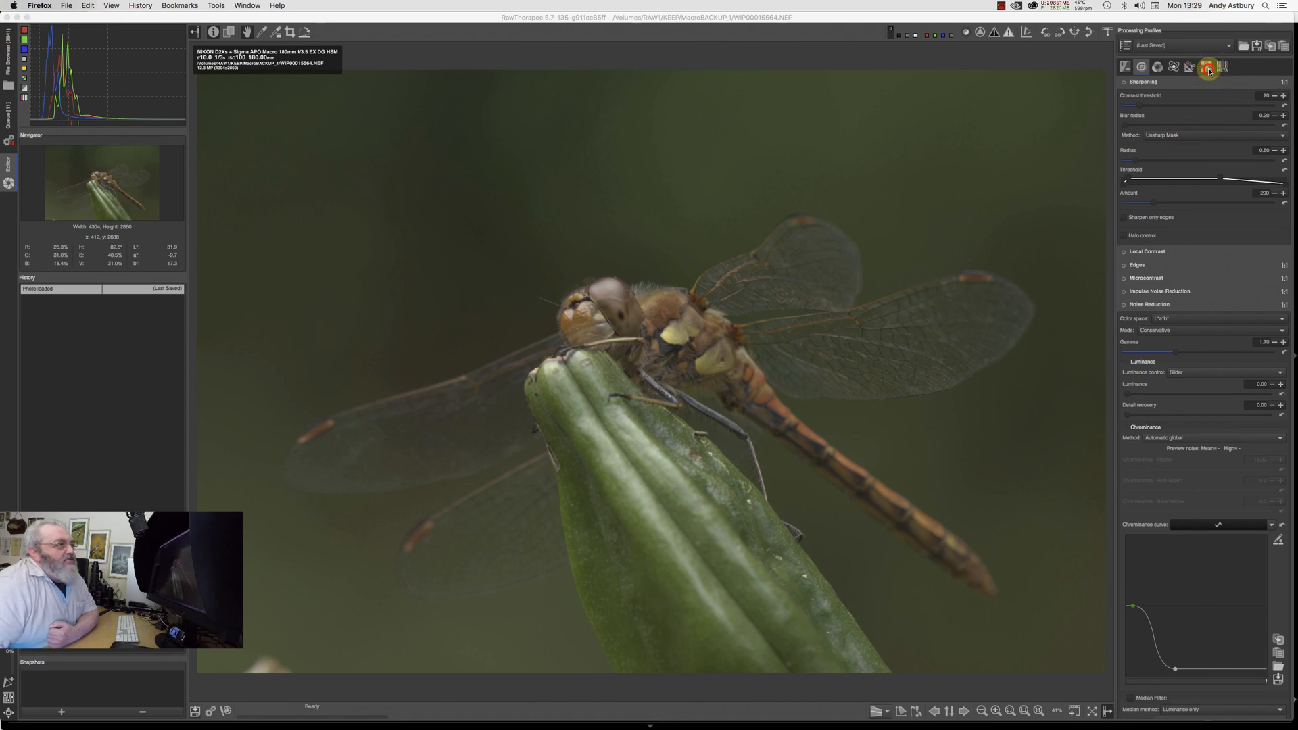
# Step: Show RawTherapee's Raw tab with the Film Negative exponent and red/blue ratio settings expanded
pyautogui.click(1207, 67)
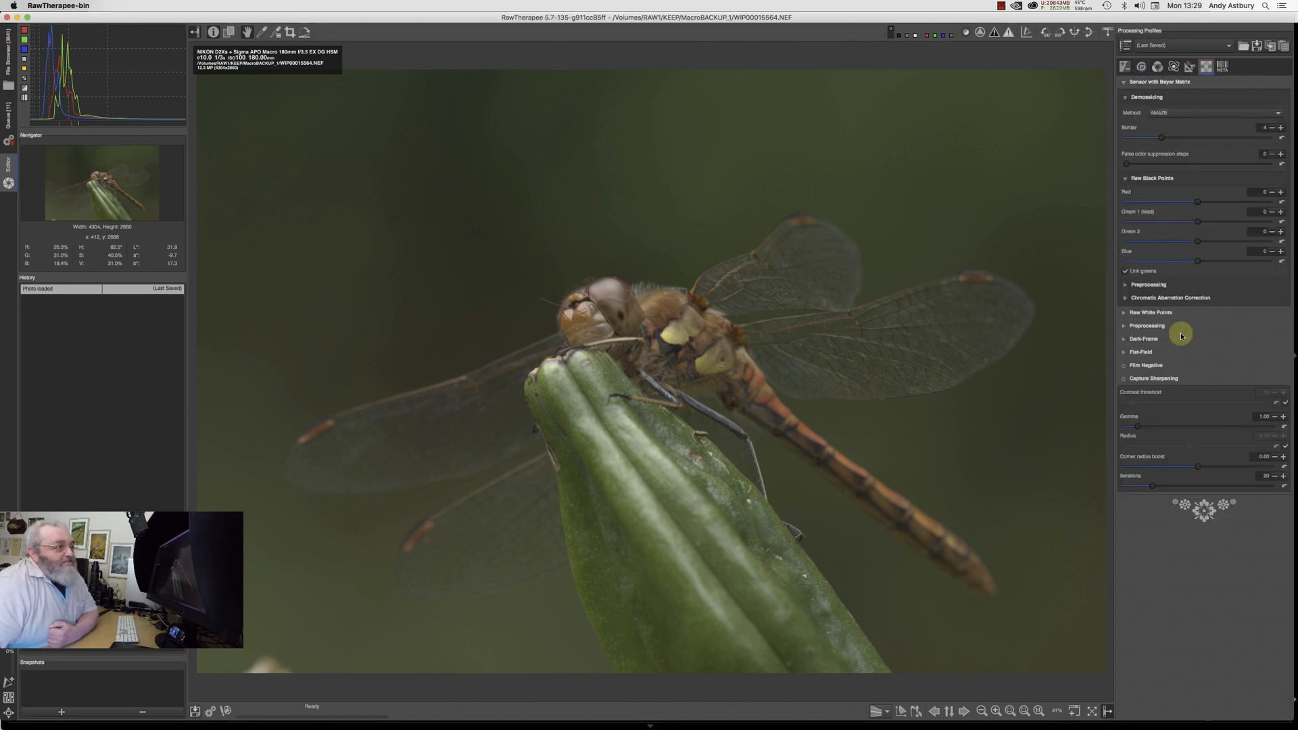
pyautogui.click(1154, 378)
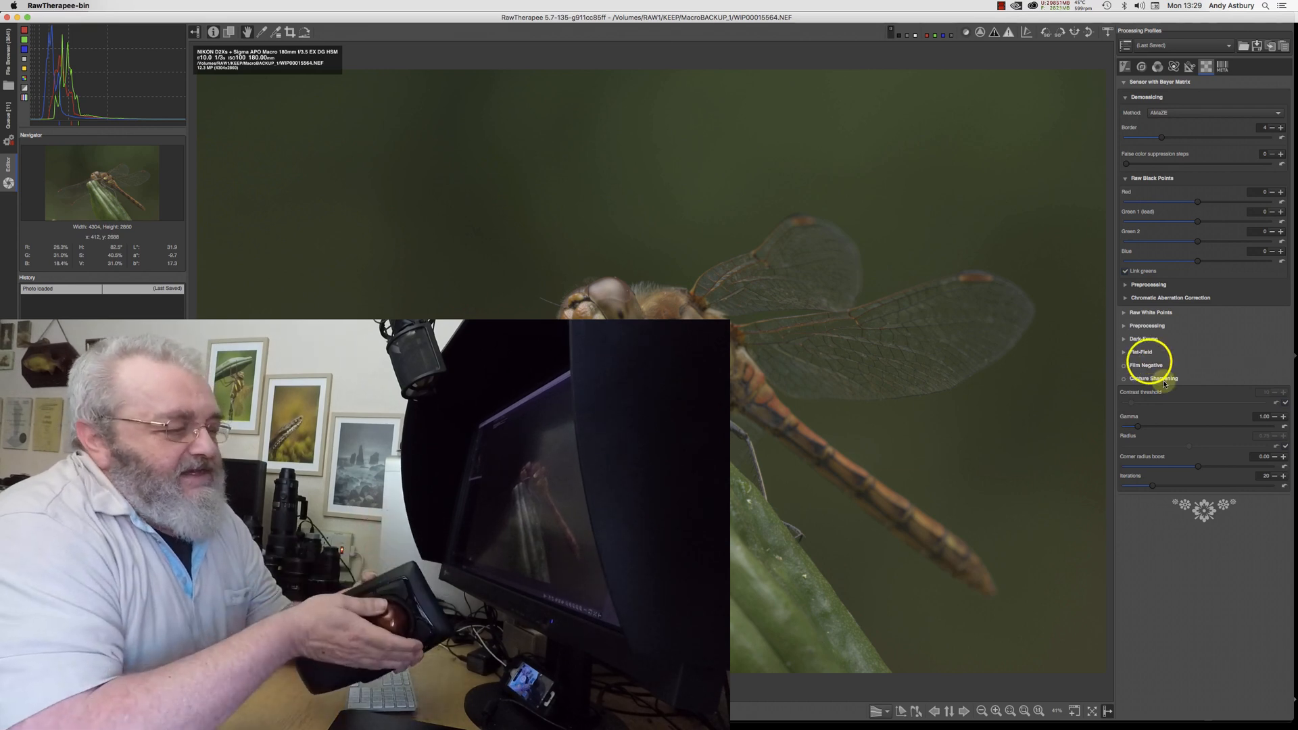
pyautogui.click(1148, 366)
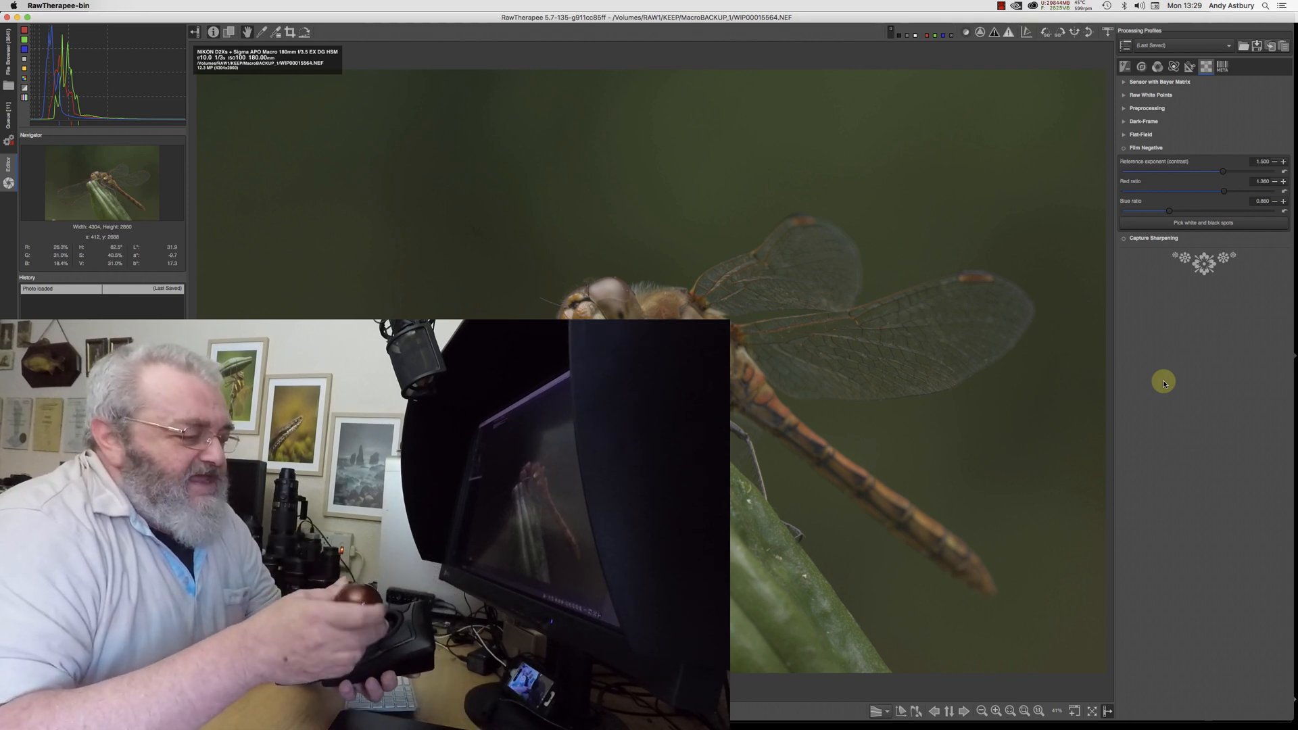
pyautogui.moveTo(1165, 366)
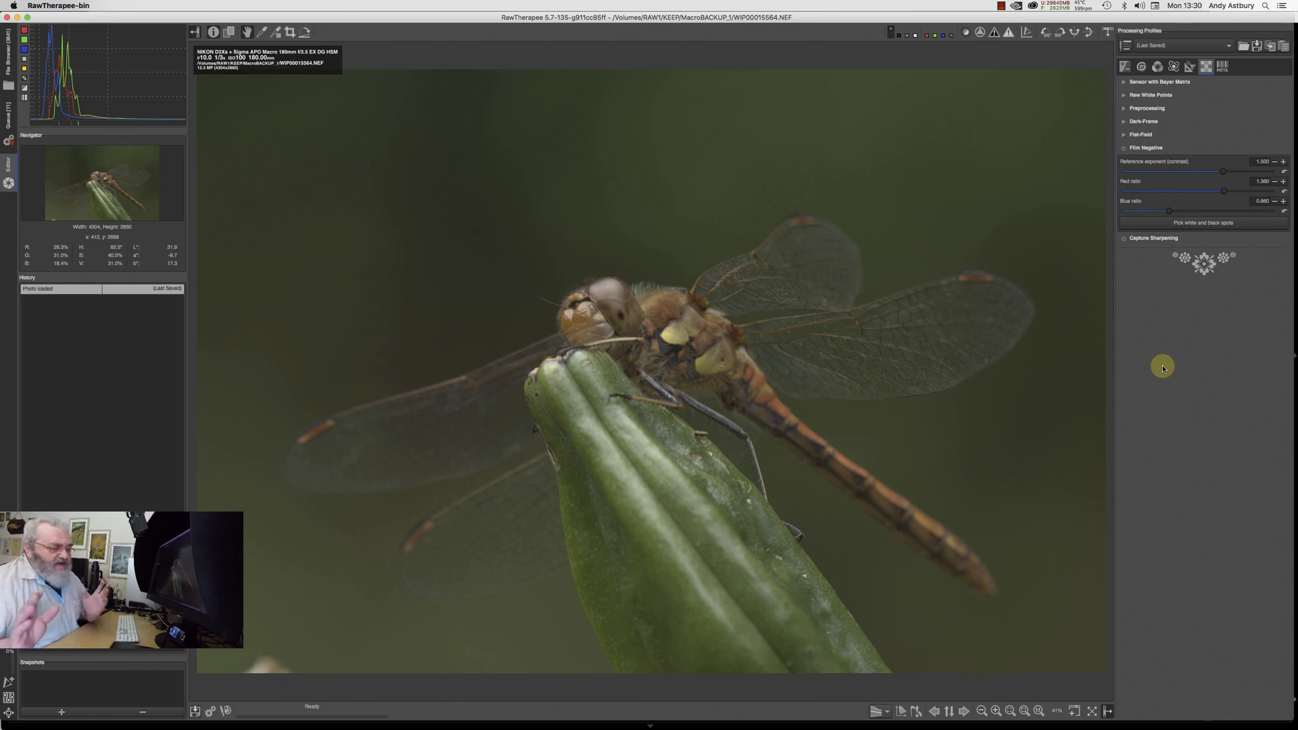
pyautogui.moveTo(648, 394)
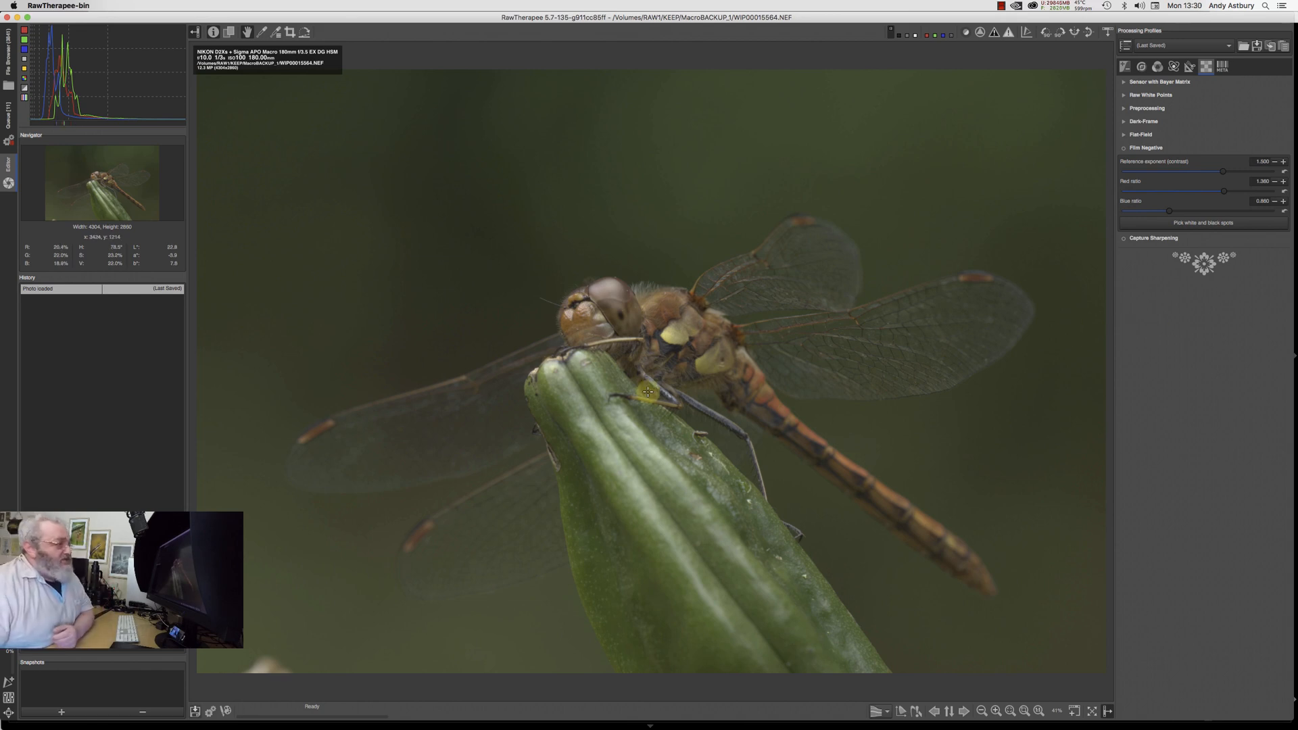
pyautogui.moveTo(630, 404)
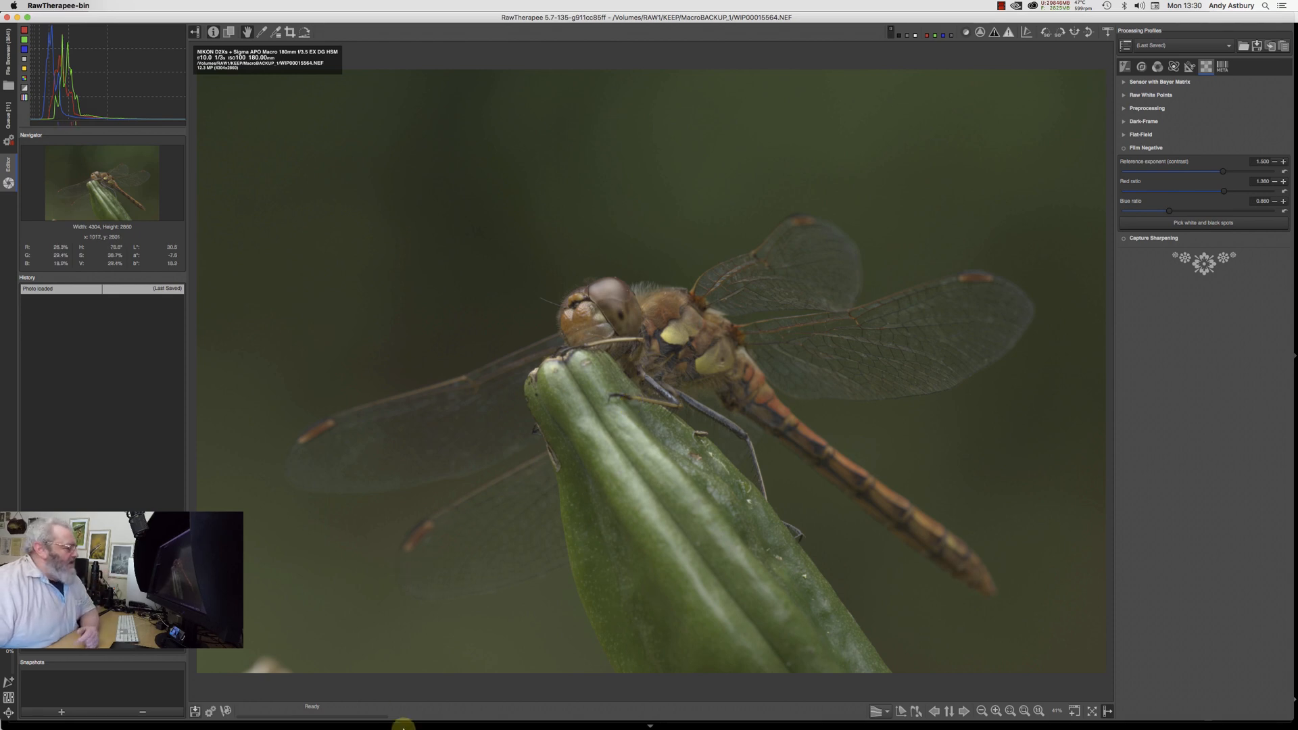
pyautogui.moveTo(352, 714)
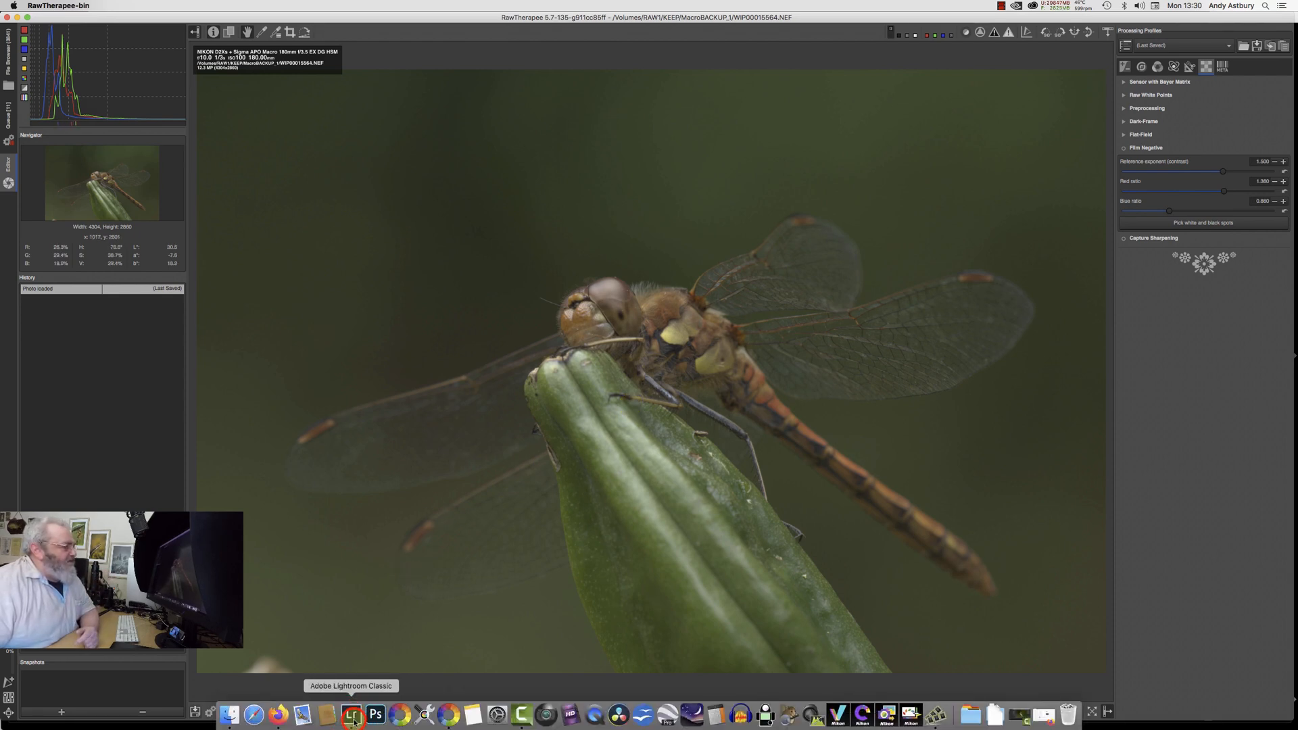
# Step: In Lightroom Classic's Develop module, apply the DRExtend_PV5+Sharp preset to the dragonfly raw
pyautogui.click(352, 714)
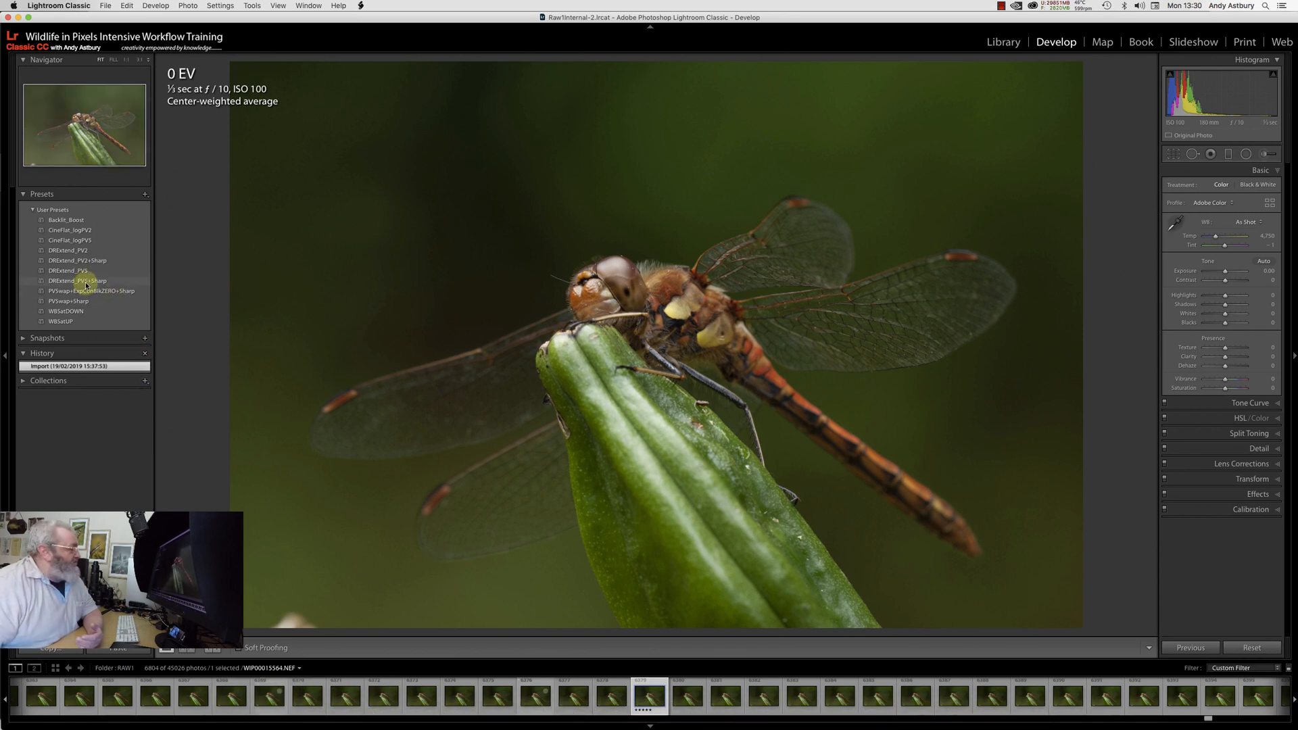
pyautogui.click(79, 280)
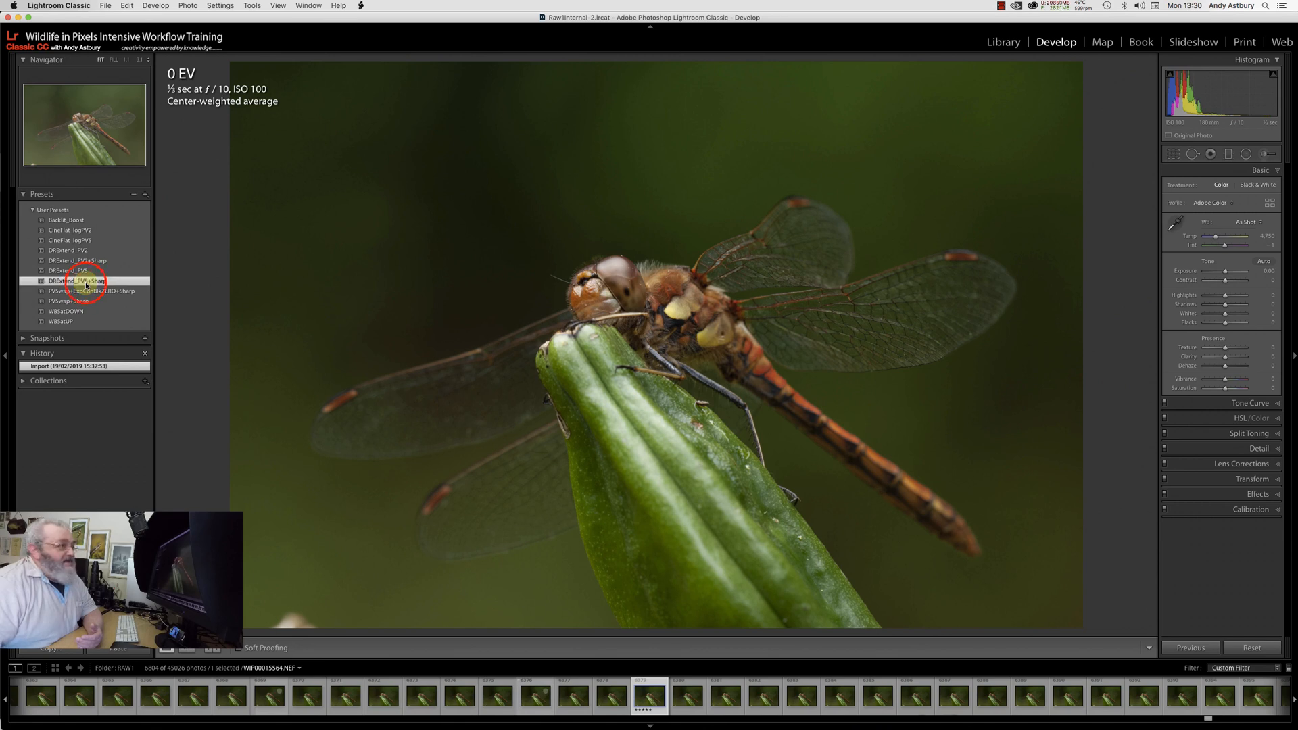
pyautogui.click(77, 281)
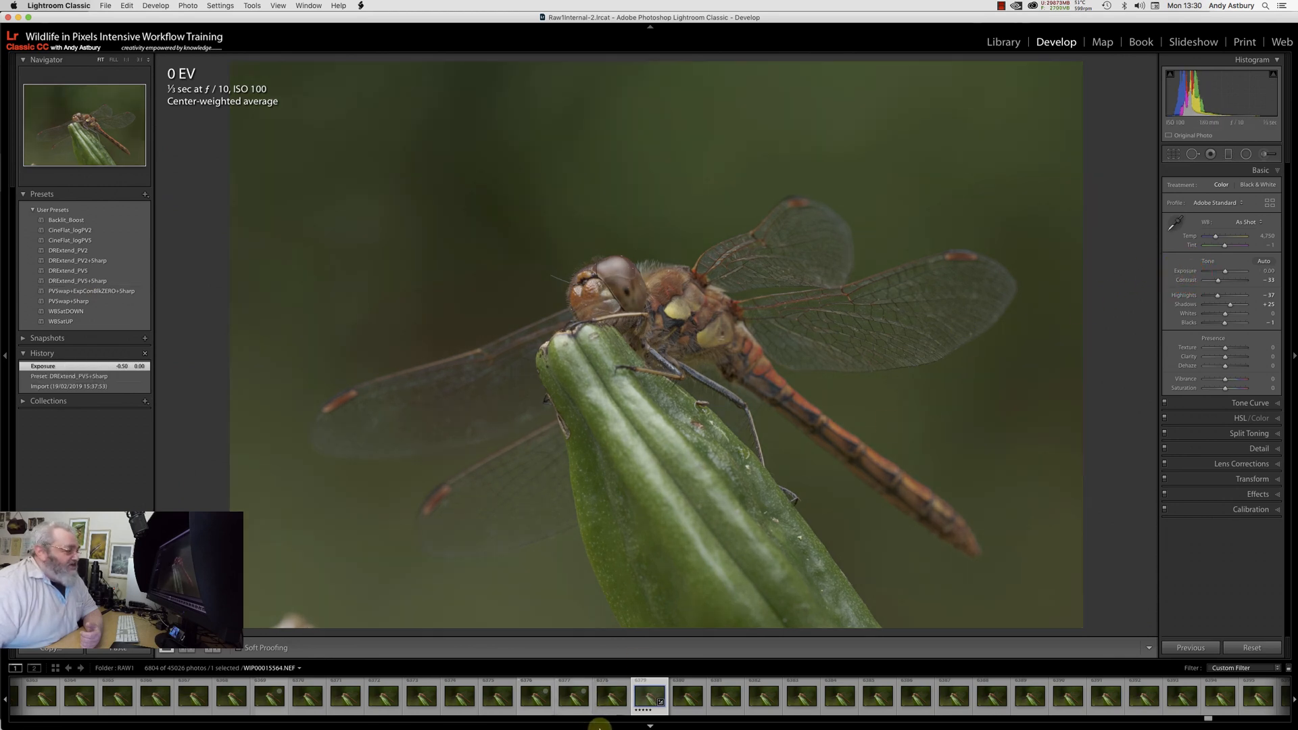
pyautogui.moveTo(426, 714)
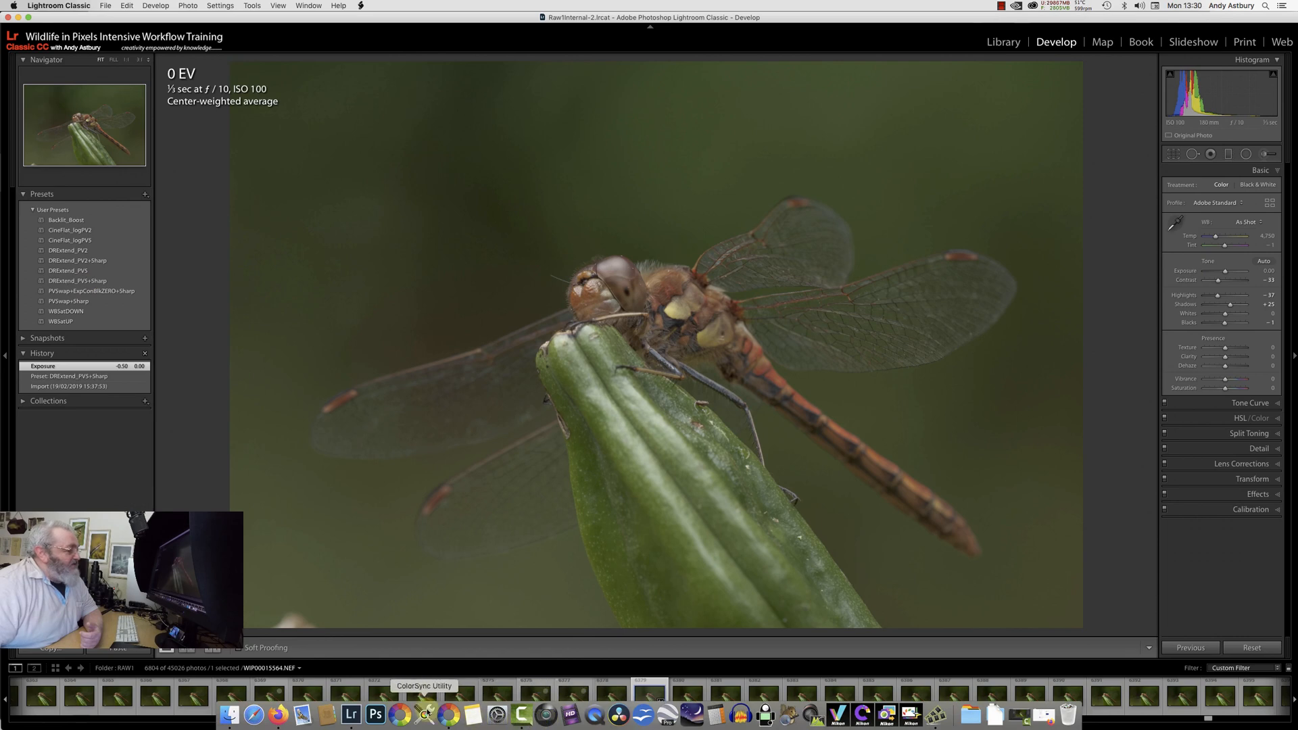
pyautogui.moveTo(447, 714)
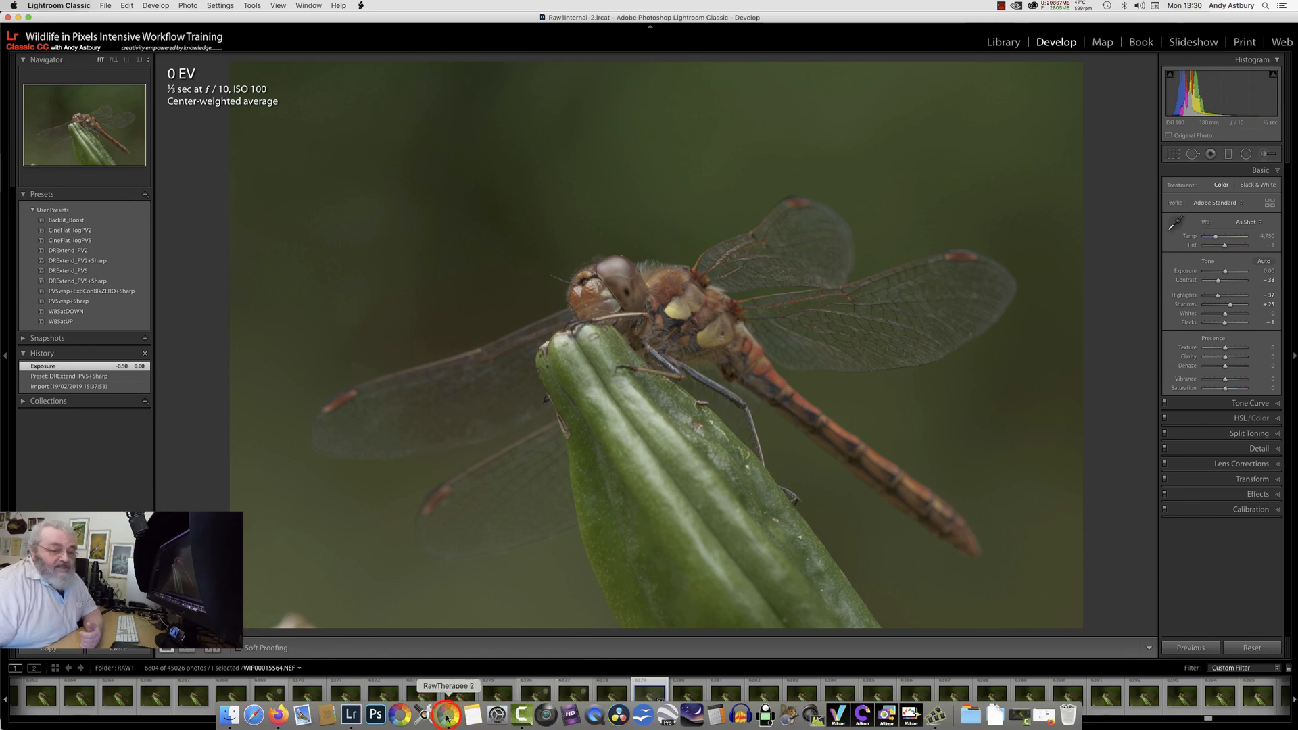
# Step: Back in RawTherapee, expand Capture Sharpening to show its threshold, gamma, radius and iterations
pyautogui.click(448, 714)
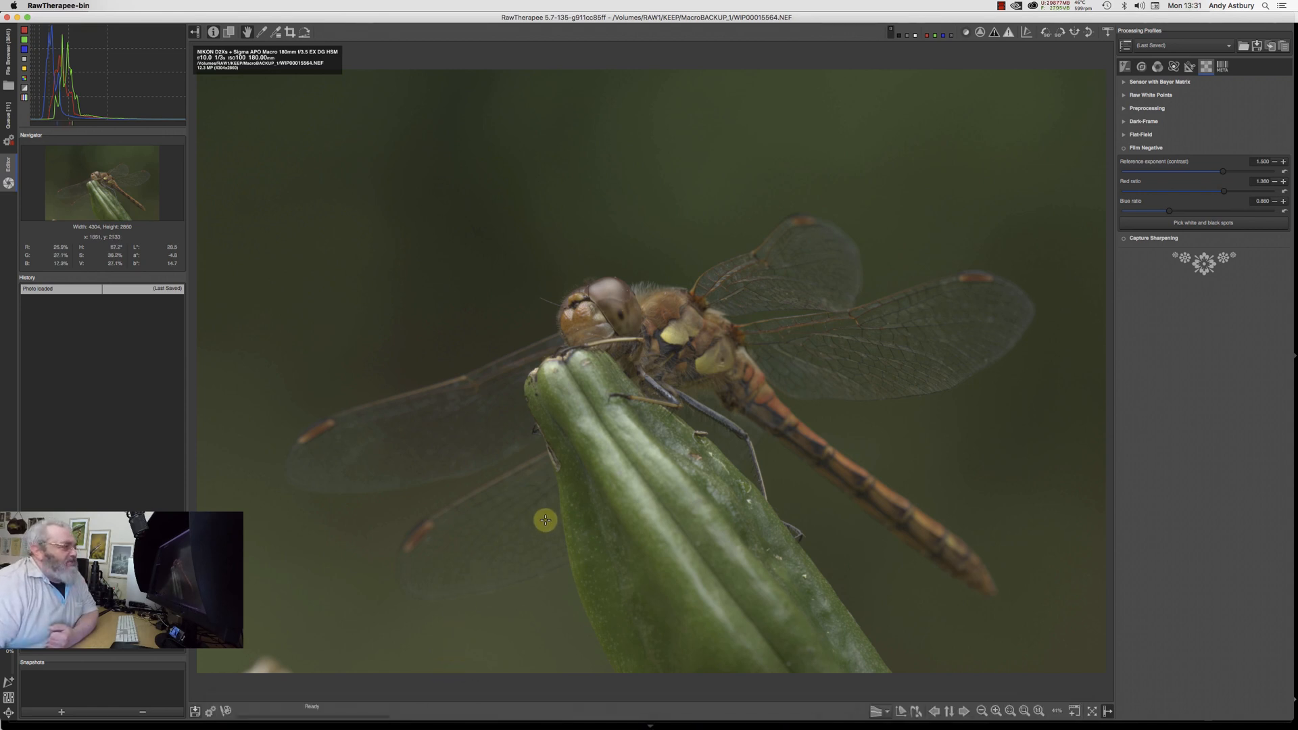
pyautogui.moveTo(563, 499)
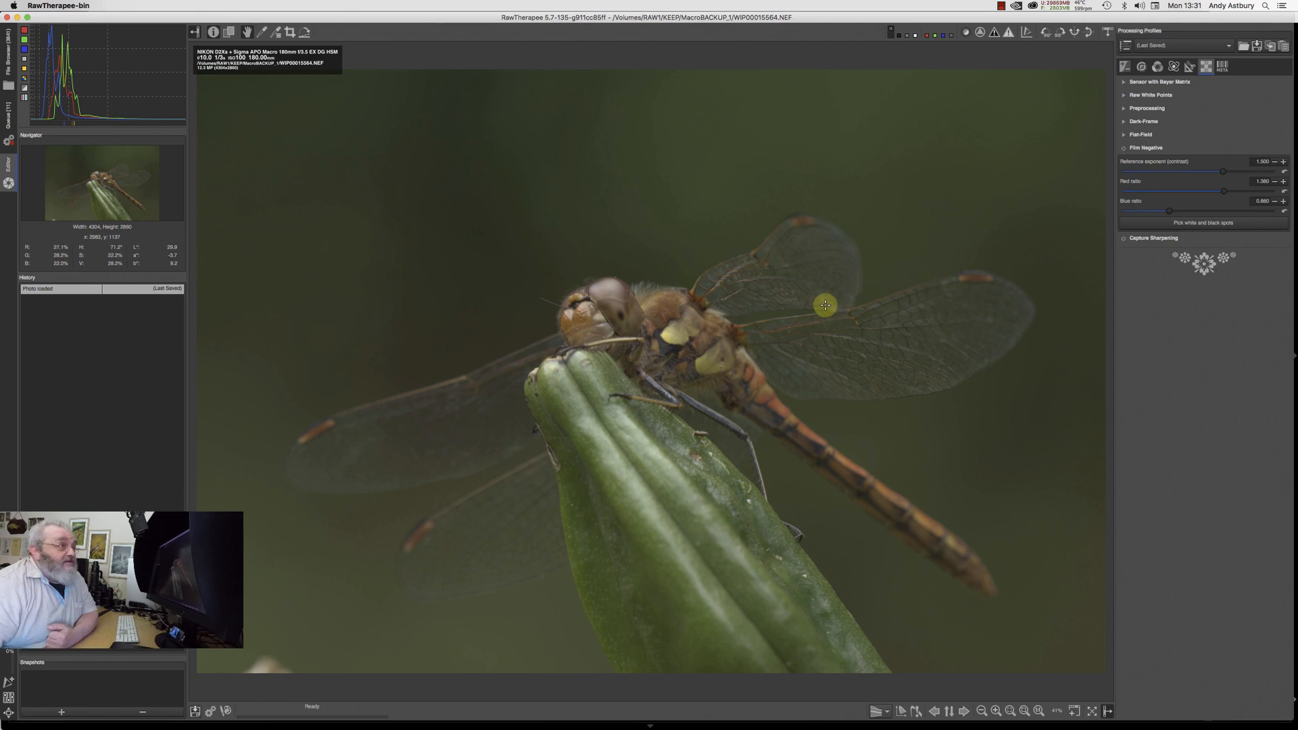
pyautogui.moveTo(1157, 238)
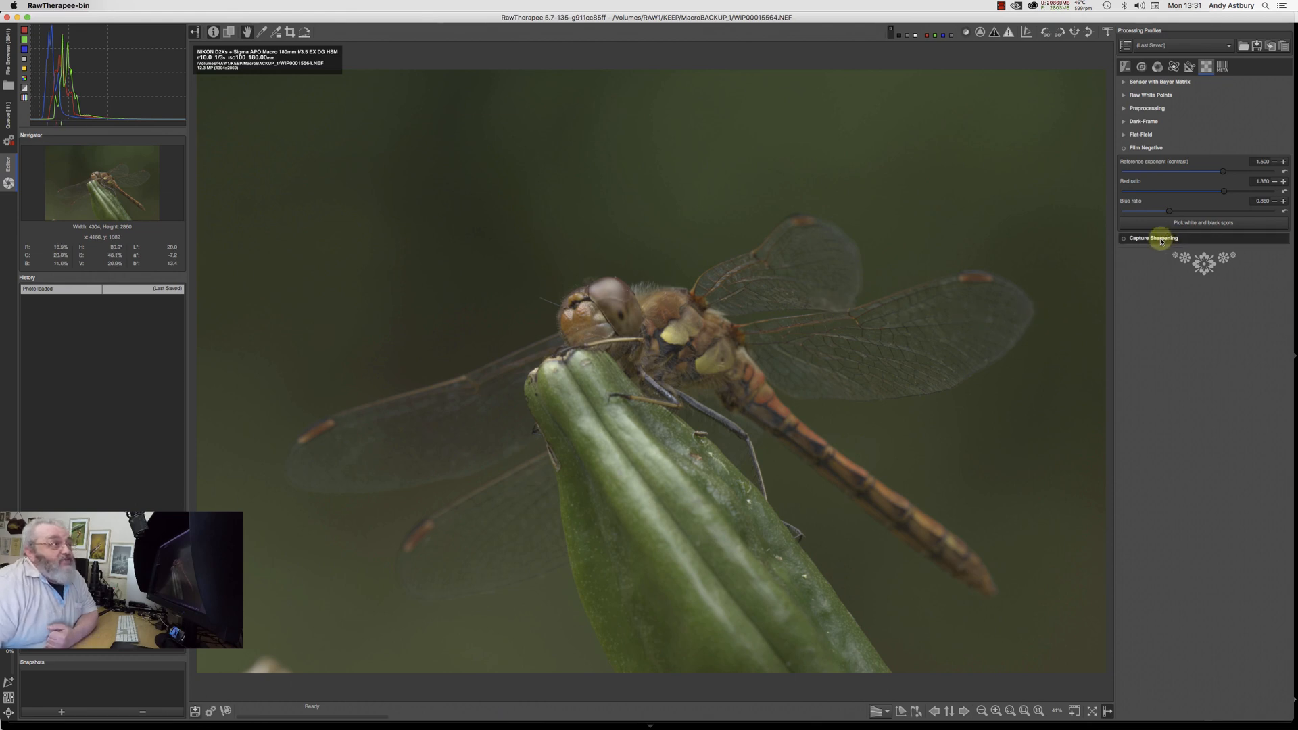
pyautogui.click(1155, 238)
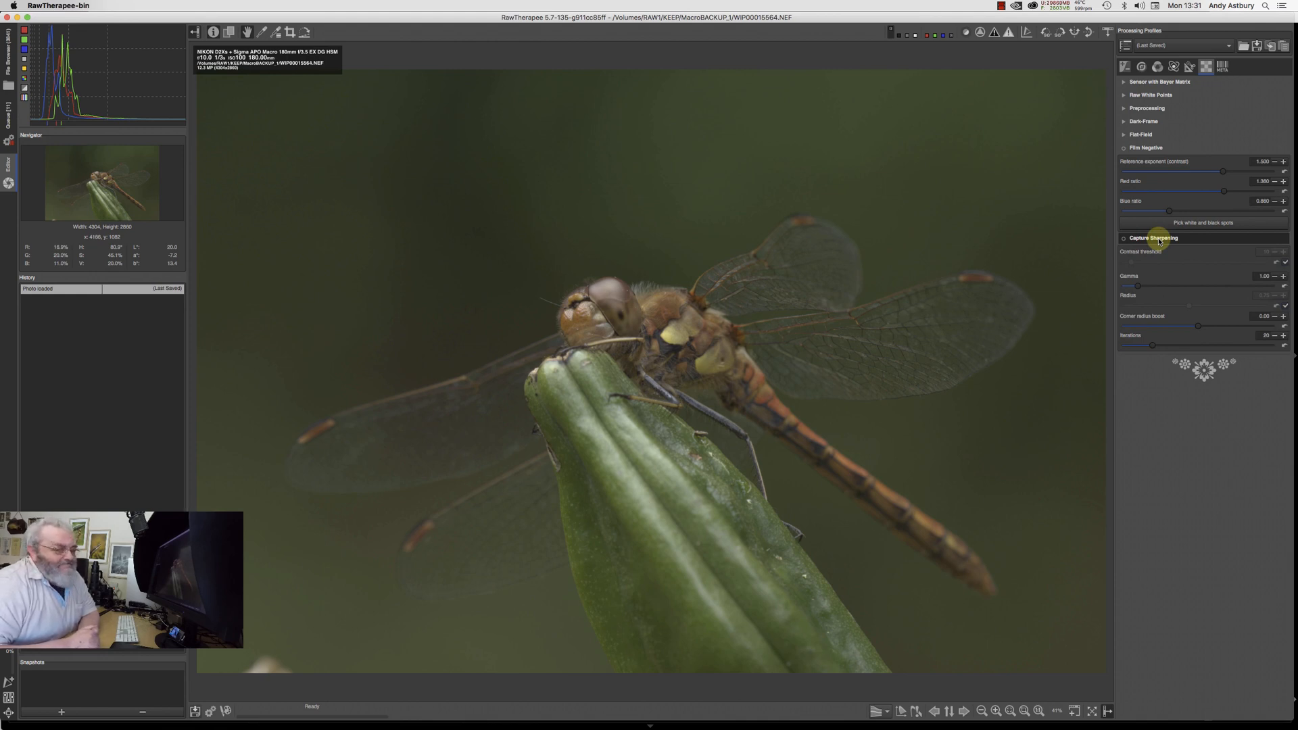
pyautogui.moveTo(825, 477)
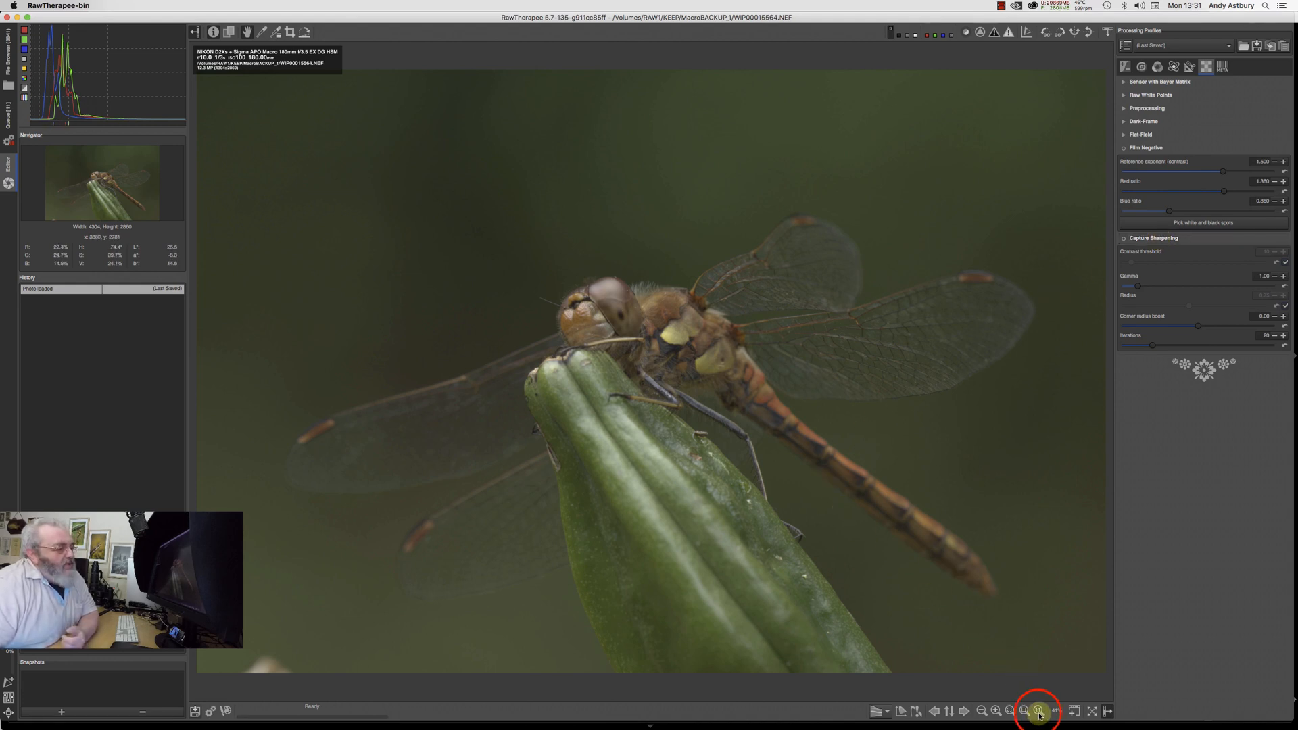
# Step: At 100% zoom, enable Capture Sharpening, then show the Detail tab's Unsharp Mask sharpening settings
pyautogui.click(1038, 710)
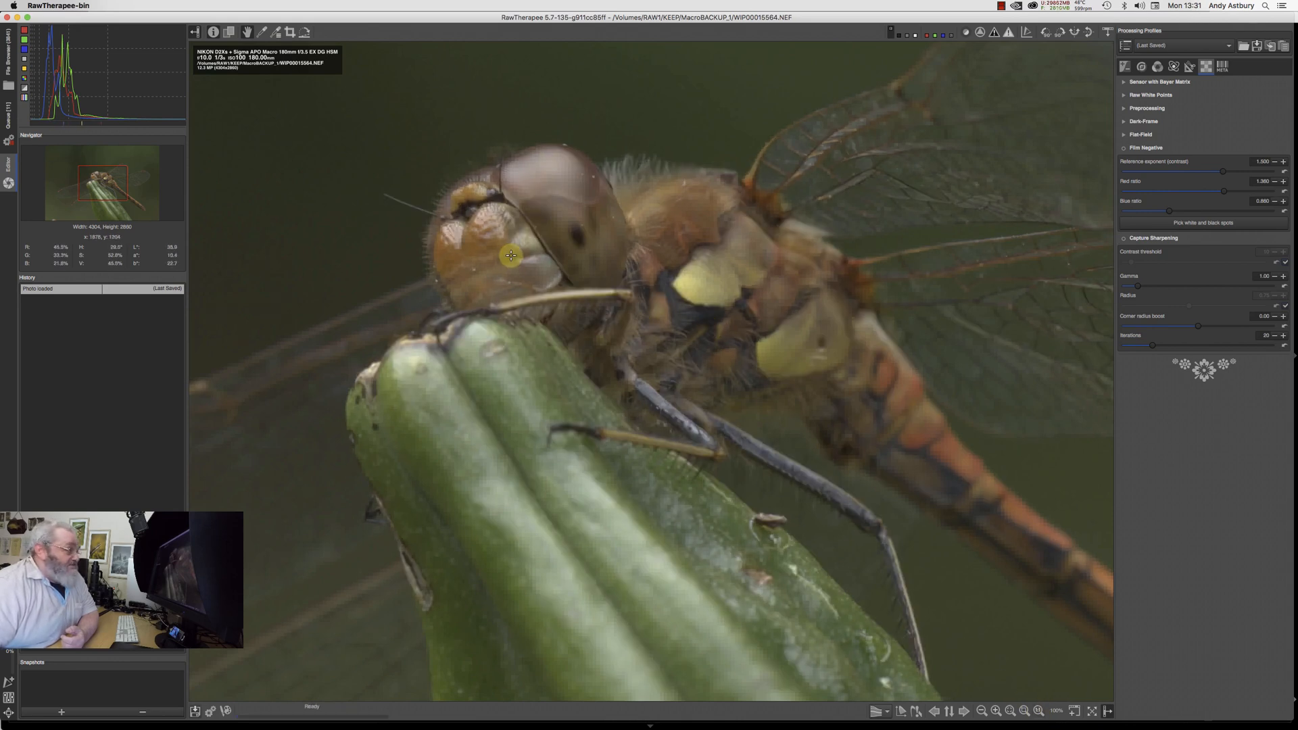
pyautogui.moveTo(512, 229)
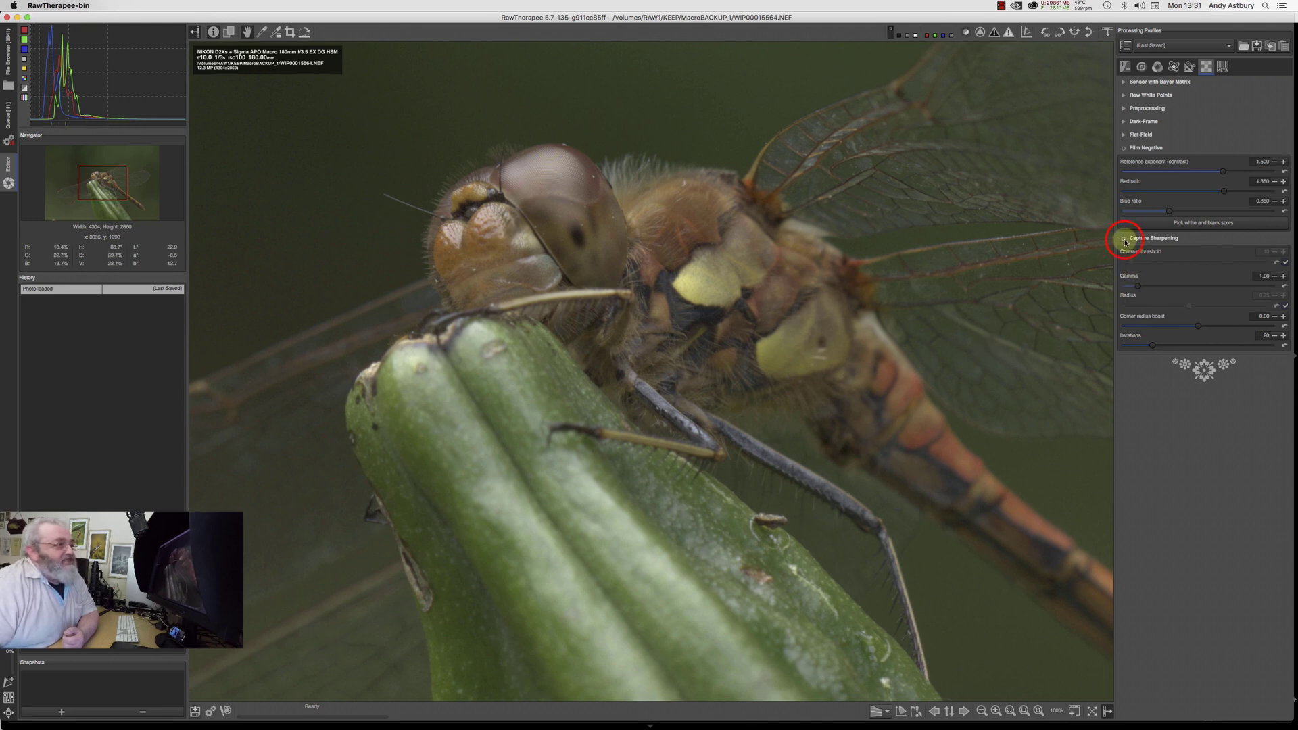
pyautogui.click(1123, 241)
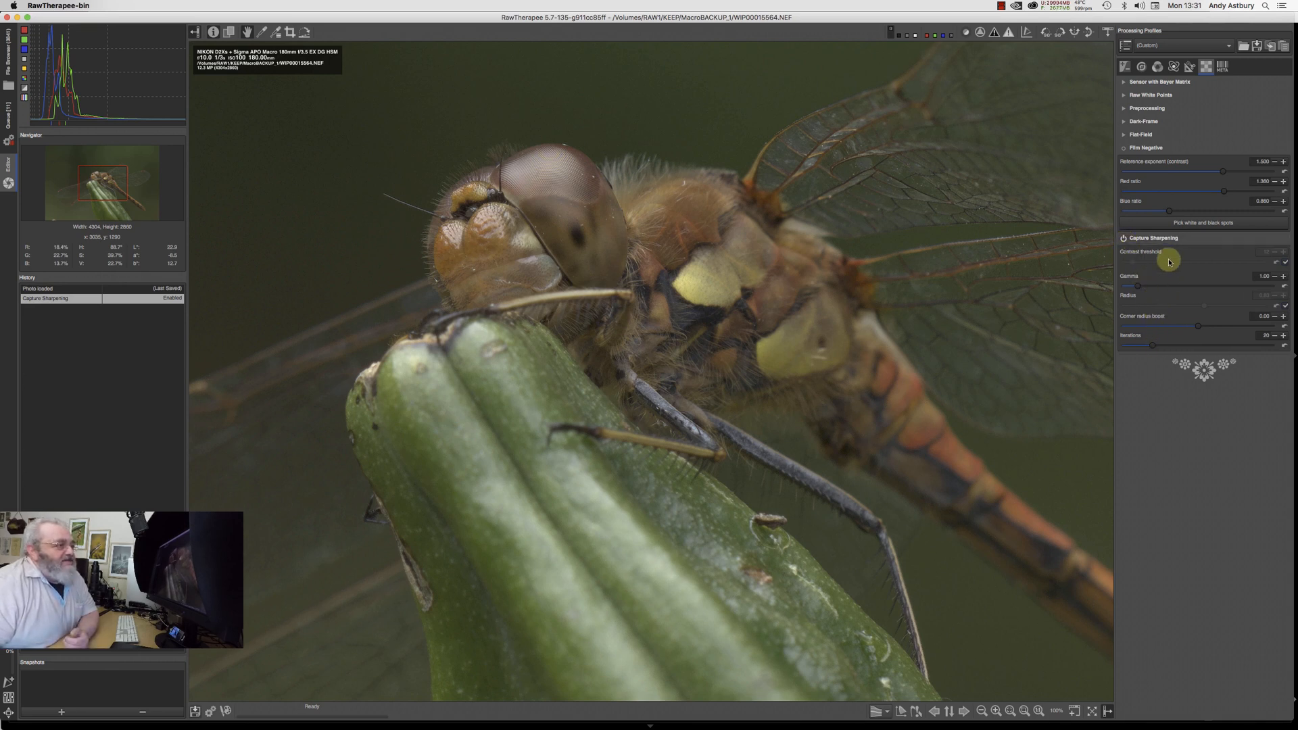
pyautogui.moveTo(1173, 292)
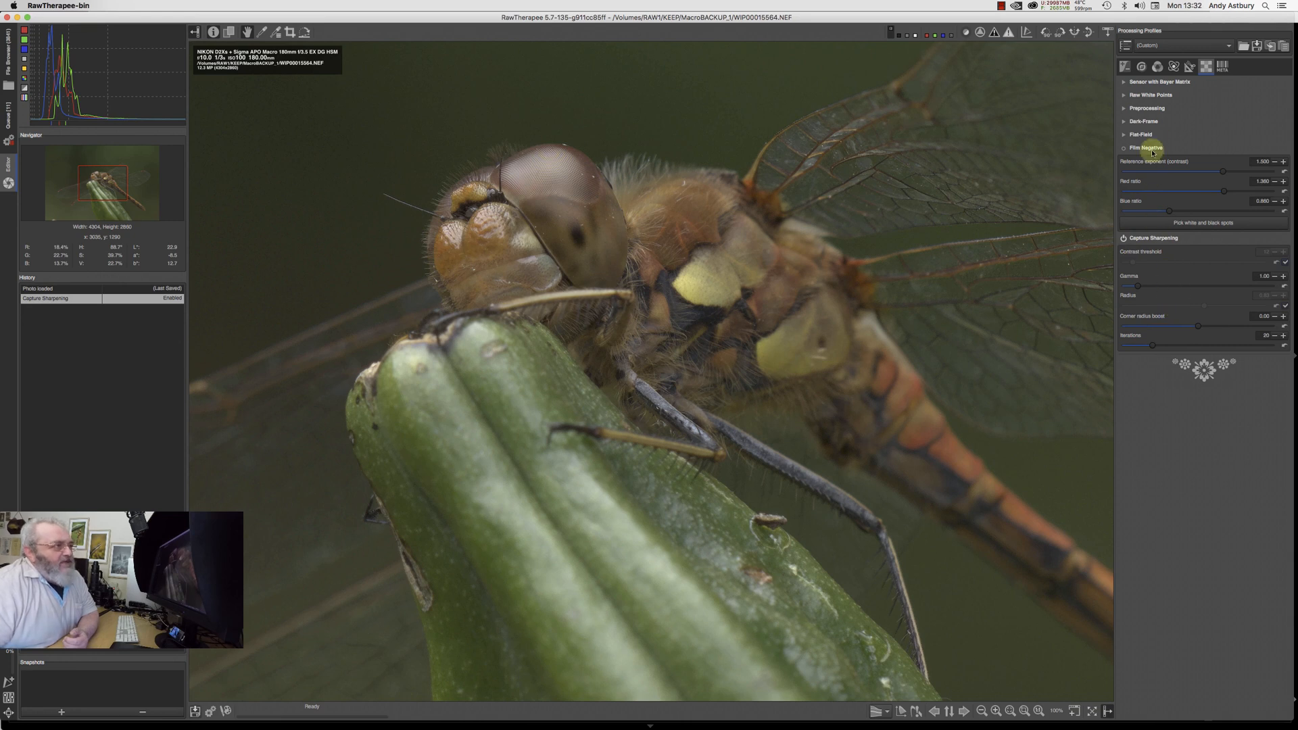
pyautogui.moveTo(1143, 66)
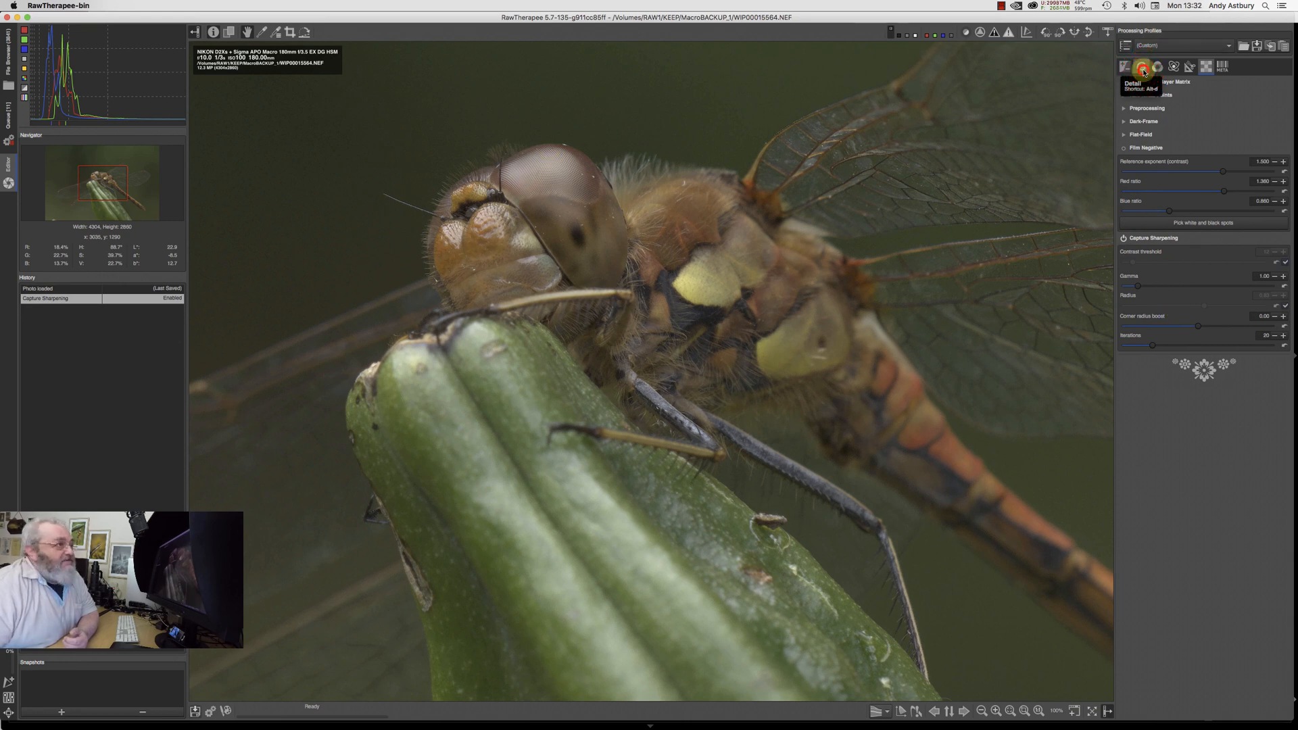
pyautogui.click(1141, 67)
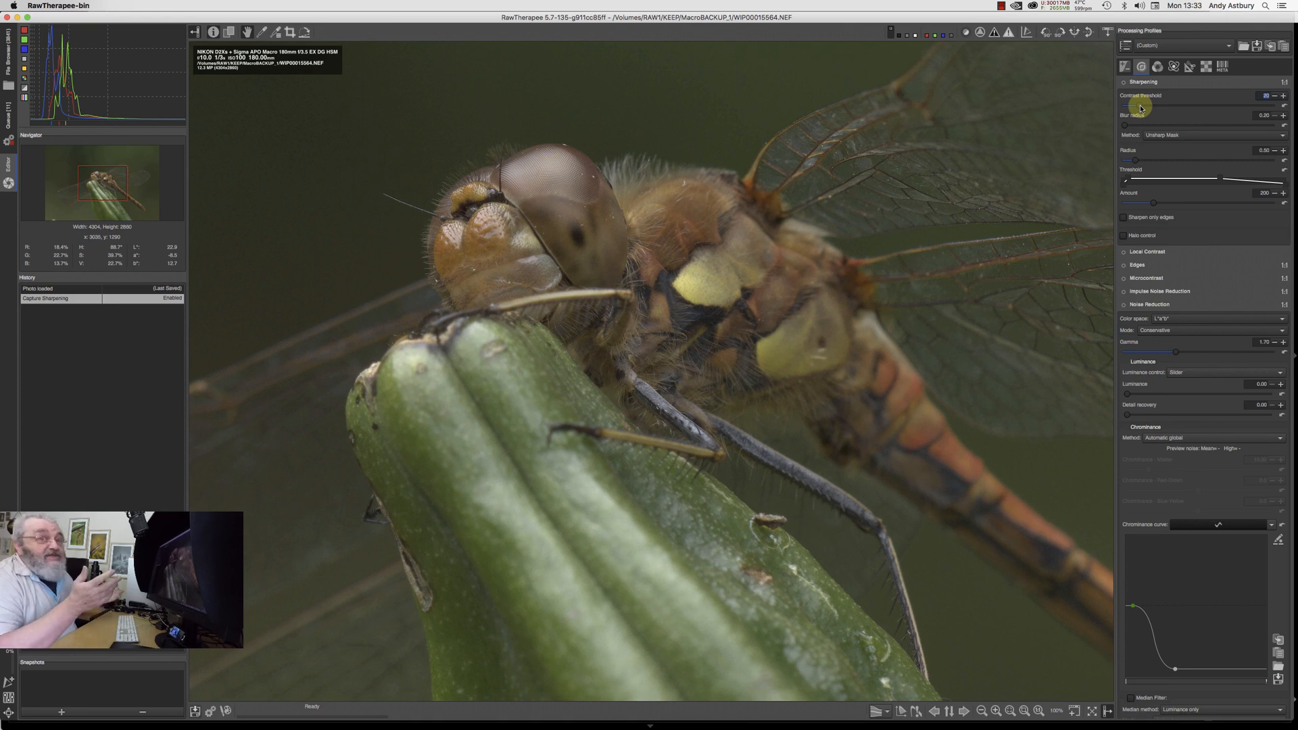
pyautogui.moveTo(1170, 147)
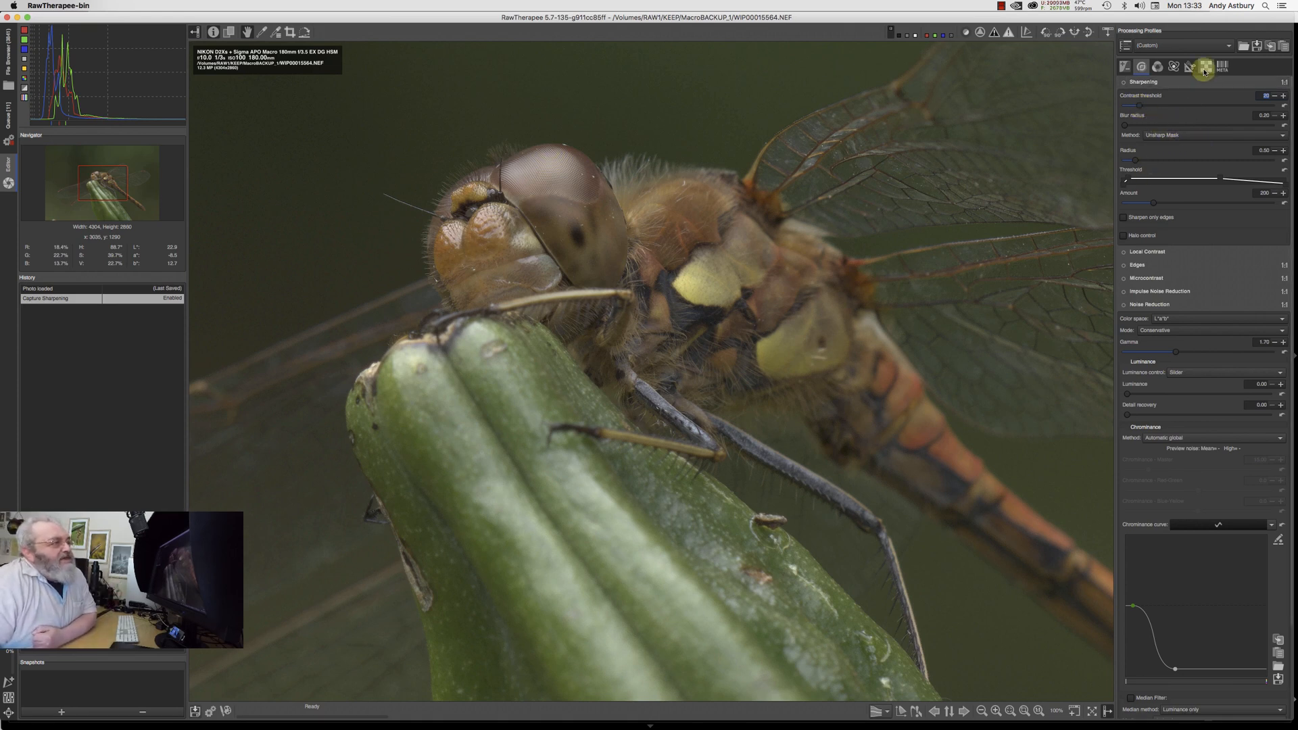
# Step: Return to the Raw tab's Capture Sharpening controls and fit the whole dragonfly photo in view
pyautogui.click(1204, 66)
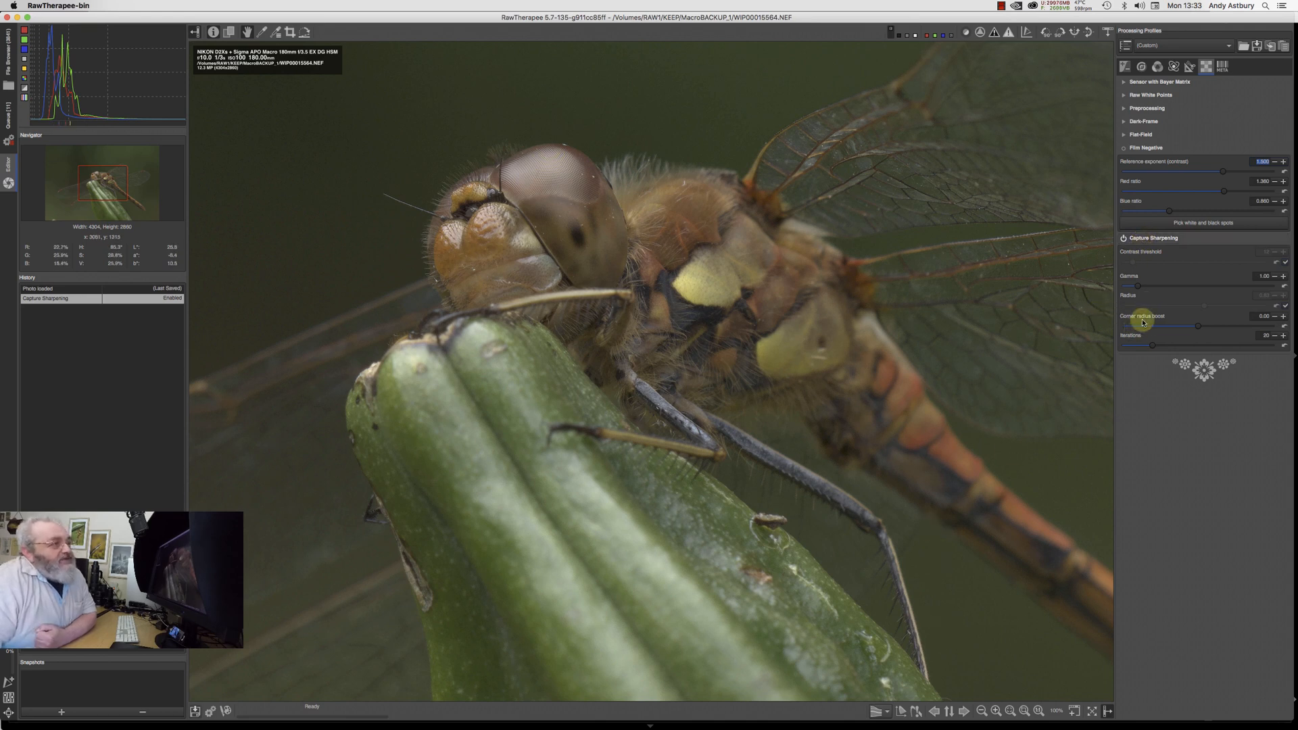
pyautogui.moveTo(968, 487)
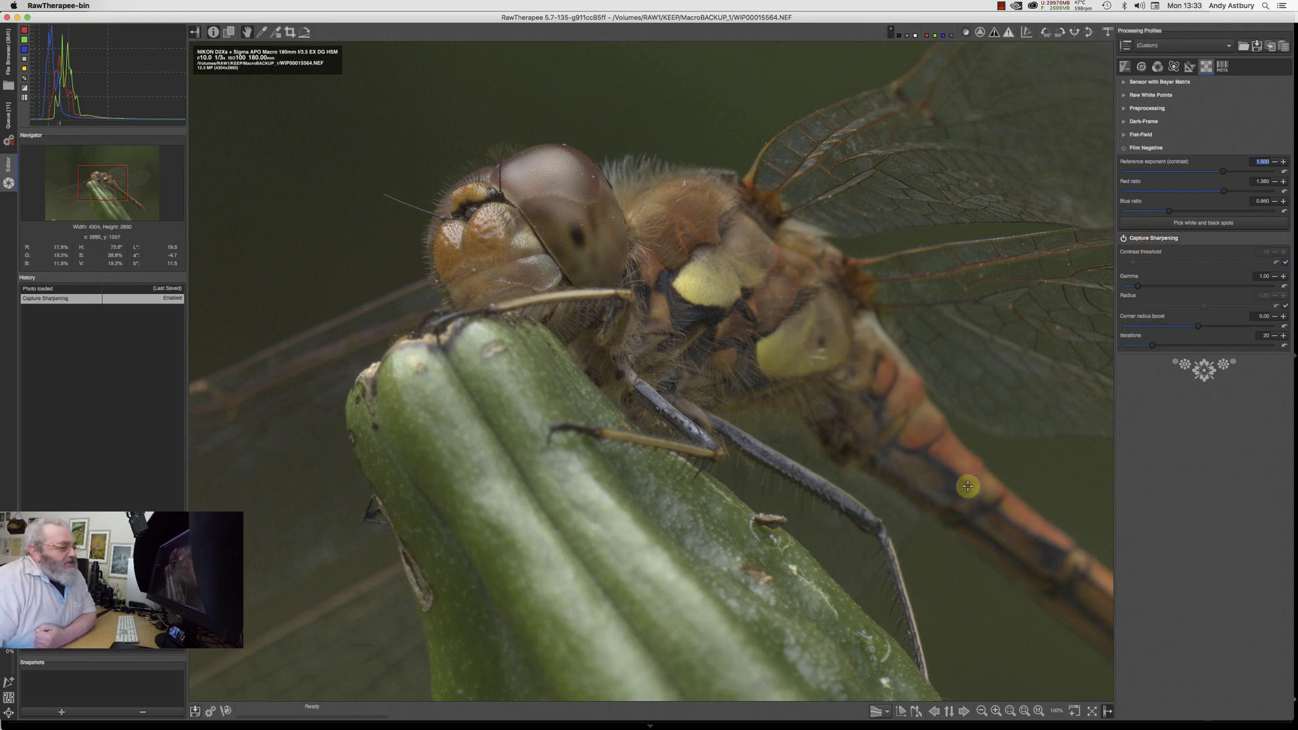
pyautogui.click(1009, 710)
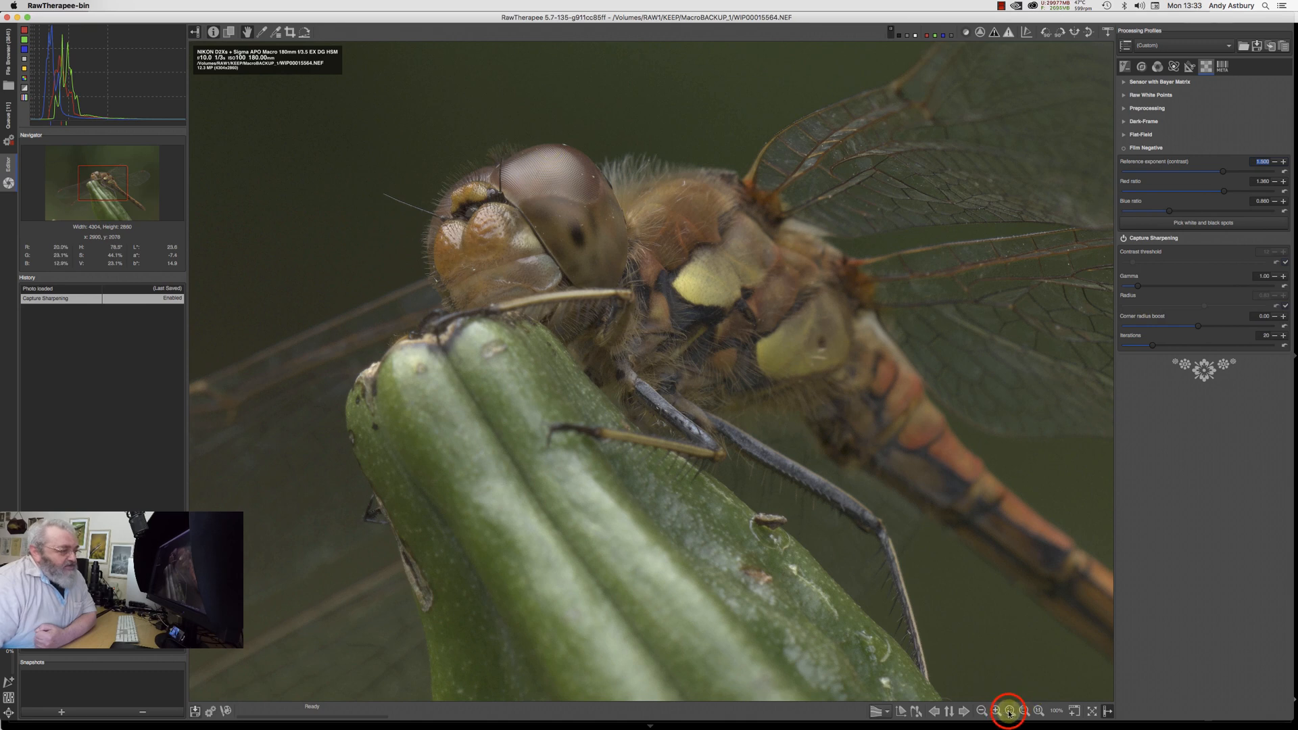
# Step: In the Exposure tab, raise exposure compensation in steps to about 0.25
pyautogui.click(996, 710)
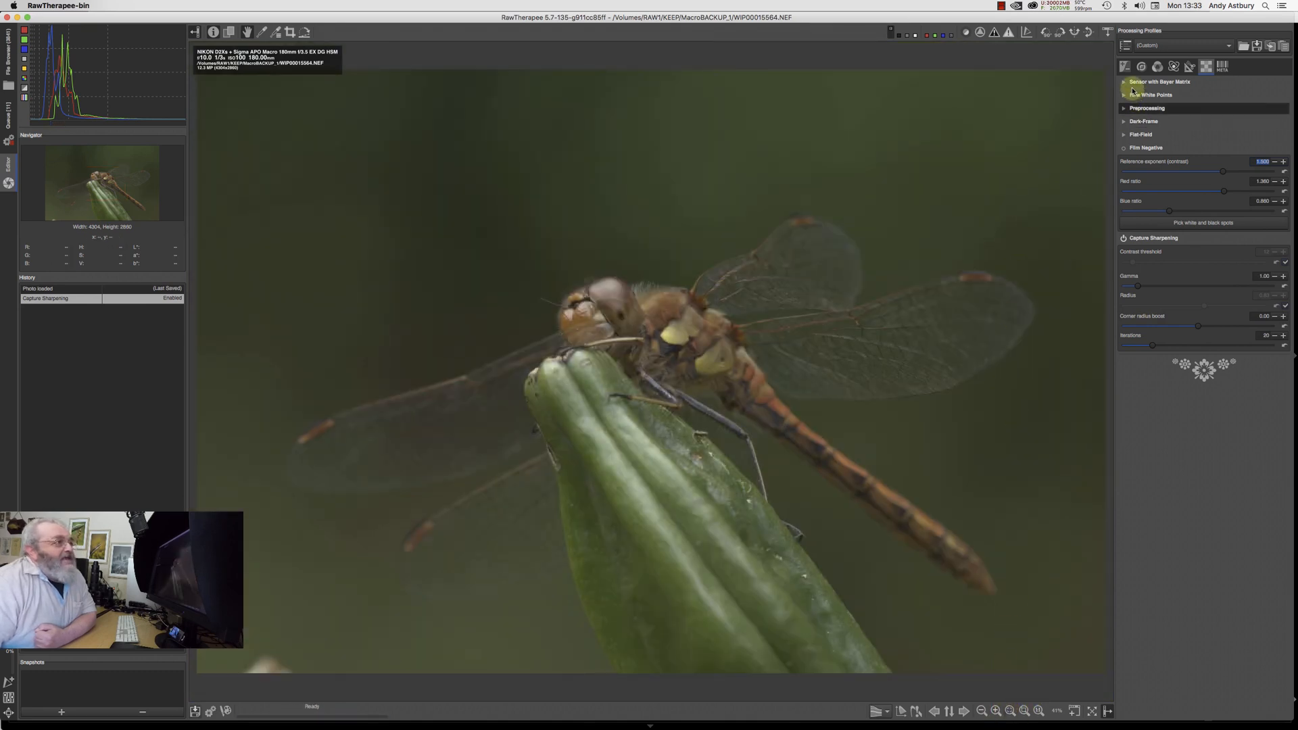
pyautogui.moveTo(1125, 66)
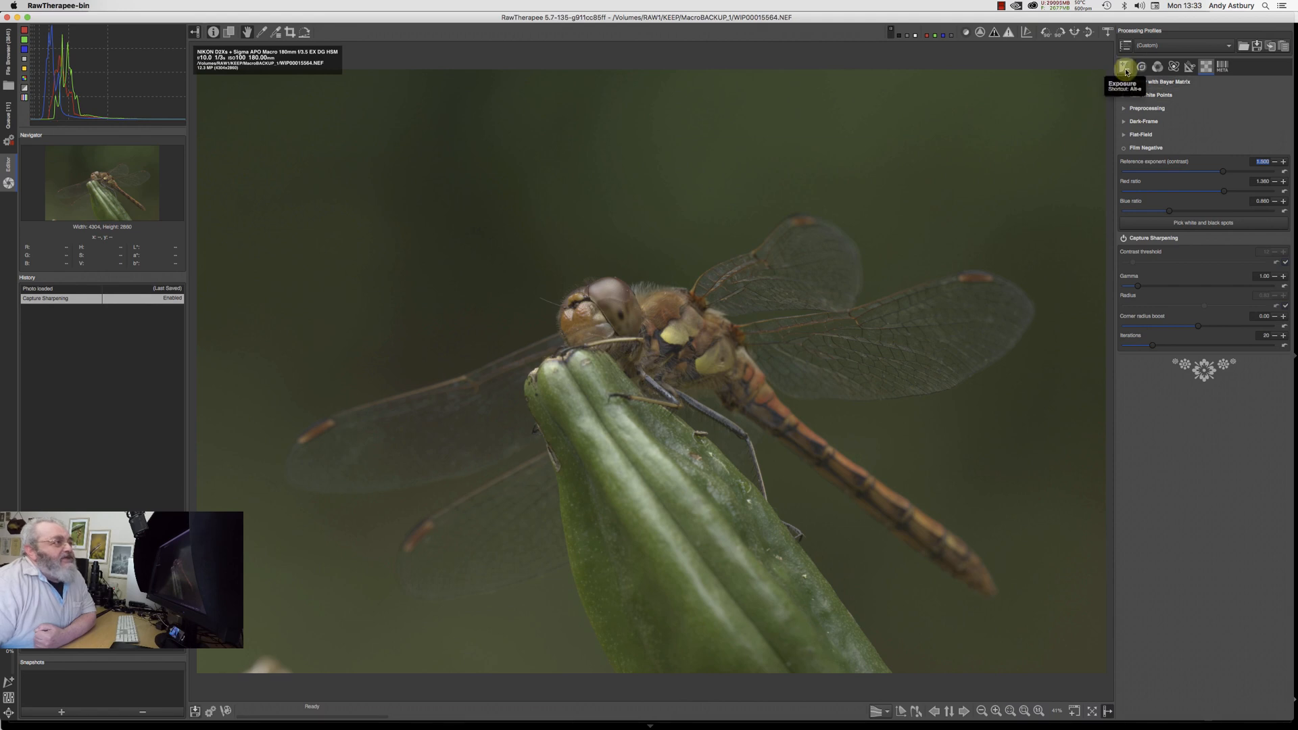
pyautogui.click(1125, 68)
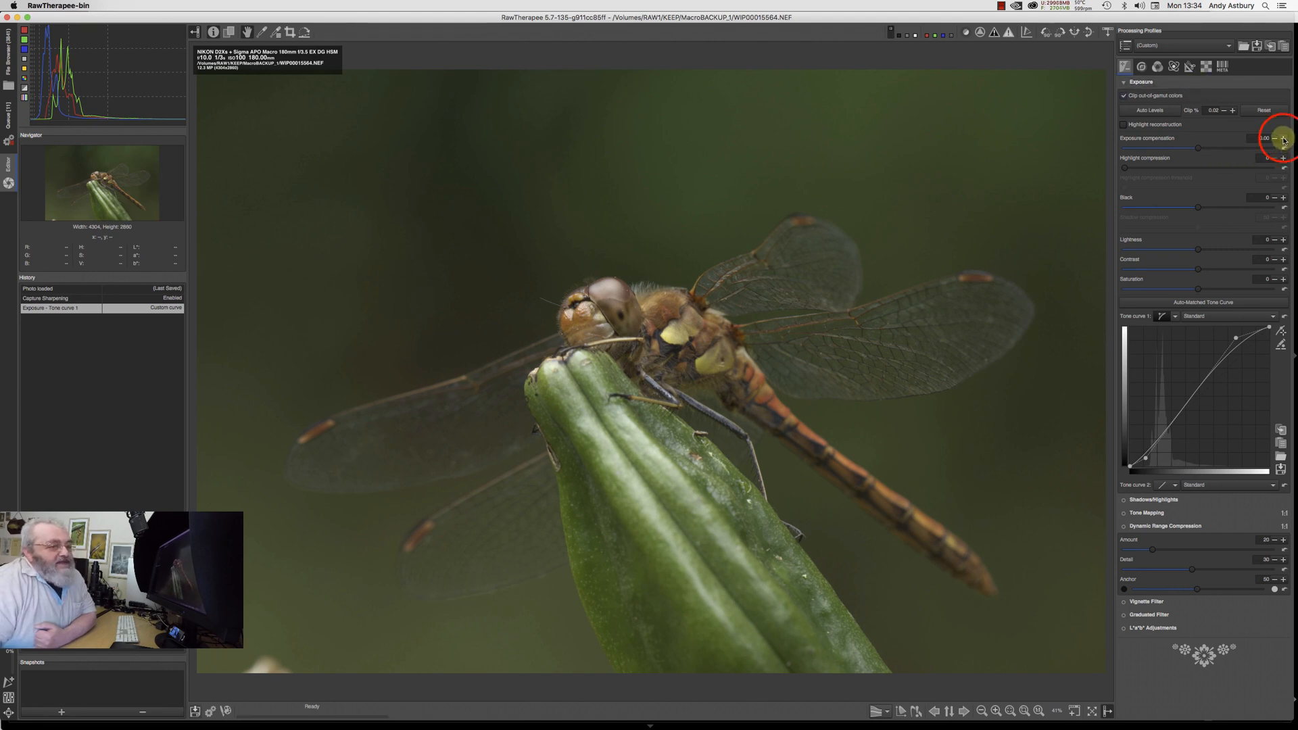
pyautogui.click(1285, 138)
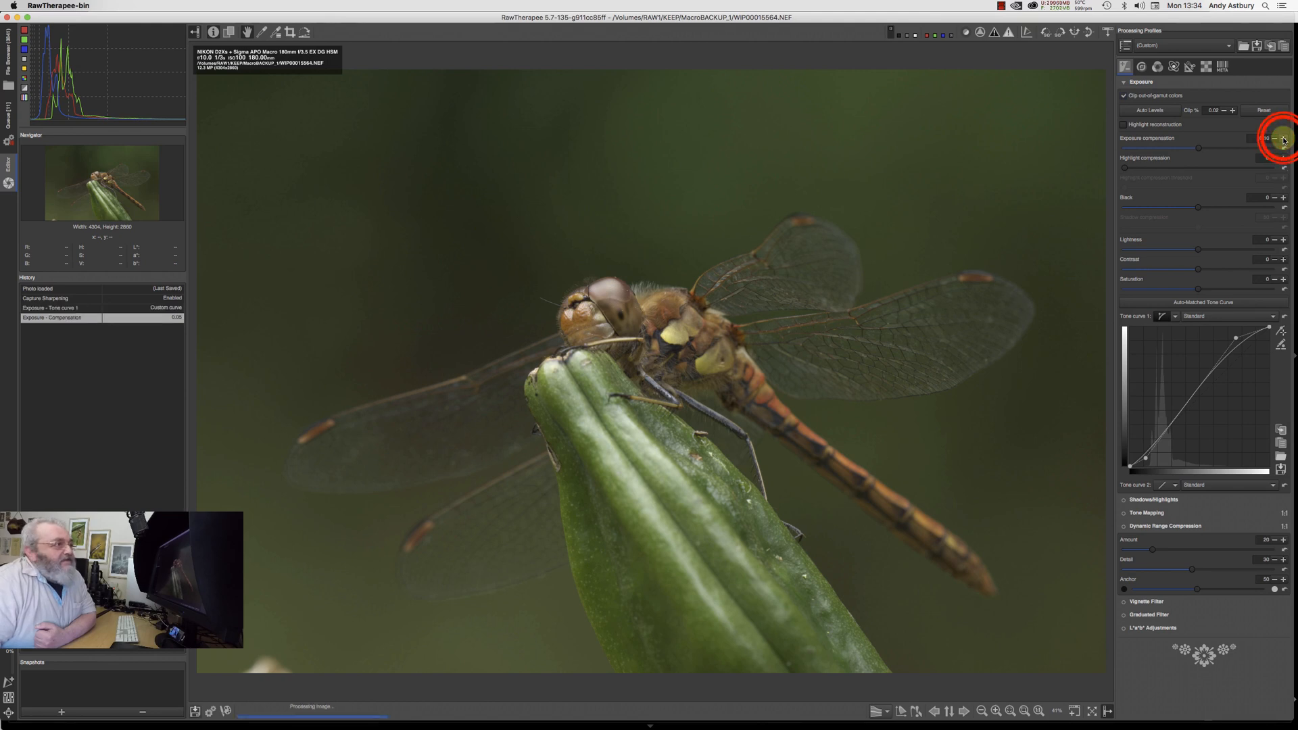
pyautogui.click(1283, 138)
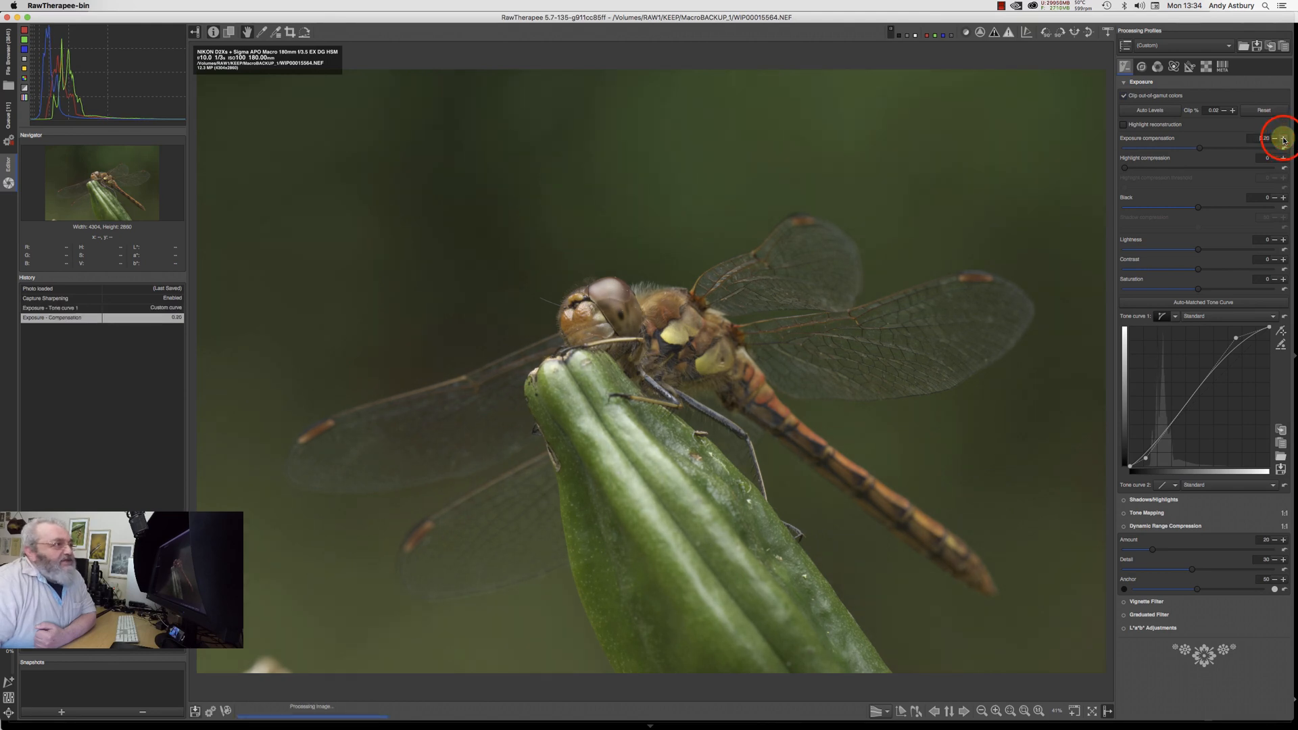
pyautogui.click(1284, 138)
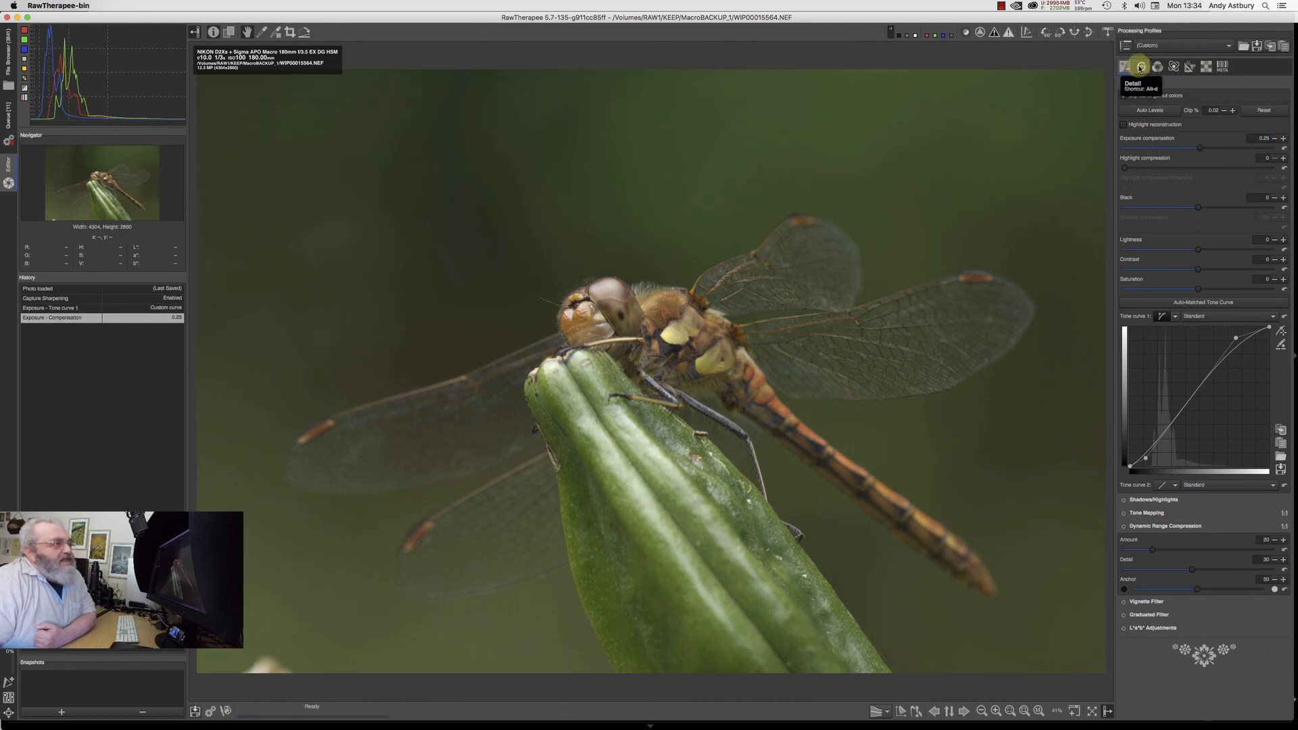
pyautogui.click(1142, 66)
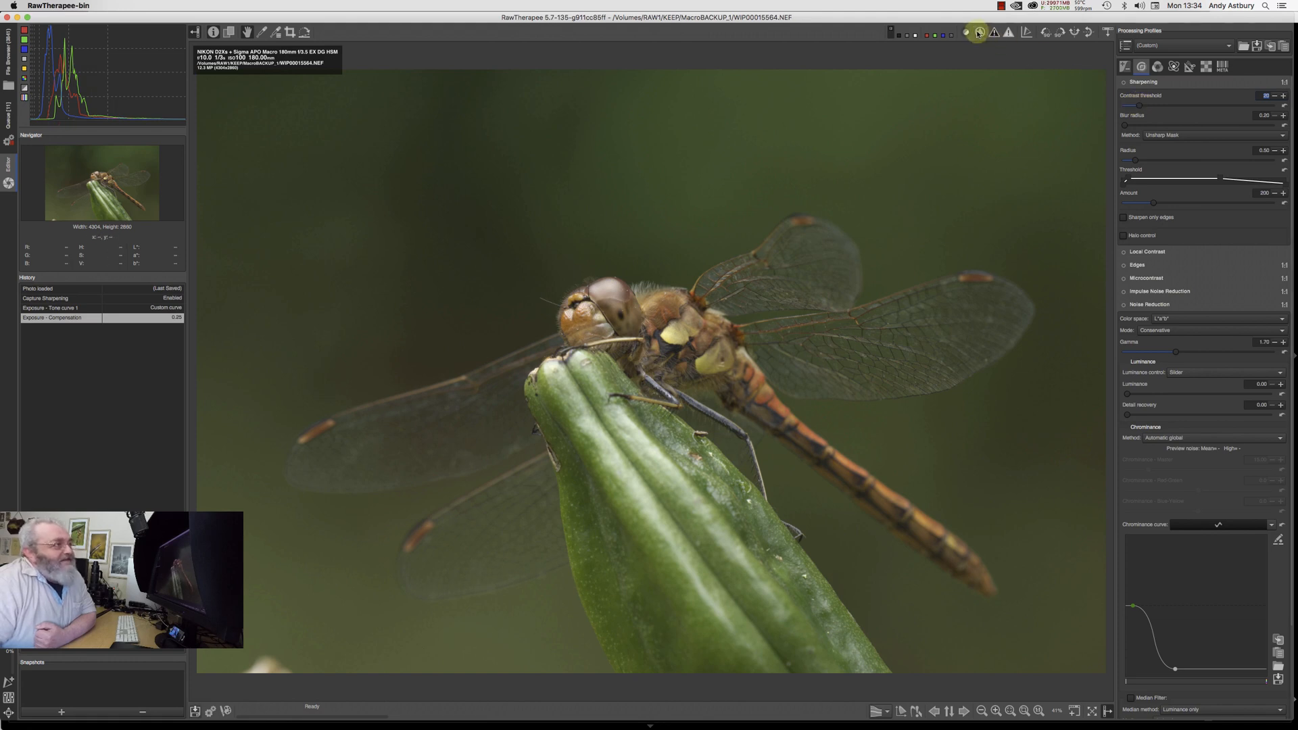
pyautogui.click(979, 32)
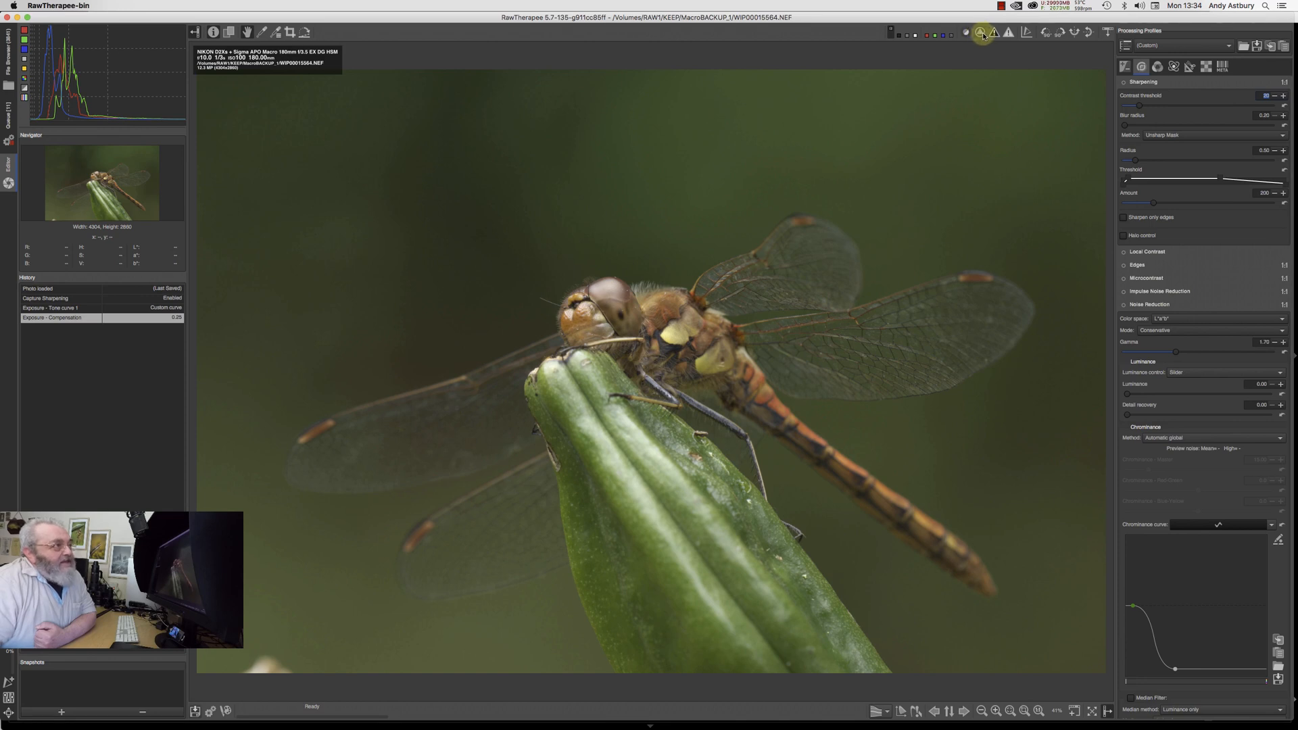
pyautogui.moveTo(967, 33)
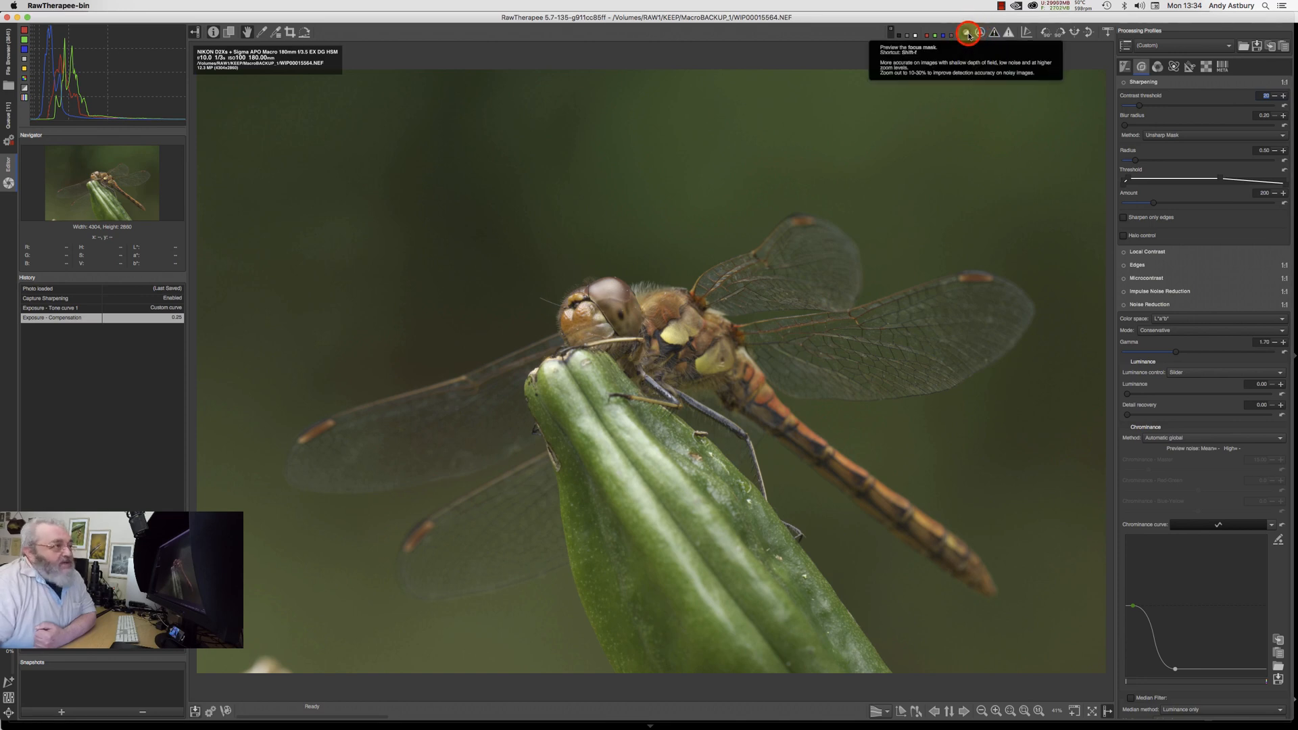
pyautogui.click(967, 32)
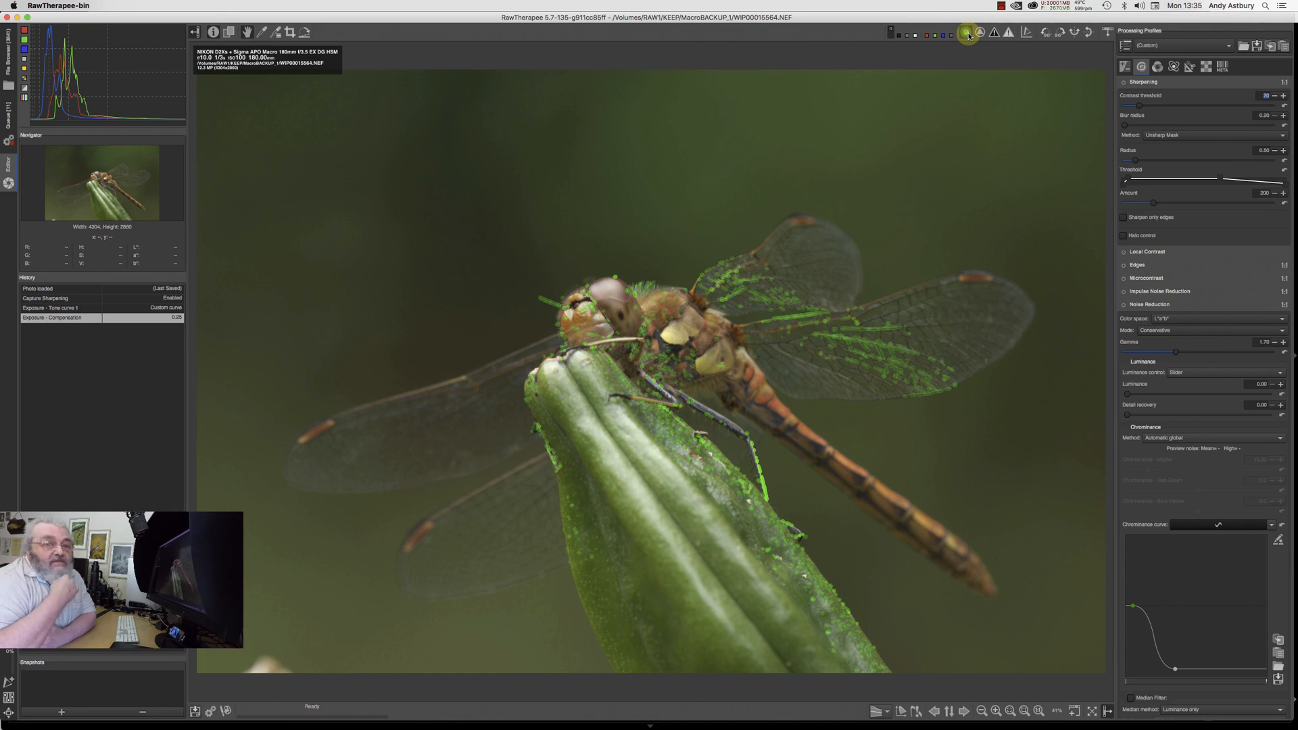
pyautogui.moveTo(963, 64)
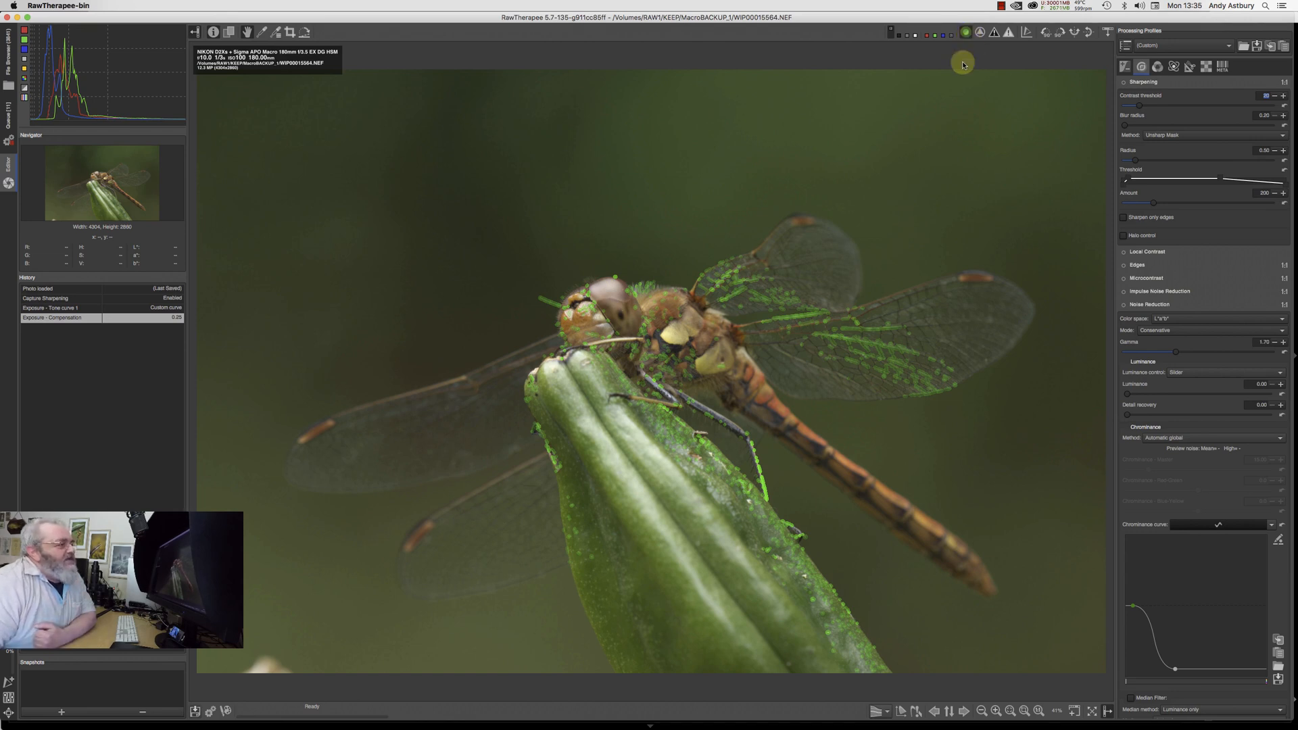
pyautogui.moveTo(1017, 318)
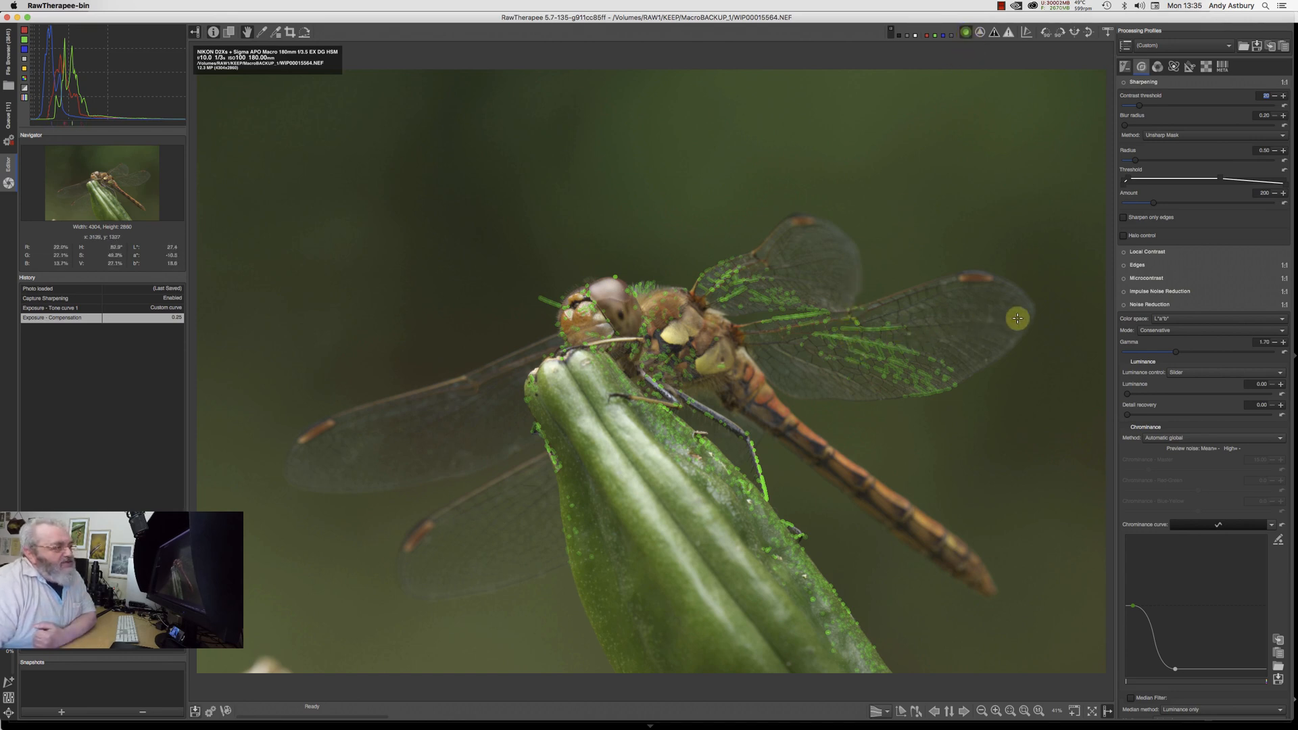
pyautogui.moveTo(979, 314)
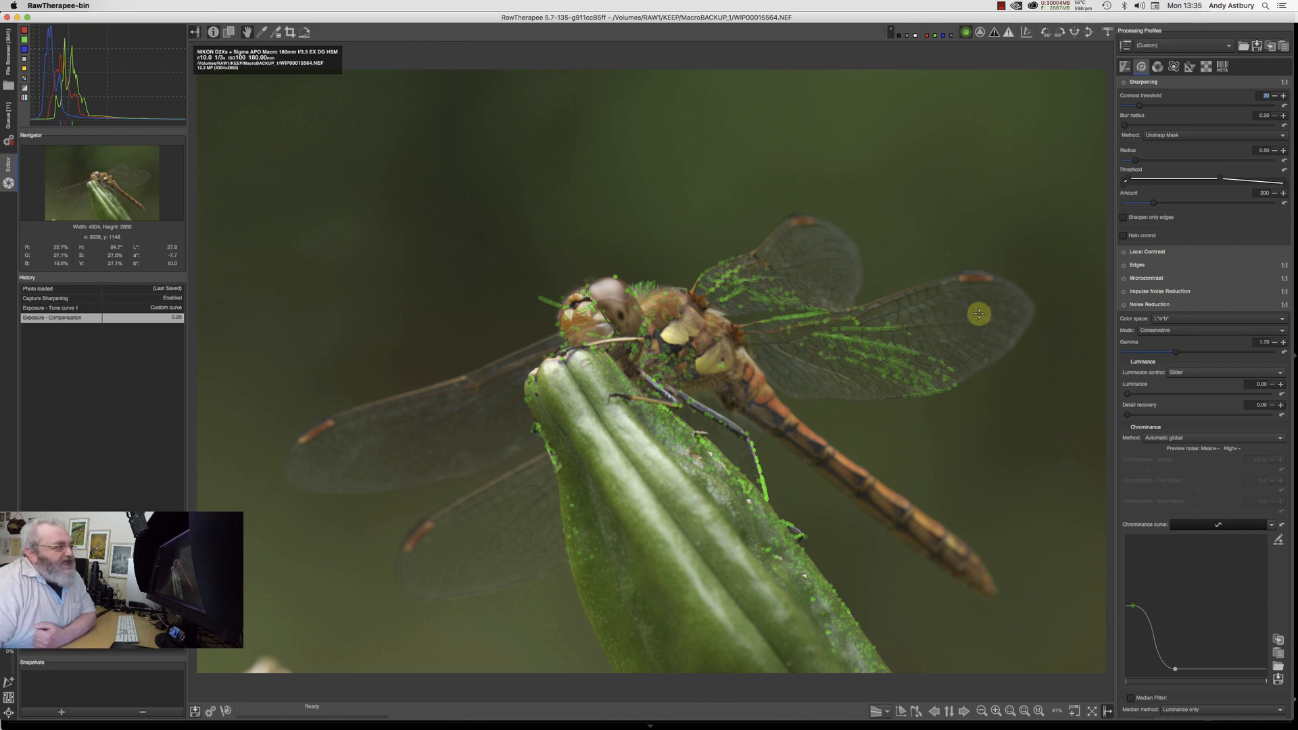
pyautogui.moveTo(788, 368)
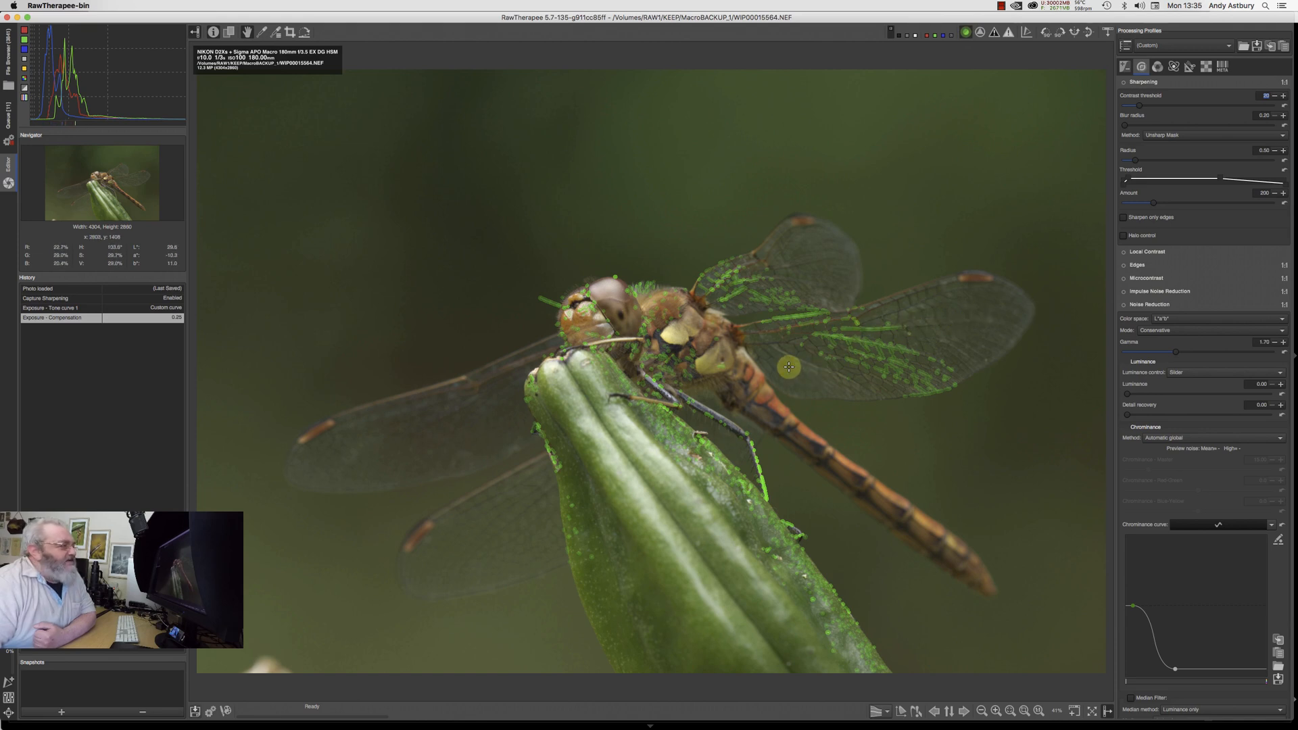
pyautogui.moveTo(574, 307)
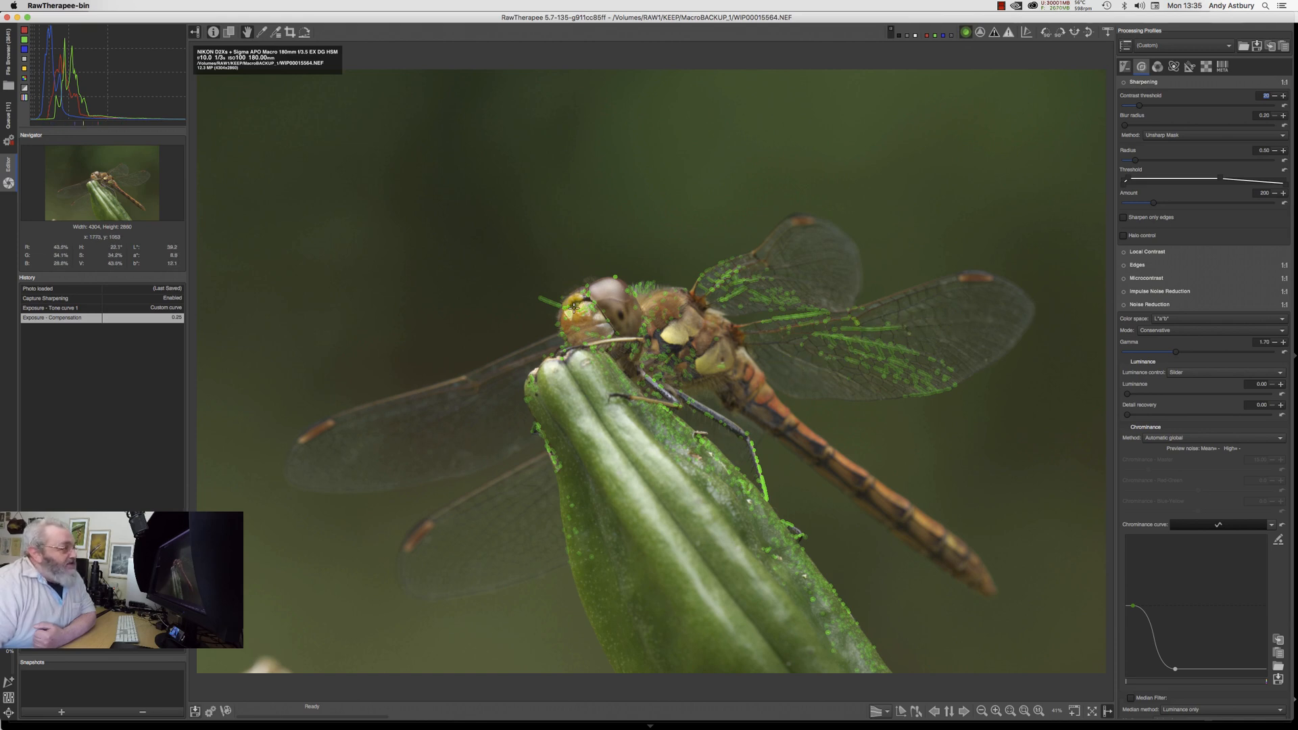
pyautogui.moveTo(631, 348)
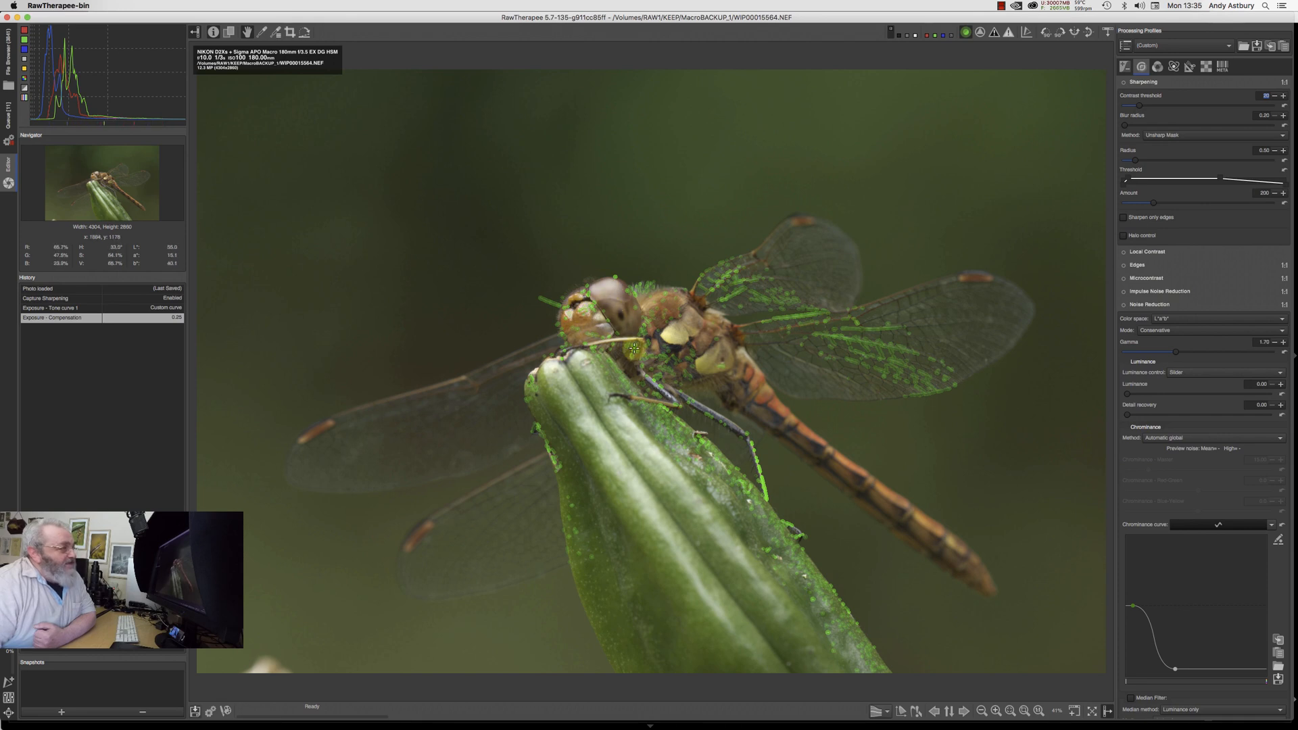
pyautogui.moveTo(1022, 292)
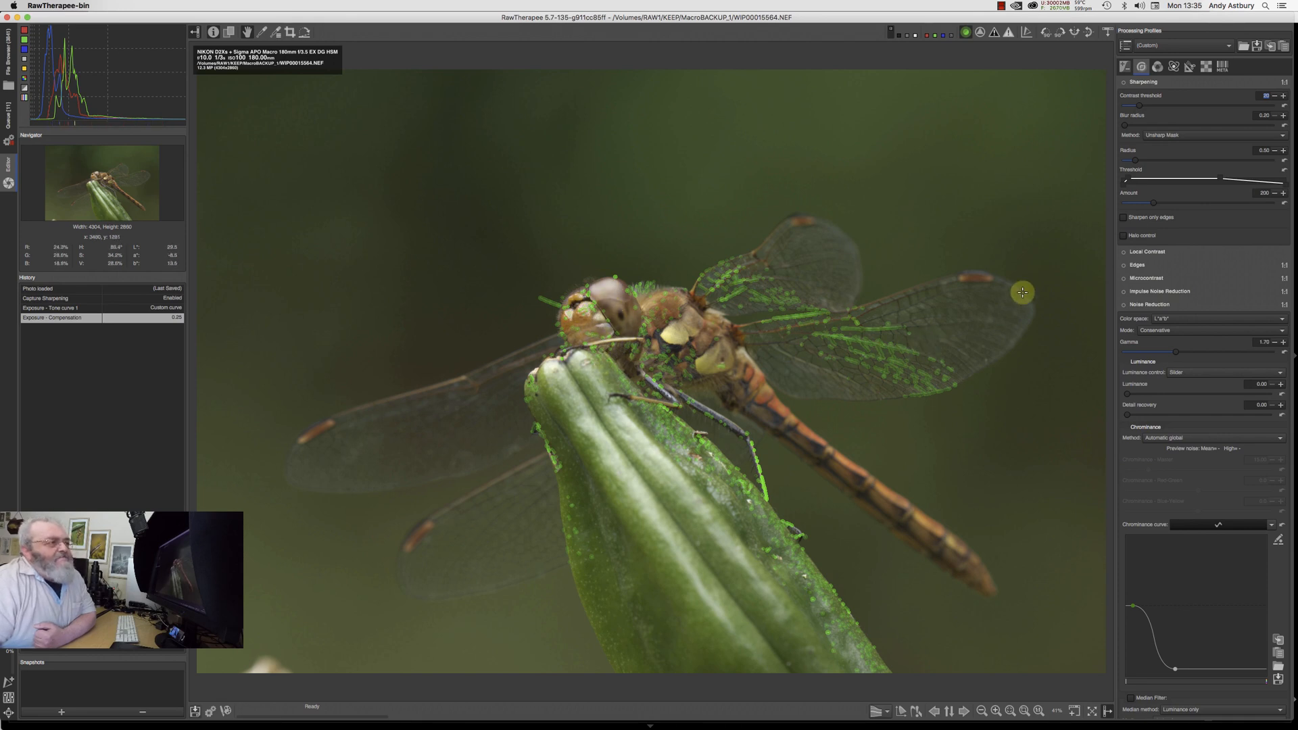
pyautogui.moveTo(1163, 112)
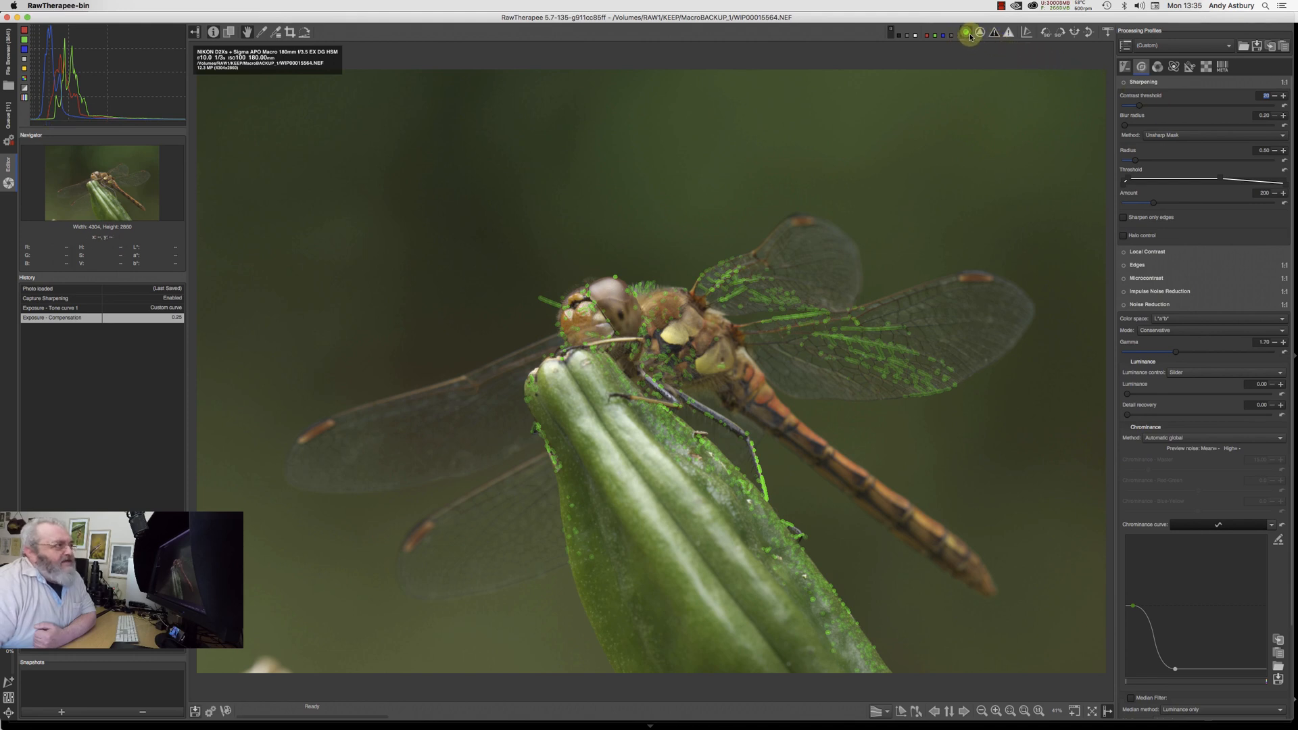
# Step: Turn off the focus mask and preview the sharpening contrast mask as bright edges on black
pyautogui.click(979, 34)
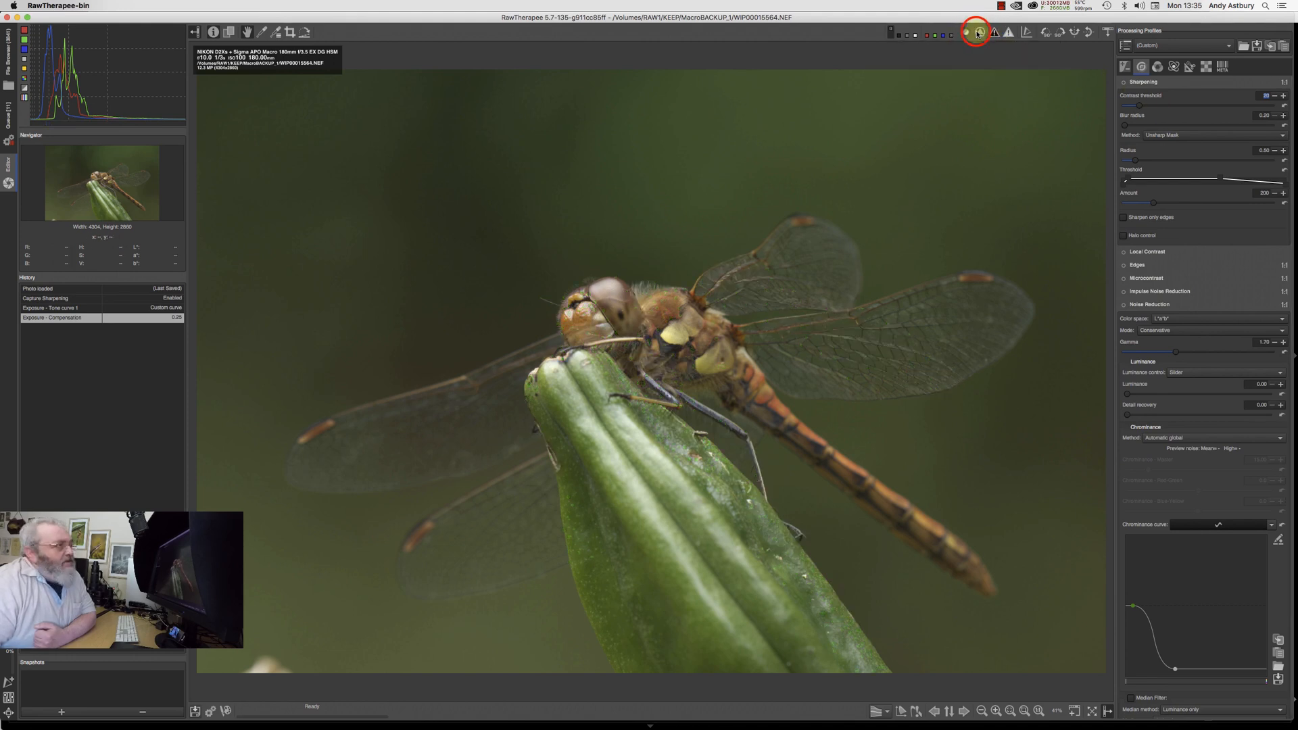
pyautogui.click(979, 32)
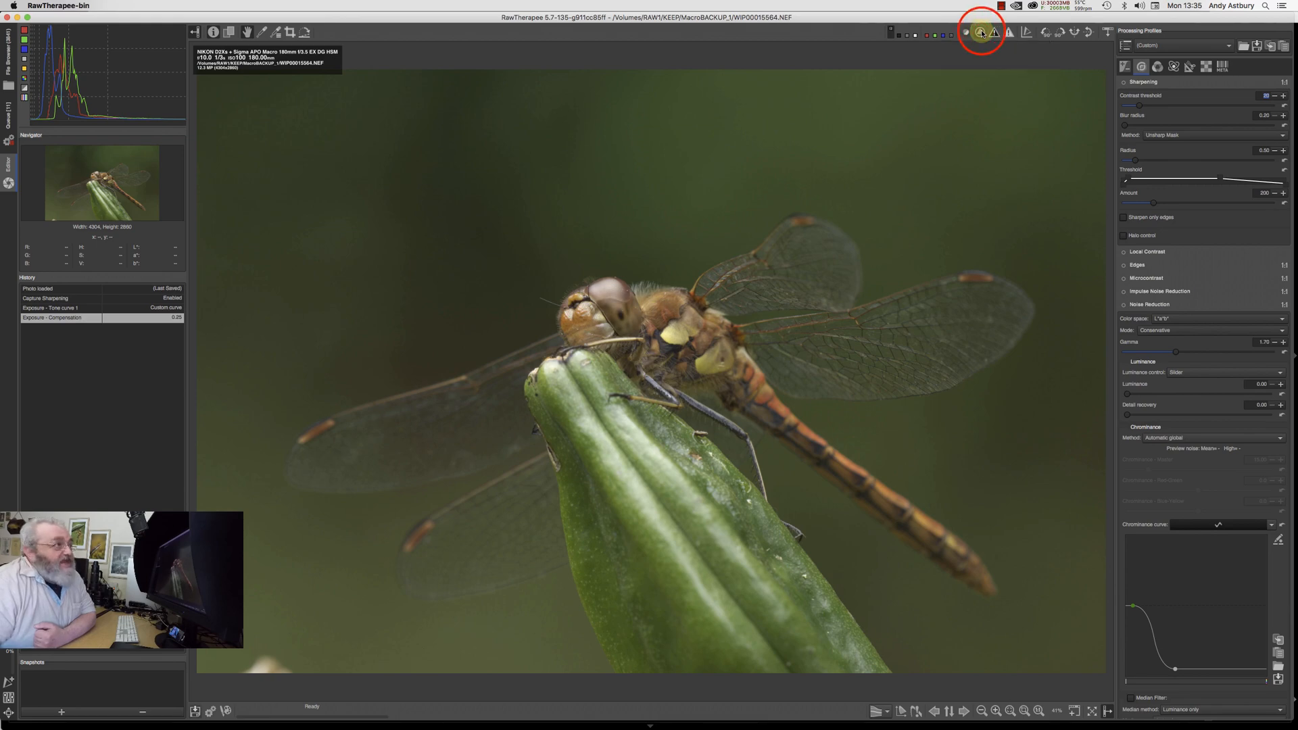
pyautogui.click(981, 31)
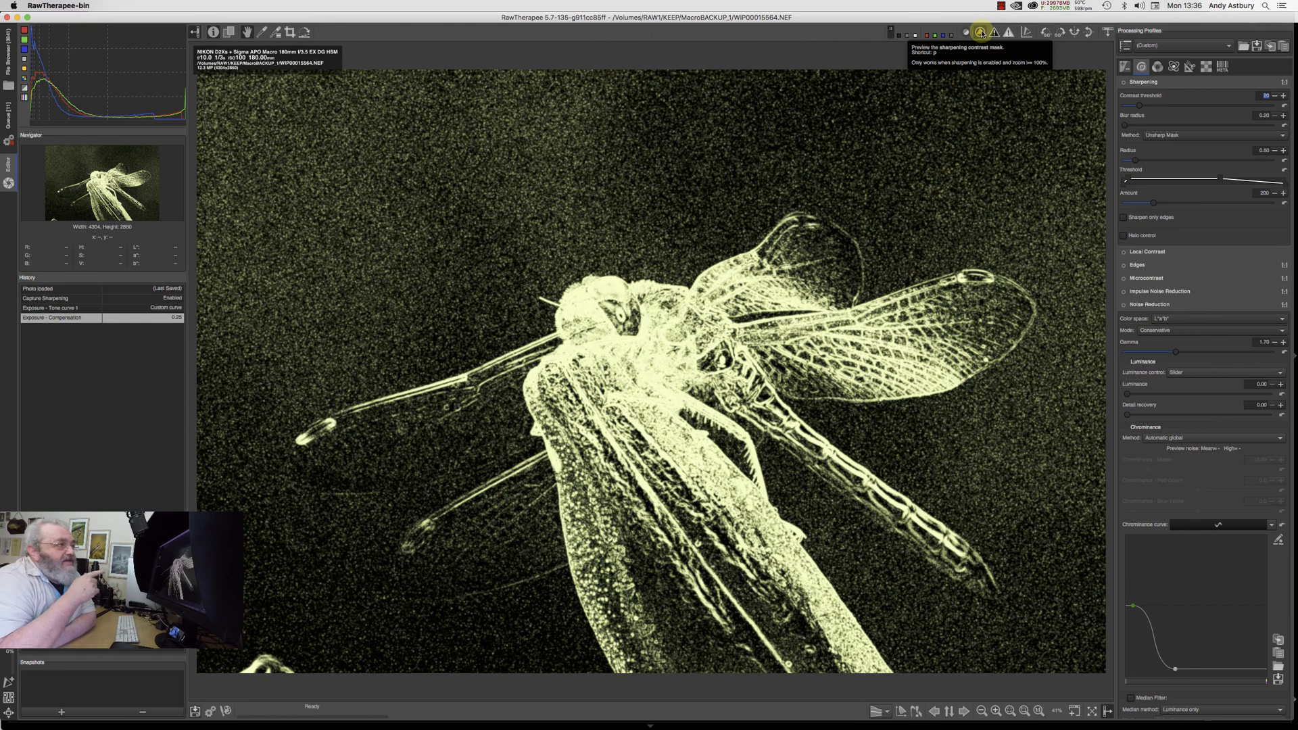
pyautogui.moveTo(1076, 110)
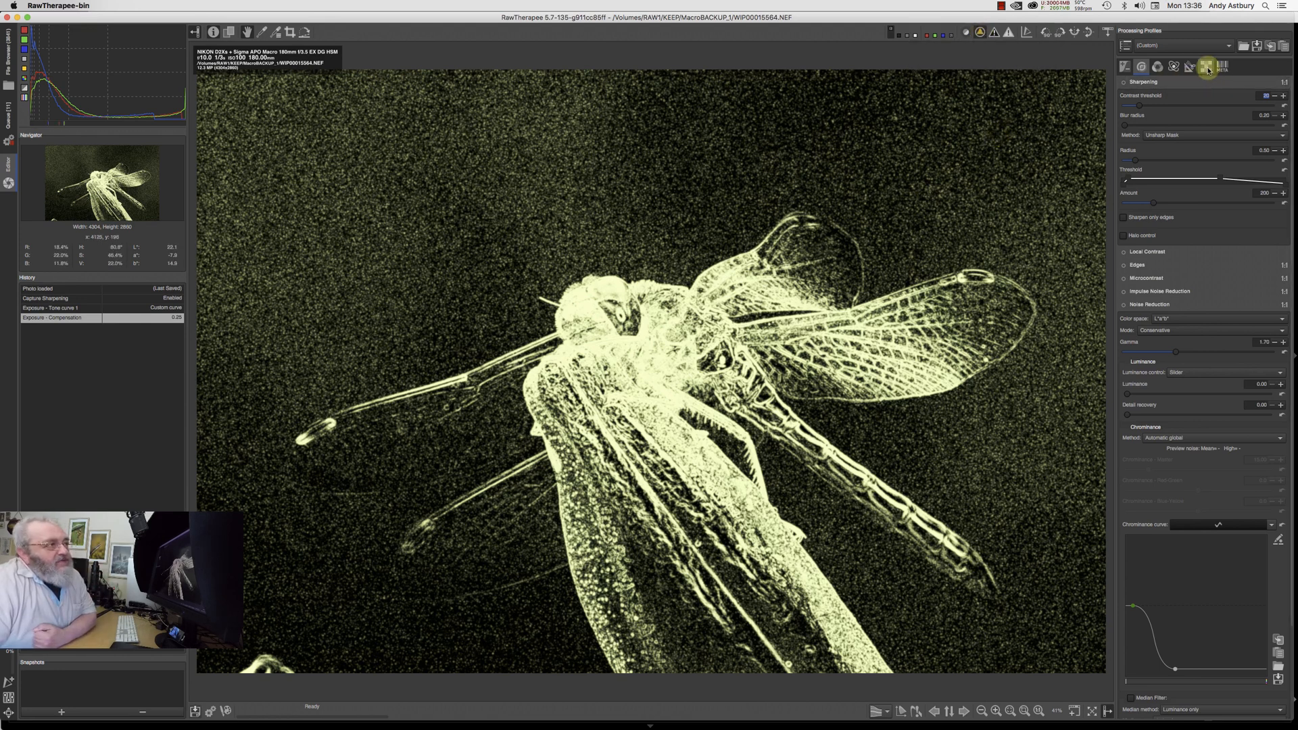
pyautogui.moveTo(1208, 66)
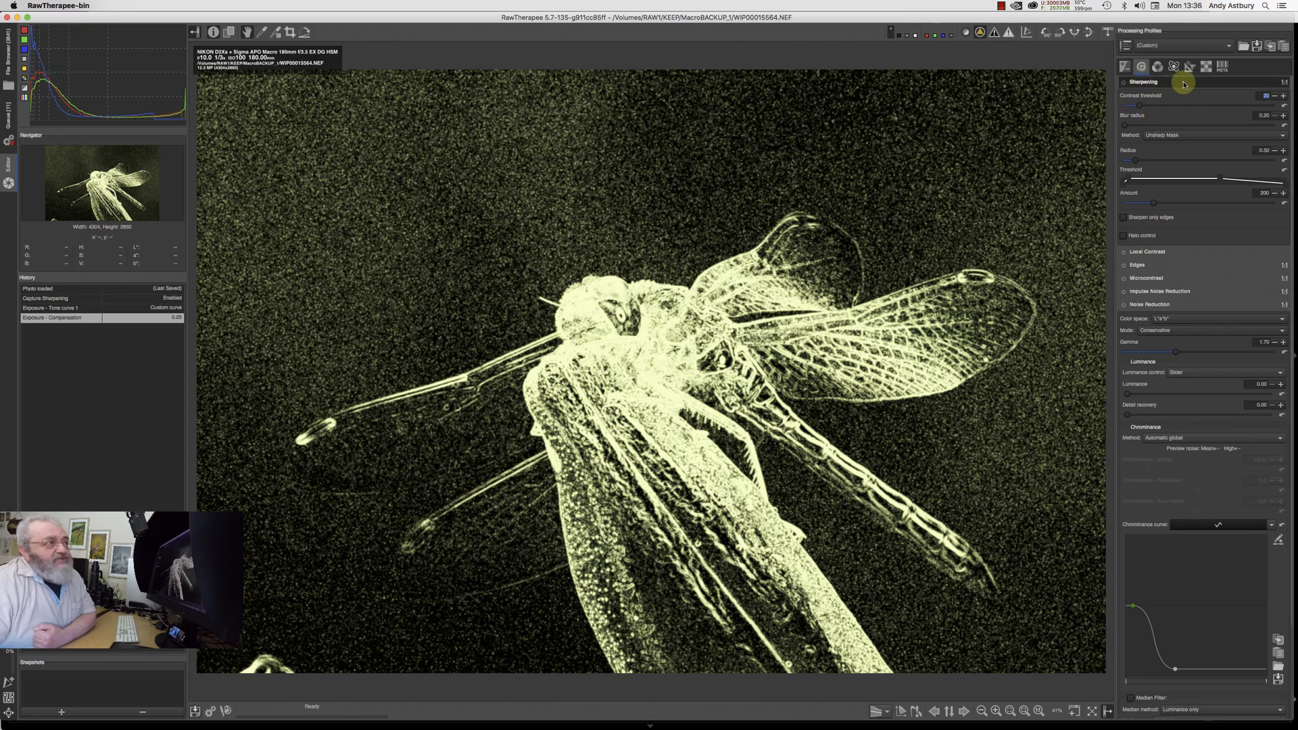
pyautogui.moveTo(1205, 68)
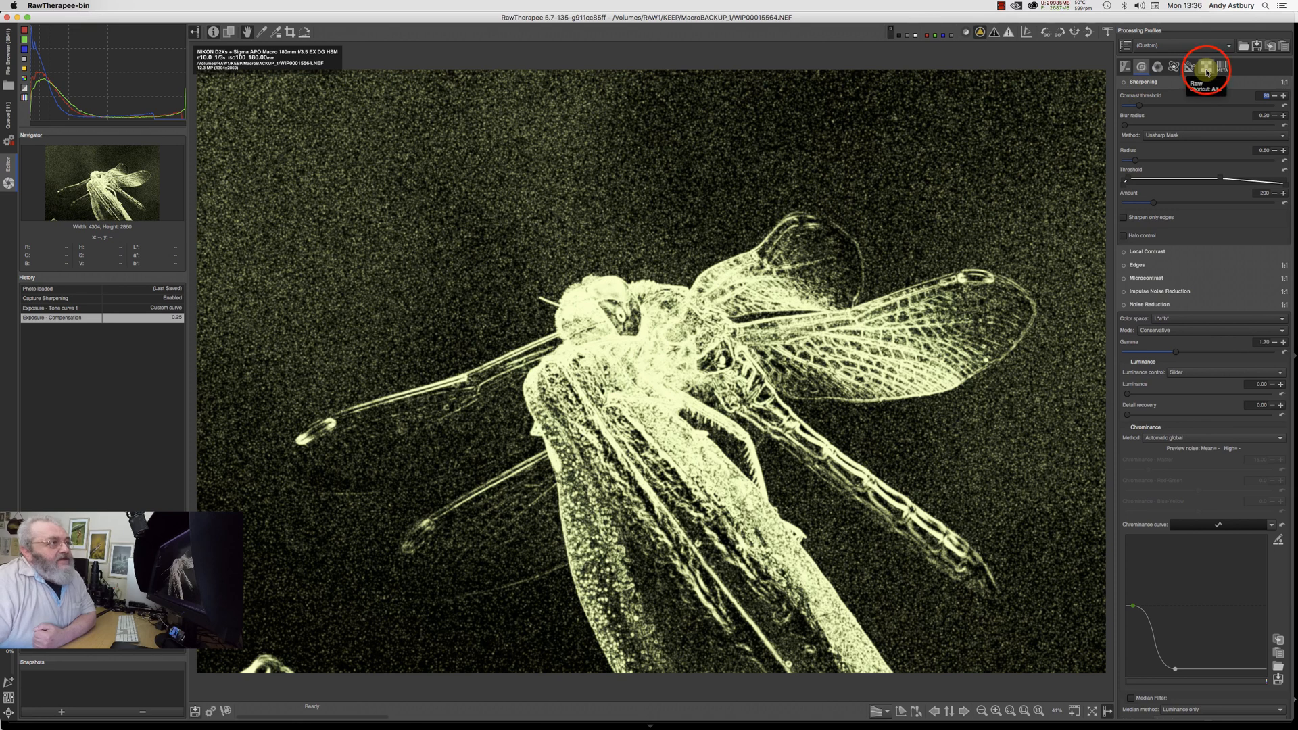
# Step: Disable Capture Sharpening's auto threshold and raise the contrast threshold to about 20 to blacken the background
pyautogui.click(1206, 66)
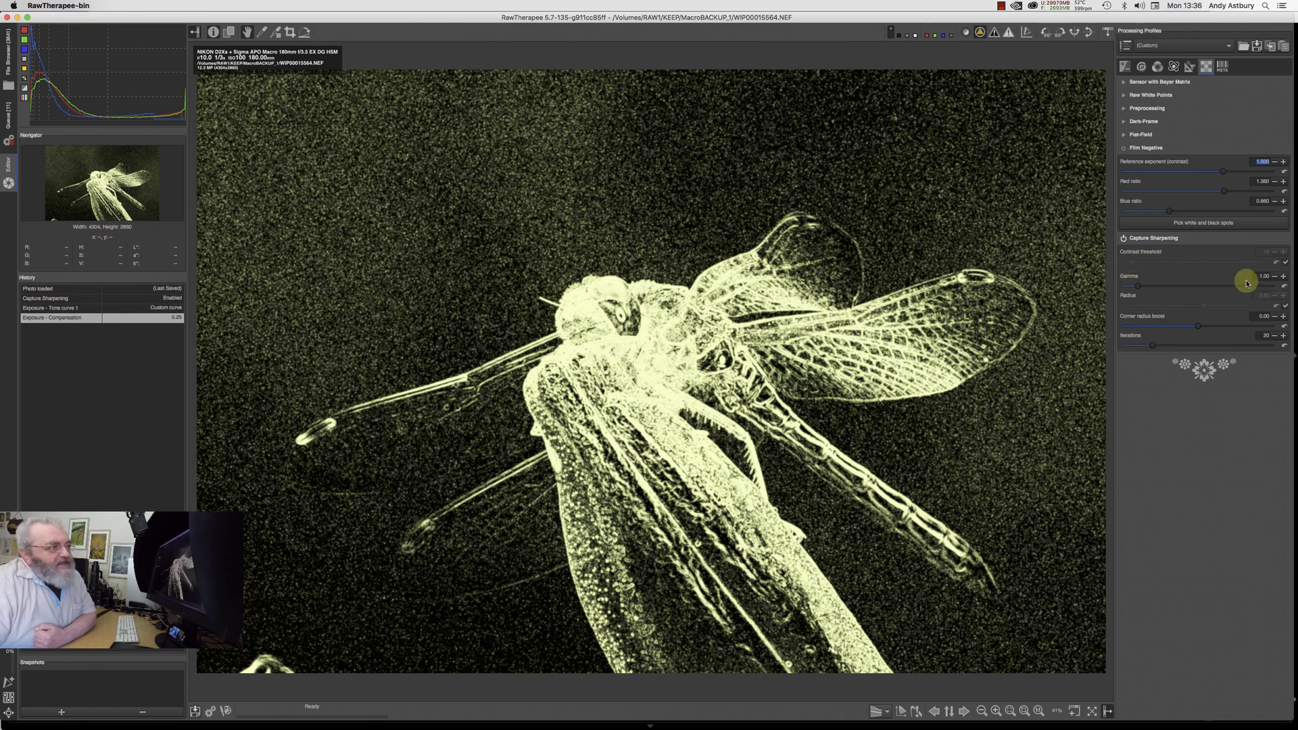
pyautogui.moveTo(1278, 258)
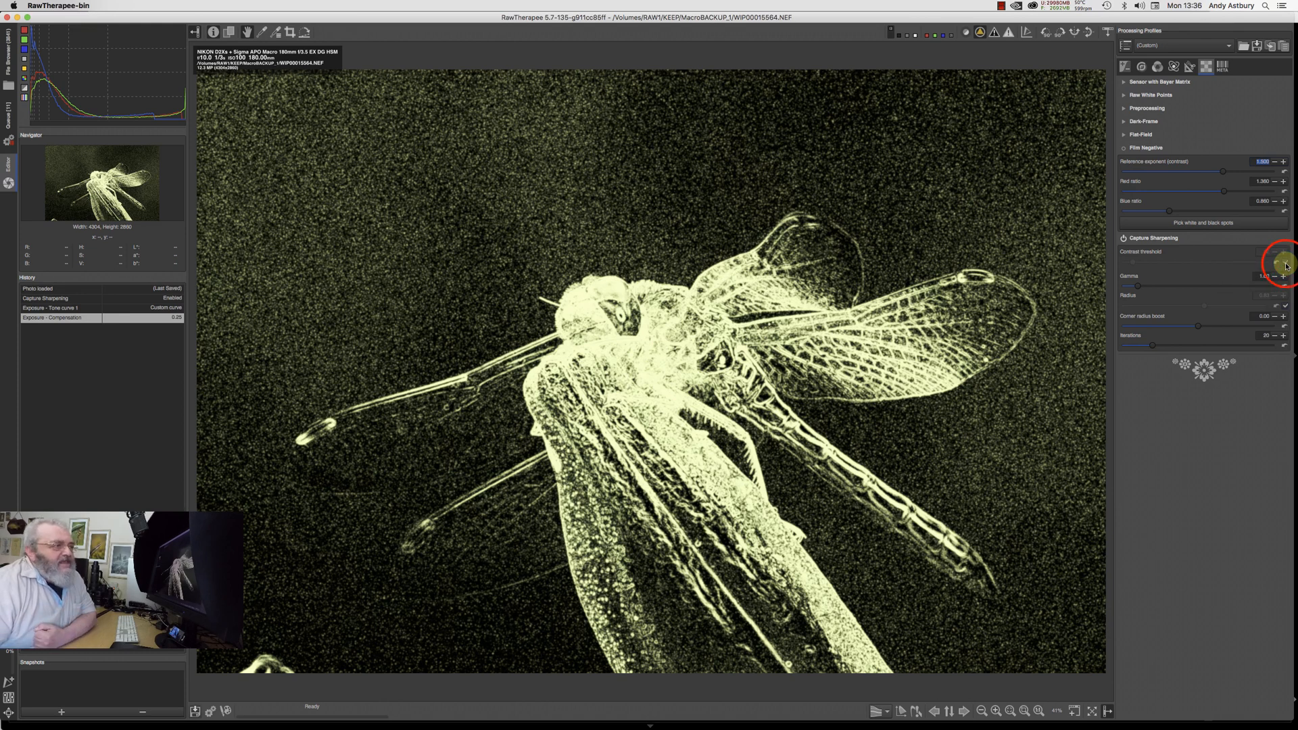
pyautogui.click(1284, 251)
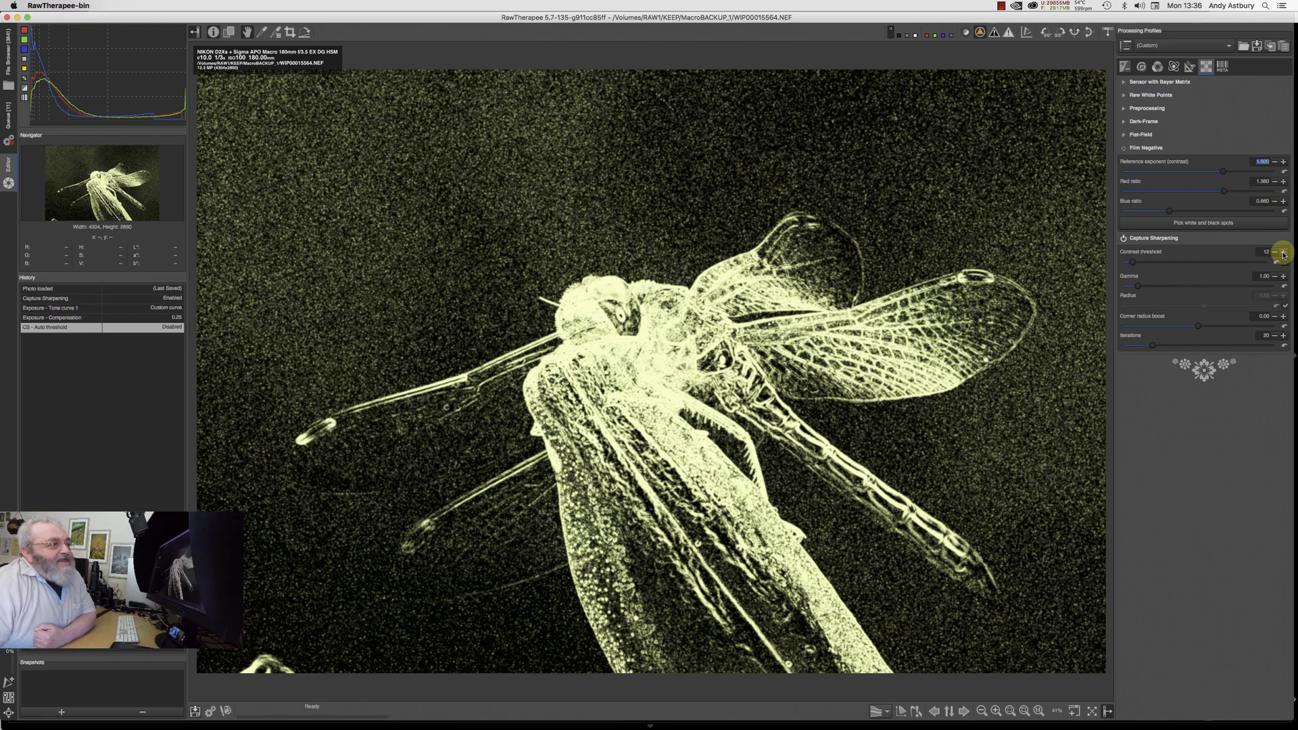
pyautogui.click(1282, 252)
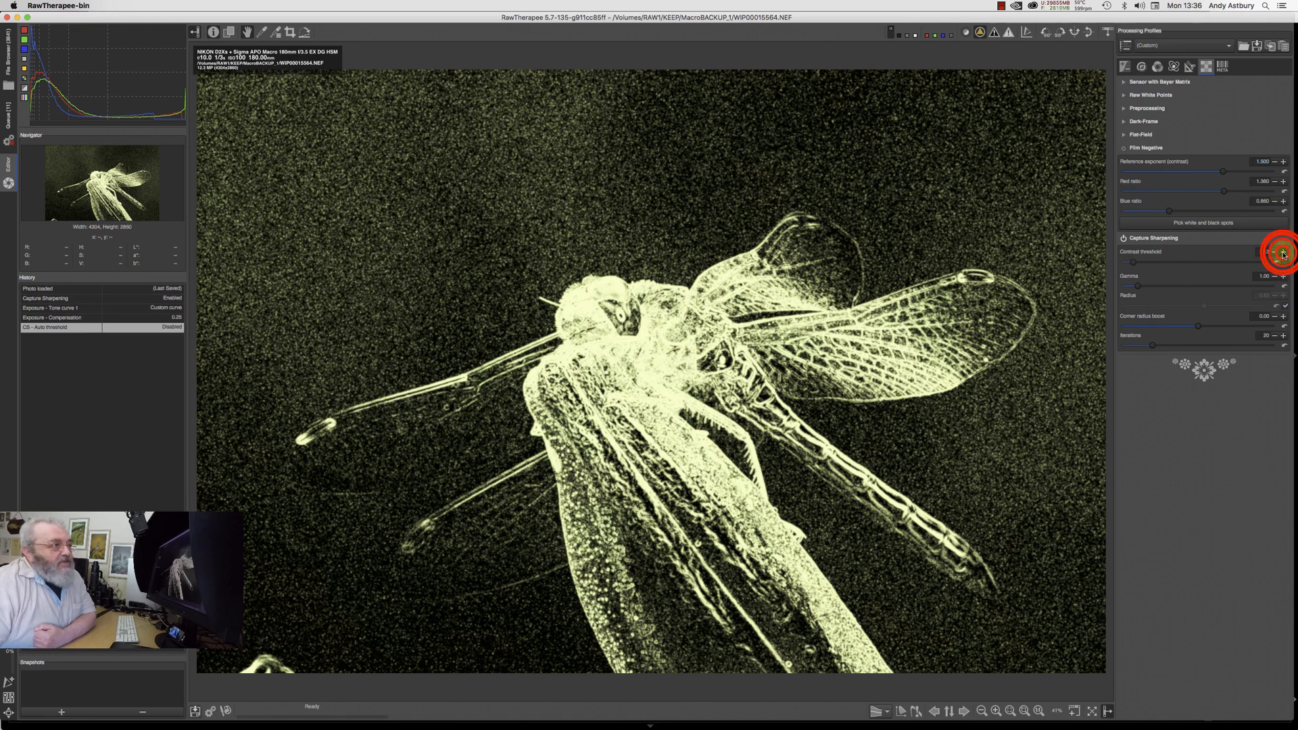
pyautogui.click(1282, 253)
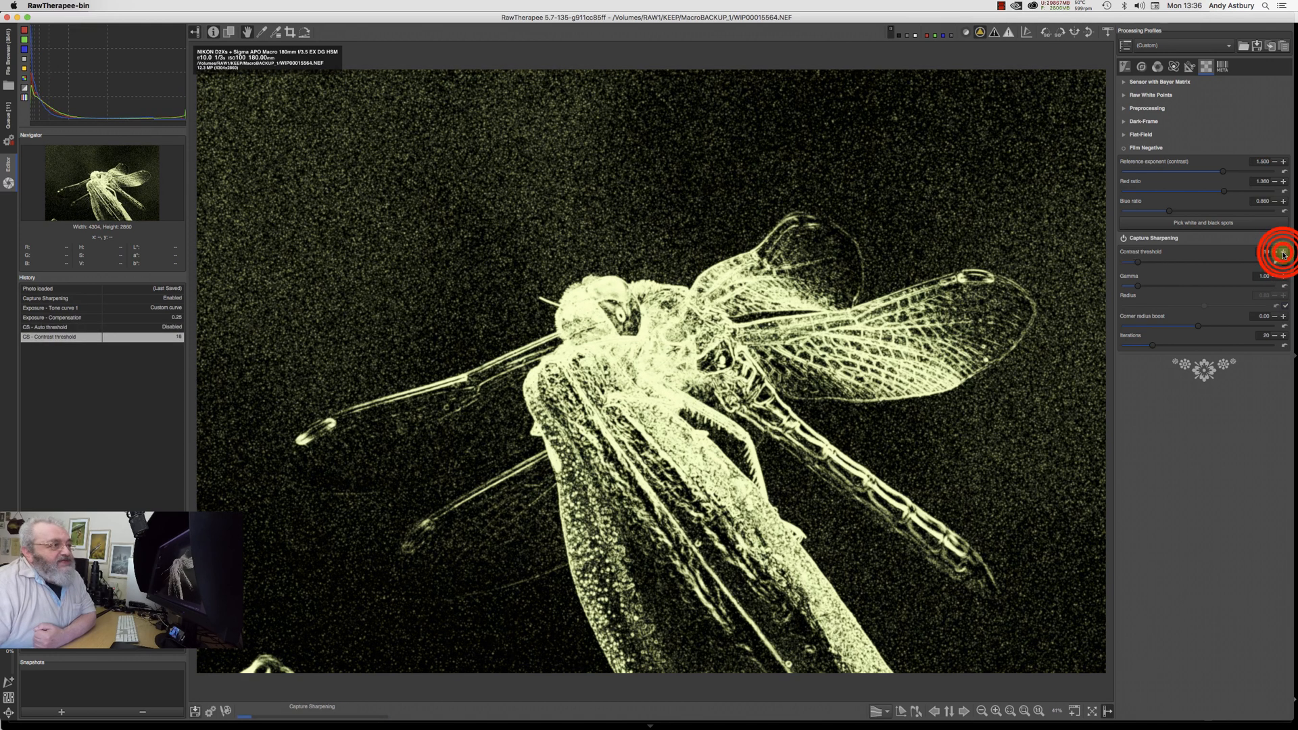
pyautogui.click(1284, 253)
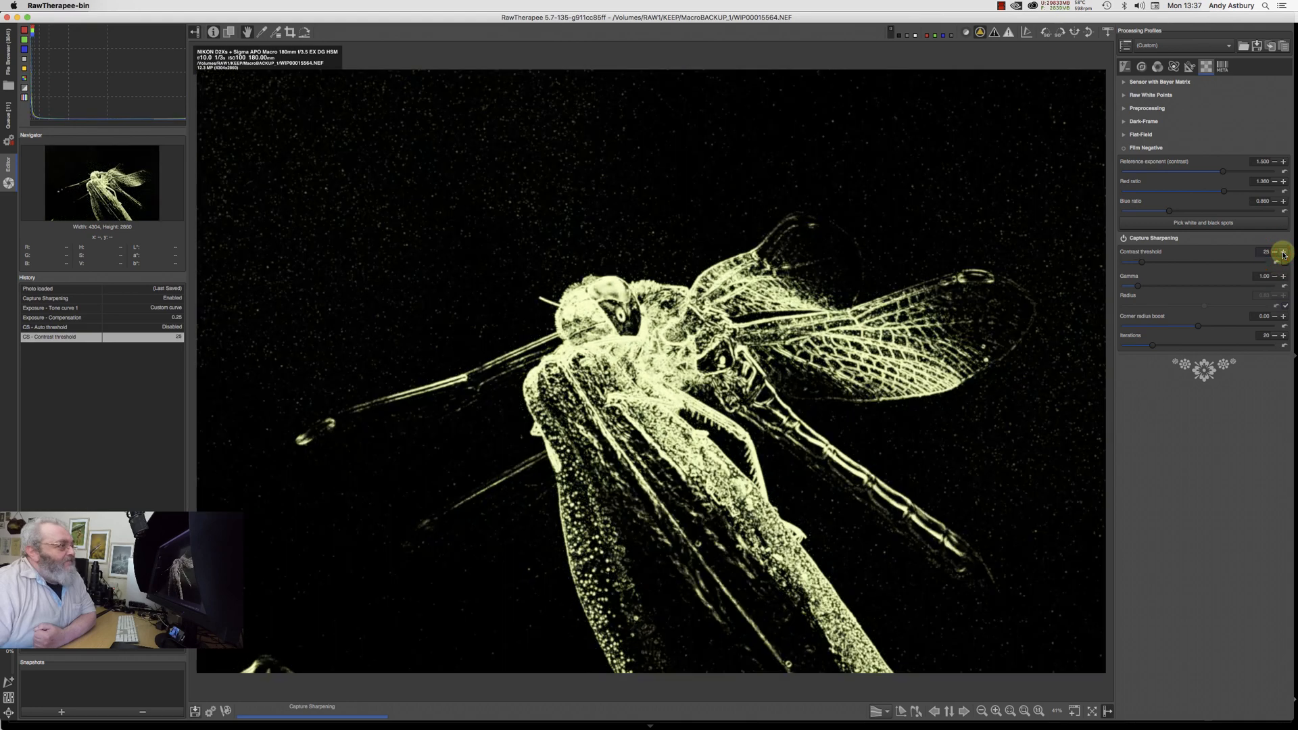
pyautogui.click(1284, 252)
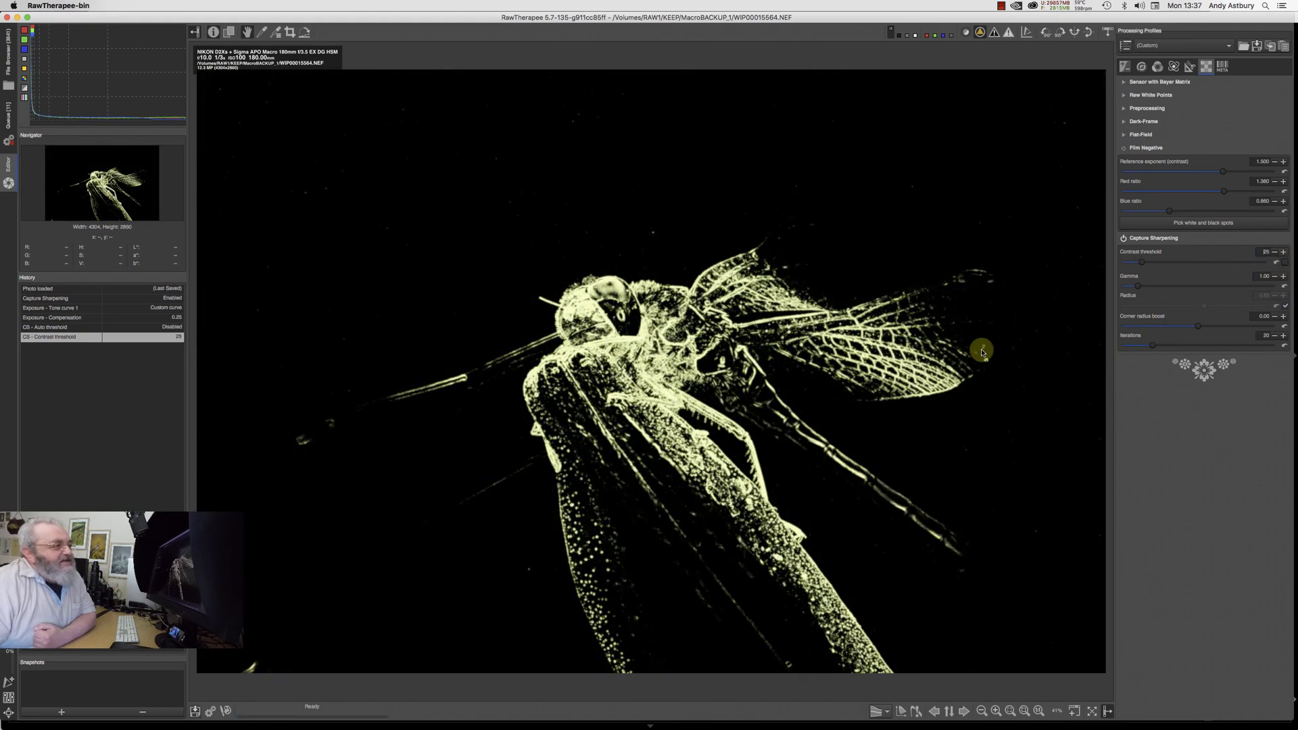
pyautogui.moveTo(688, 150)
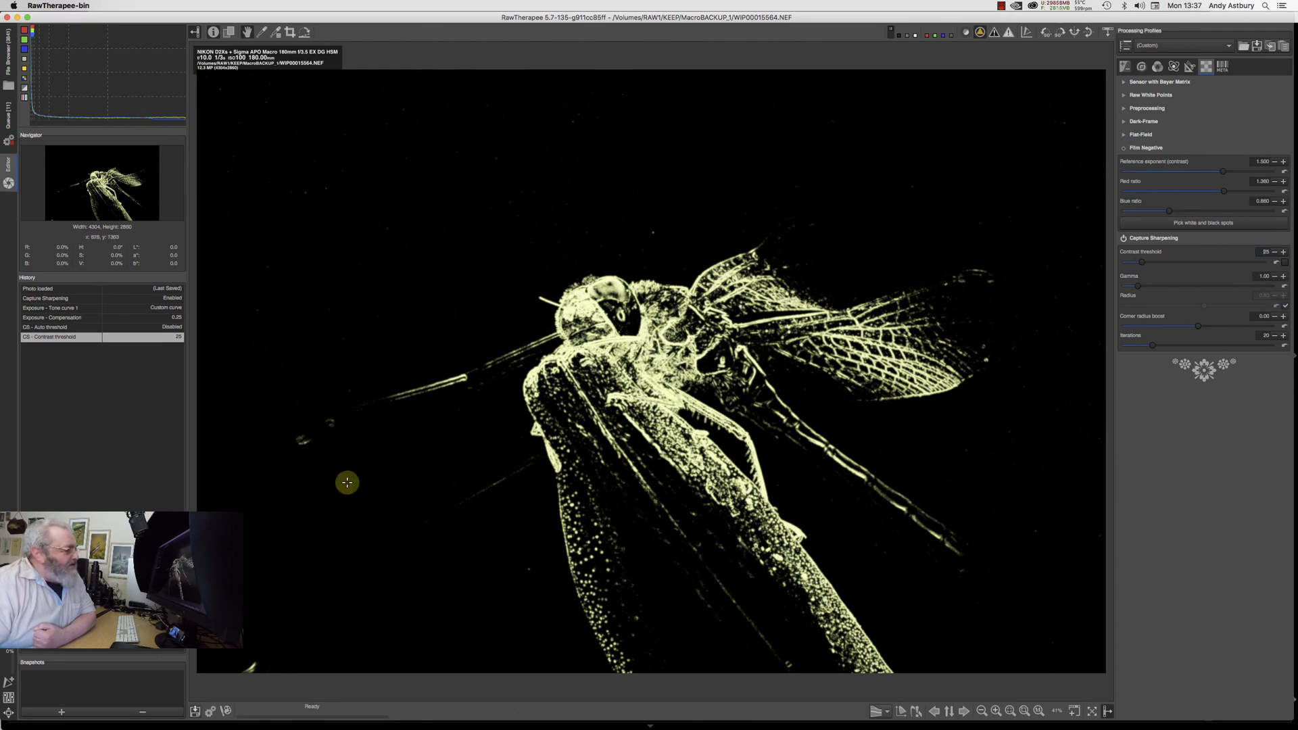
pyautogui.moveTo(578, 603)
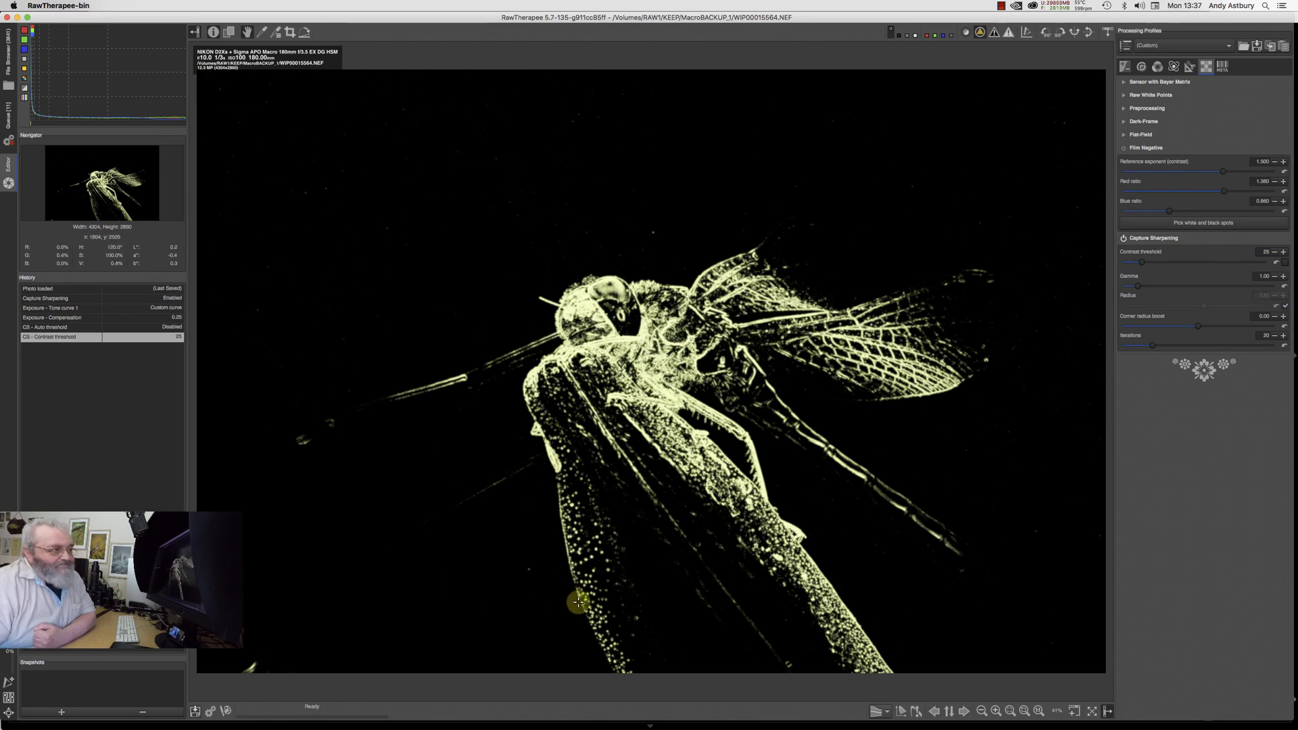
pyautogui.moveTo(829, 614)
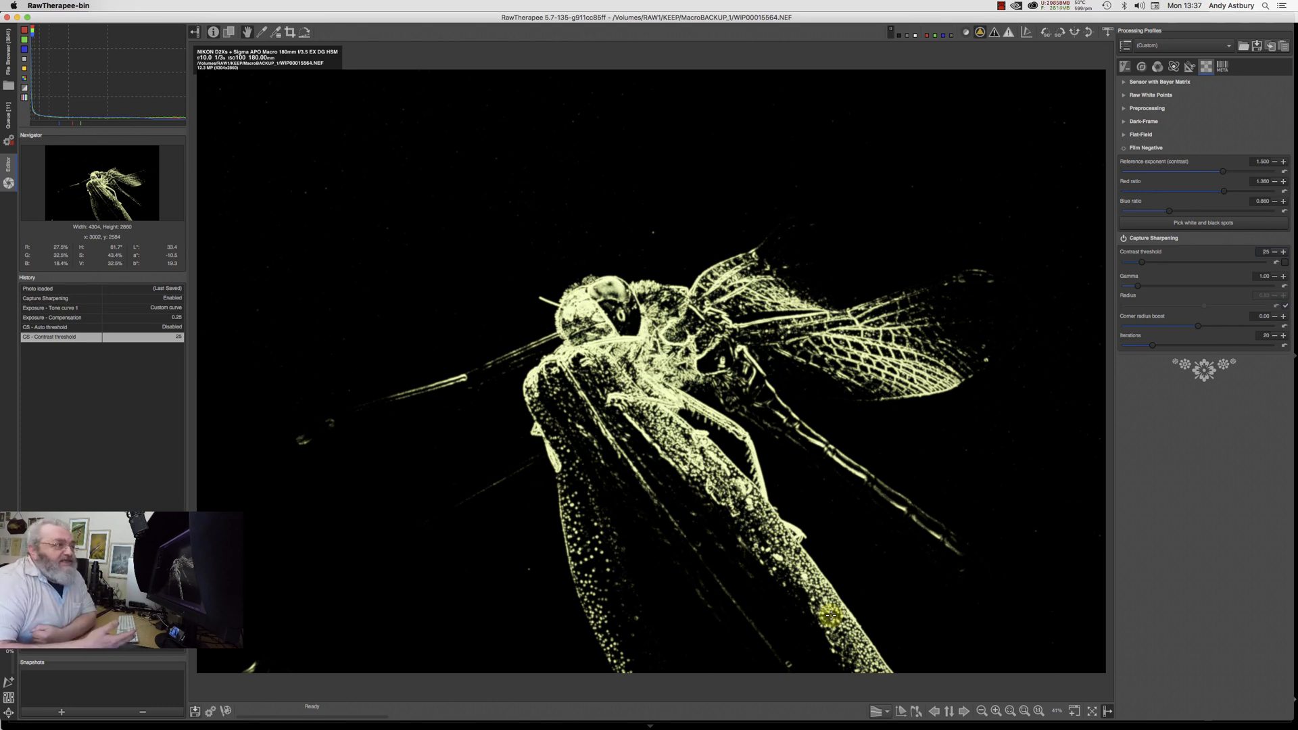
pyautogui.moveTo(934, 152)
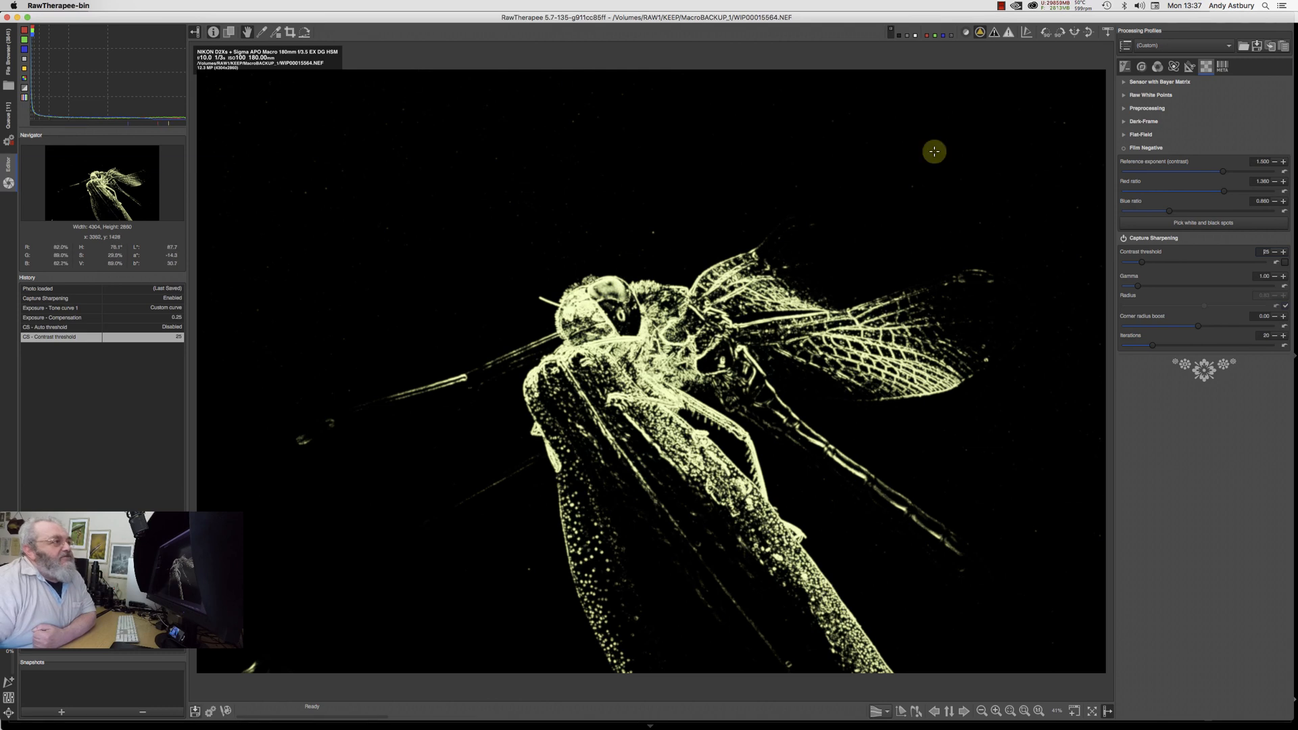
pyautogui.moveTo(979, 31)
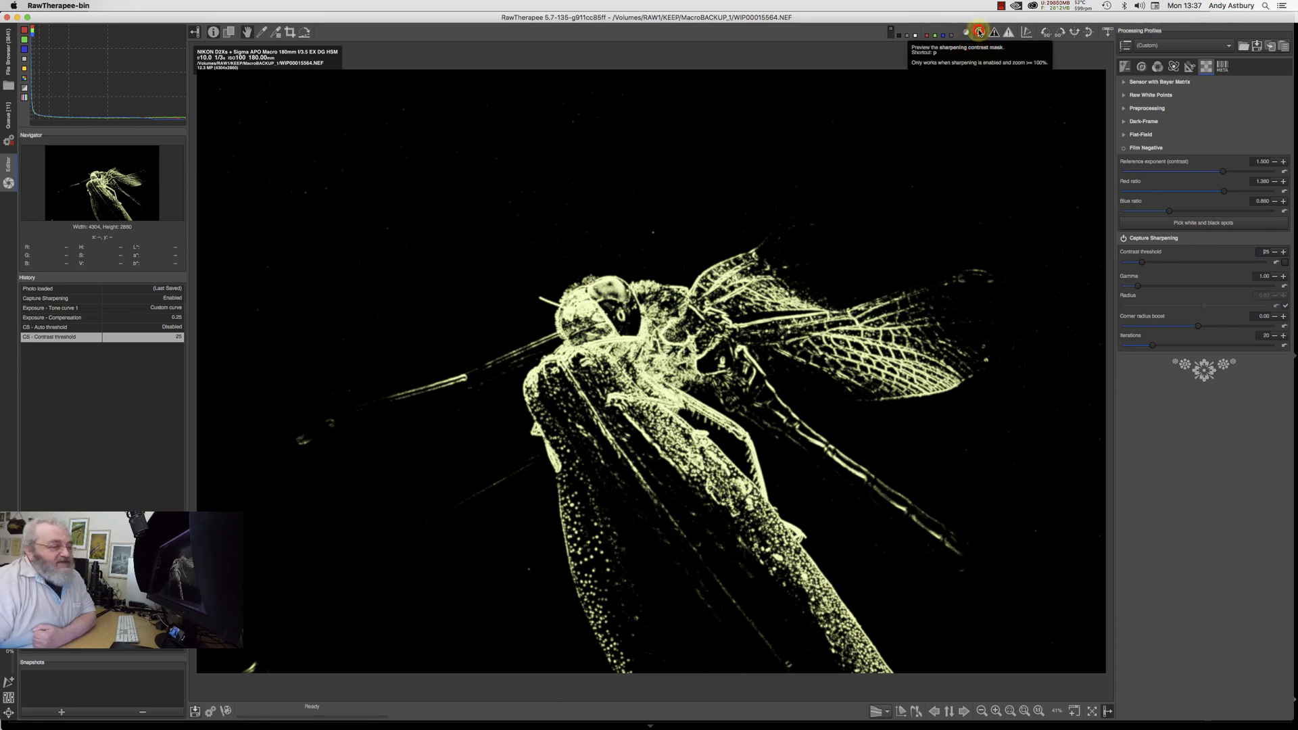
# Step: Hide the contrast mask preview to show the full-colour dragonfly with the raised threshold kept
pyautogui.click(981, 31)
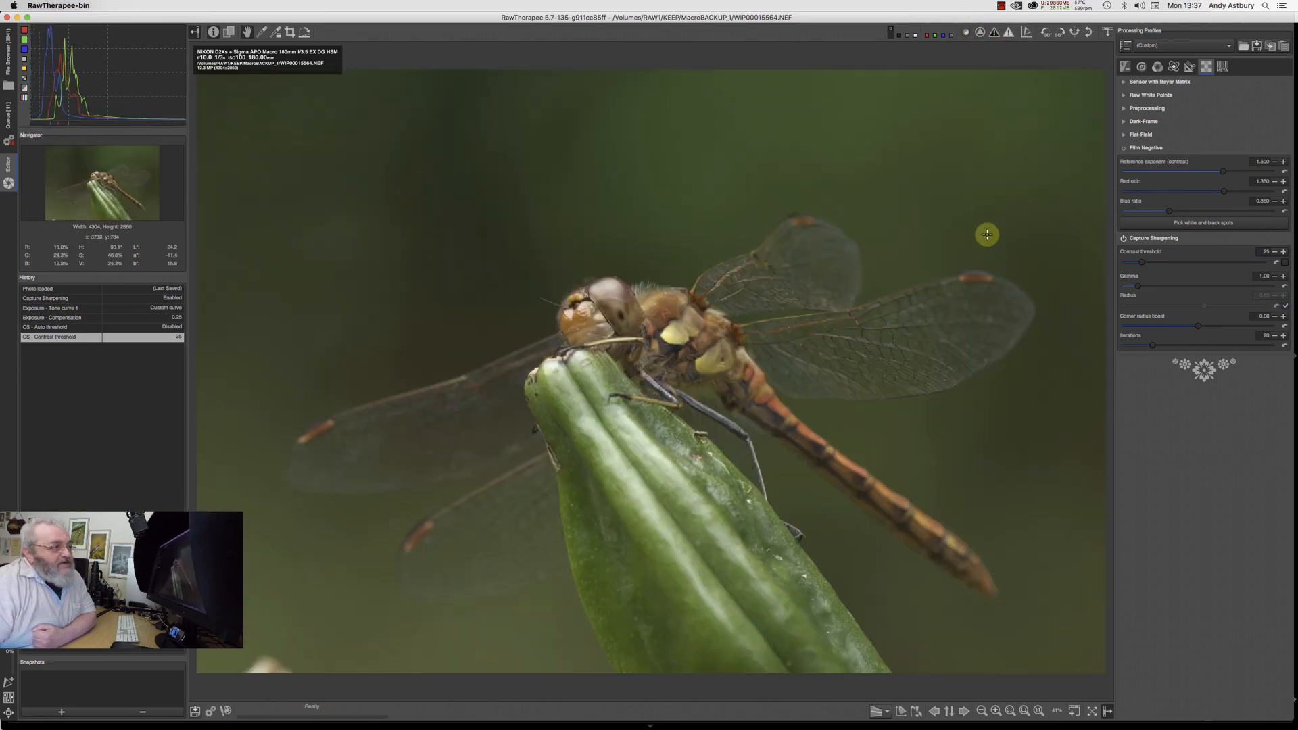
pyautogui.moveTo(736, 613)
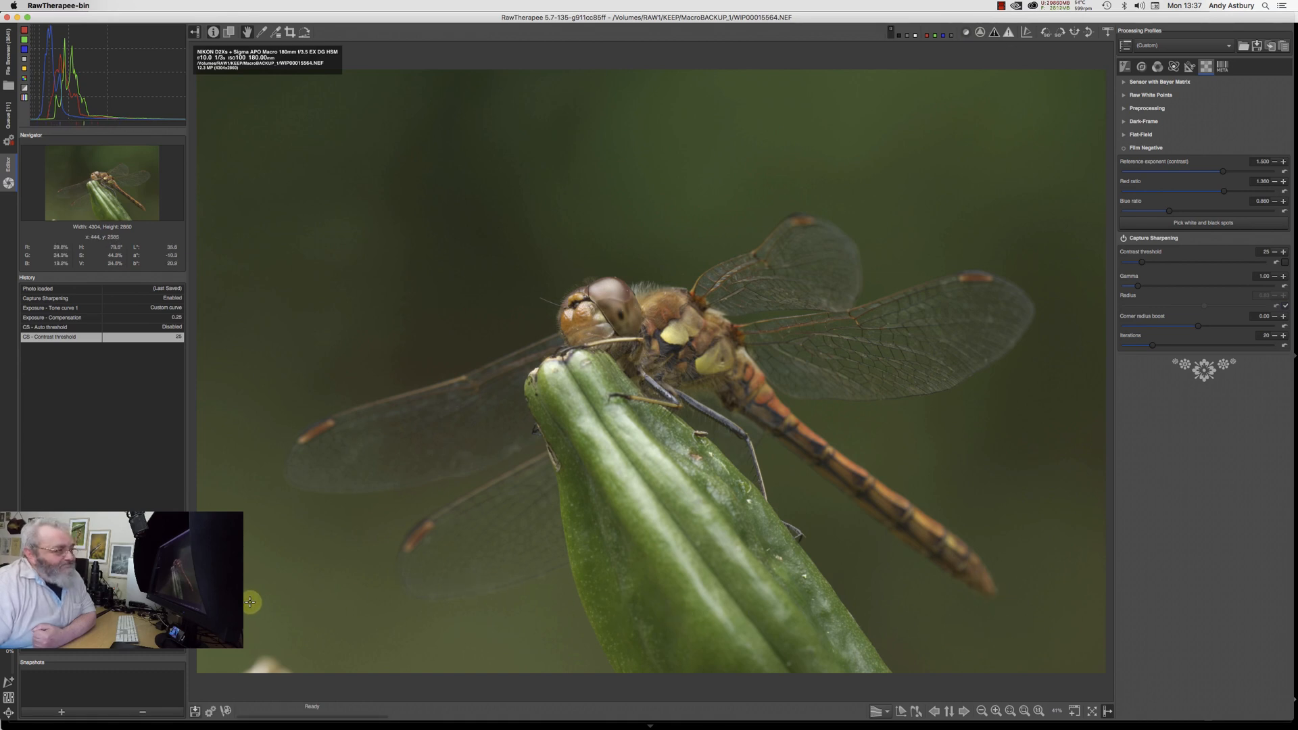
pyautogui.moveTo(397, 275)
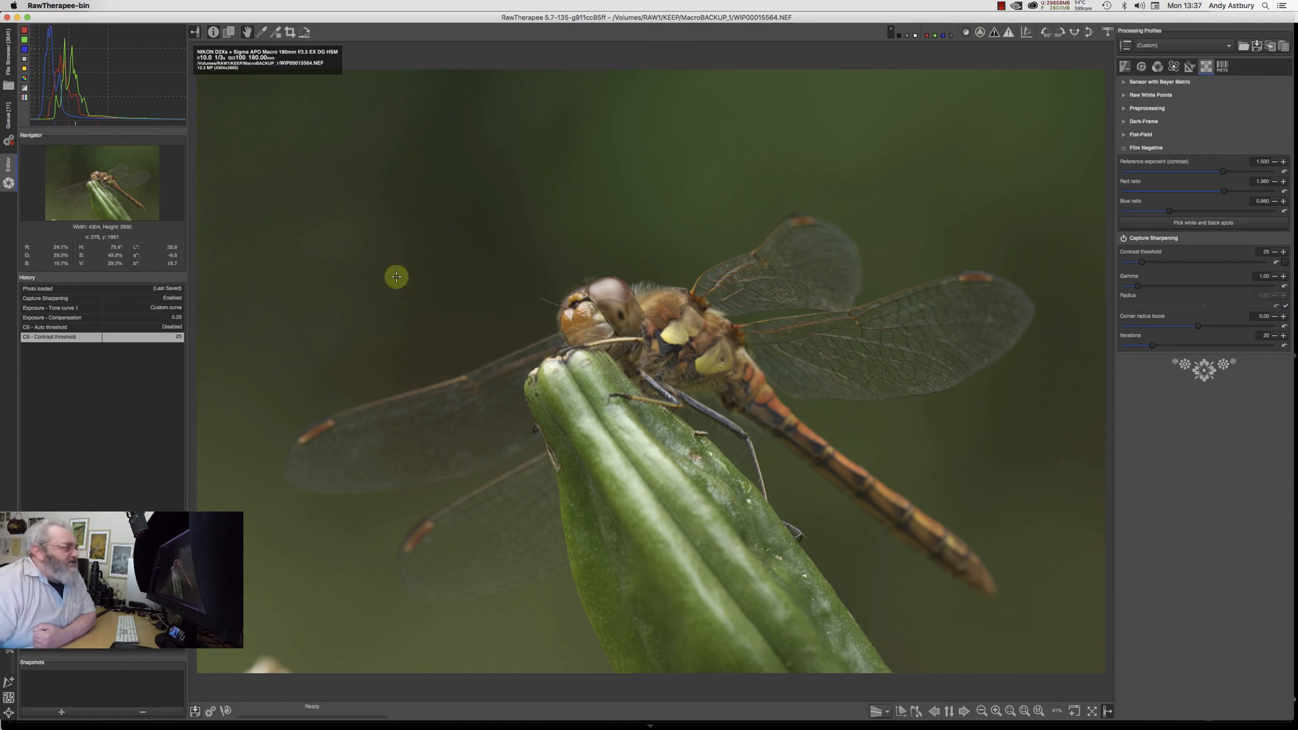
pyautogui.moveTo(923, 188)
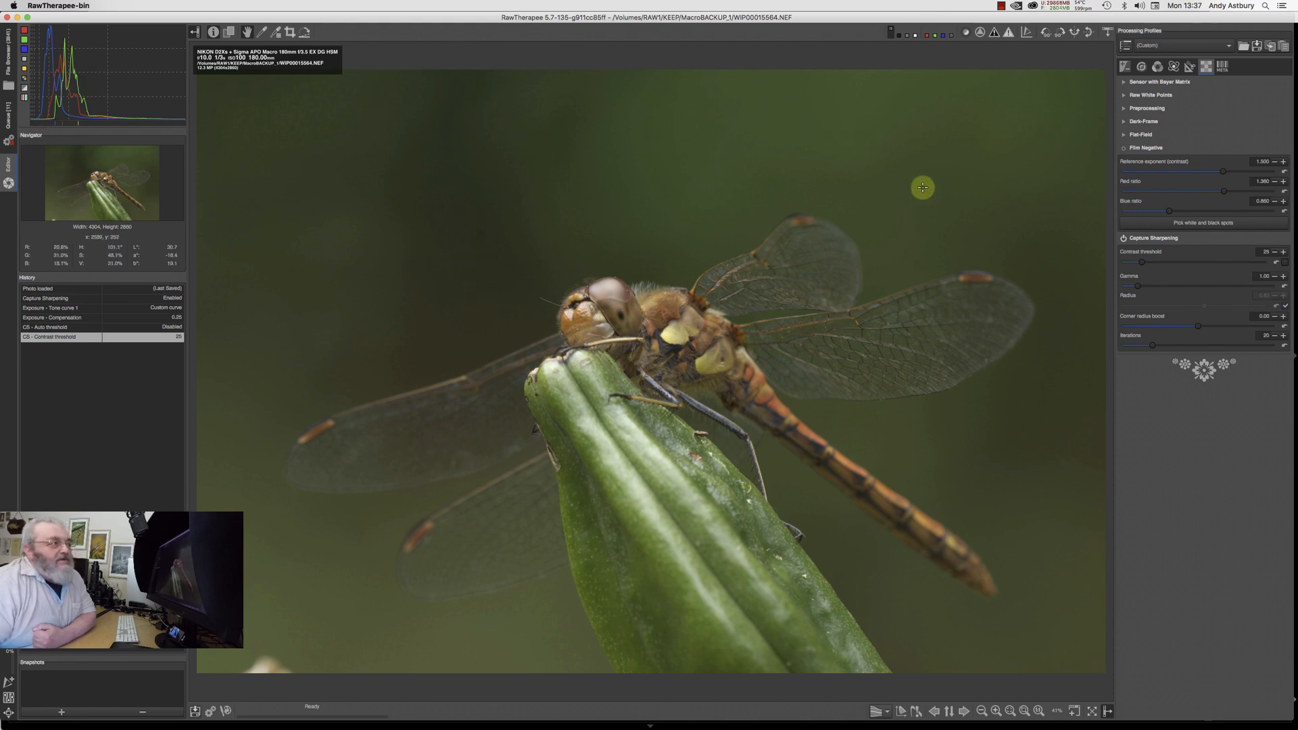
pyautogui.moveTo(1042, 268)
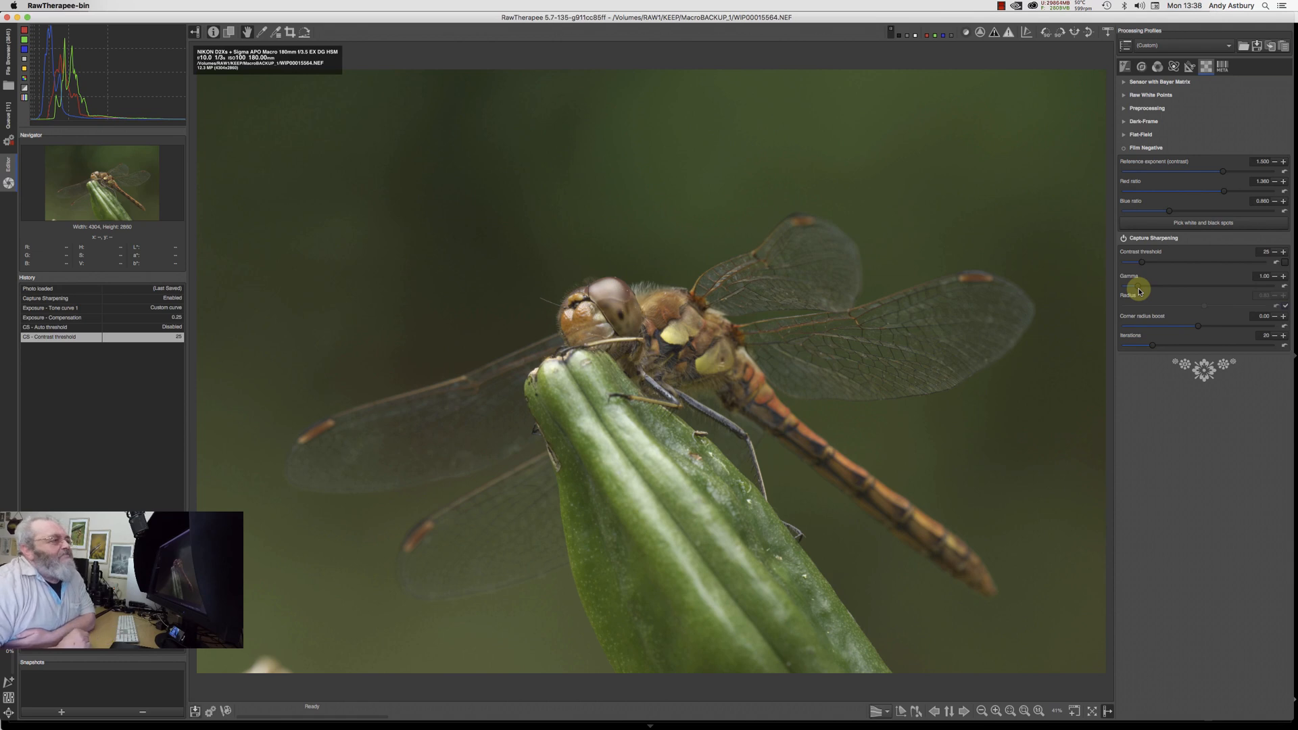
pyautogui.moveTo(1146, 311)
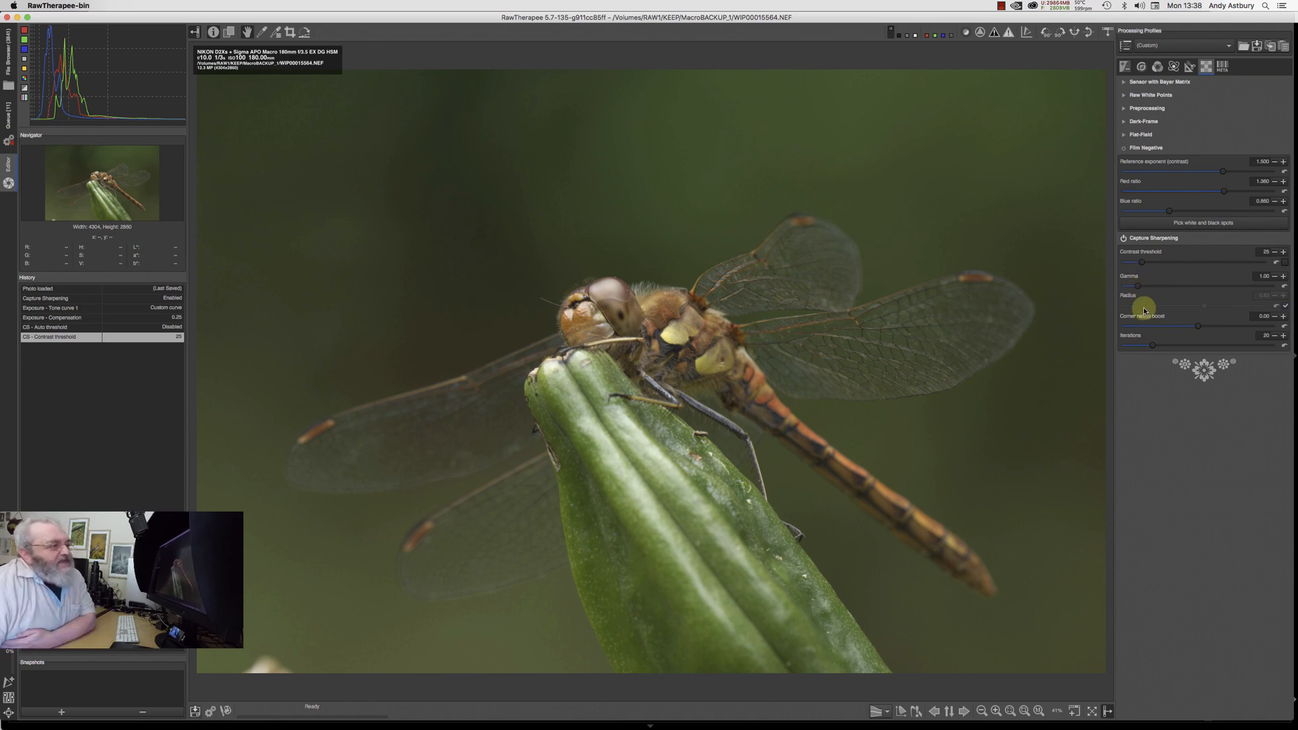
pyautogui.moveTo(1257, 322)
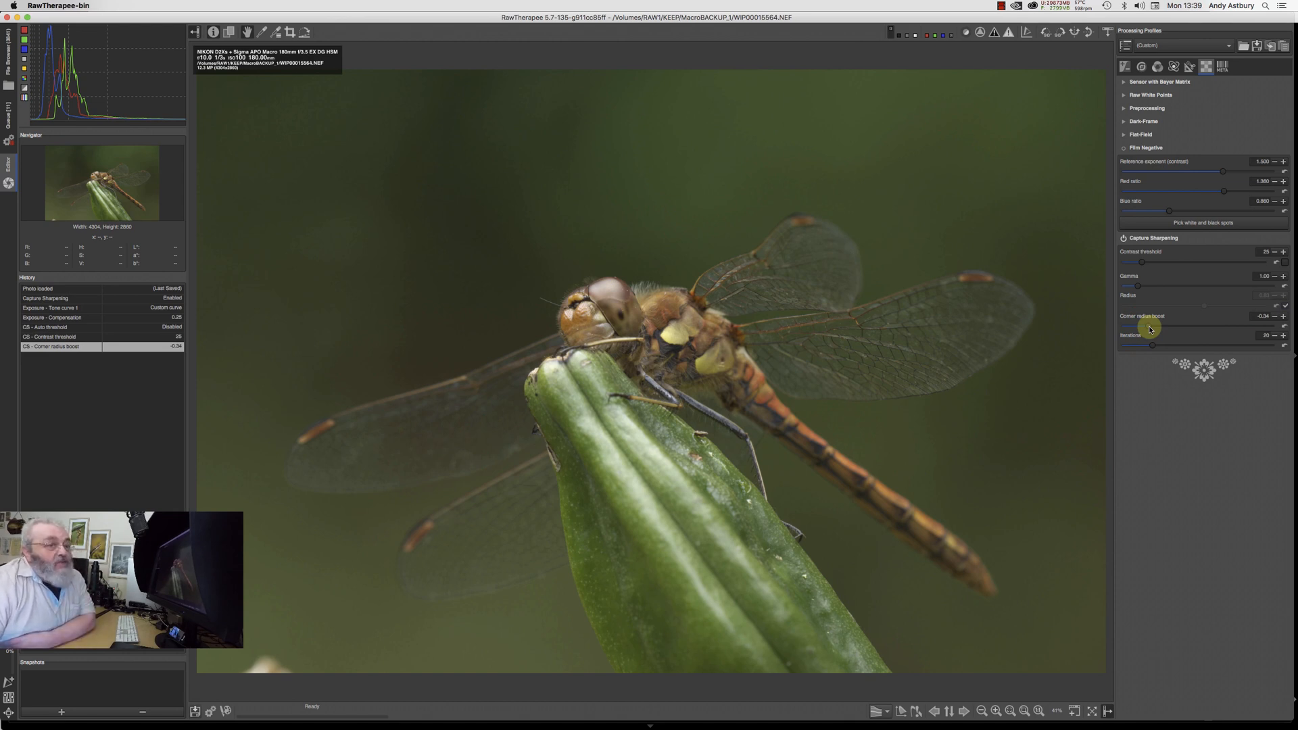
pyautogui.moveTo(1058, 511)
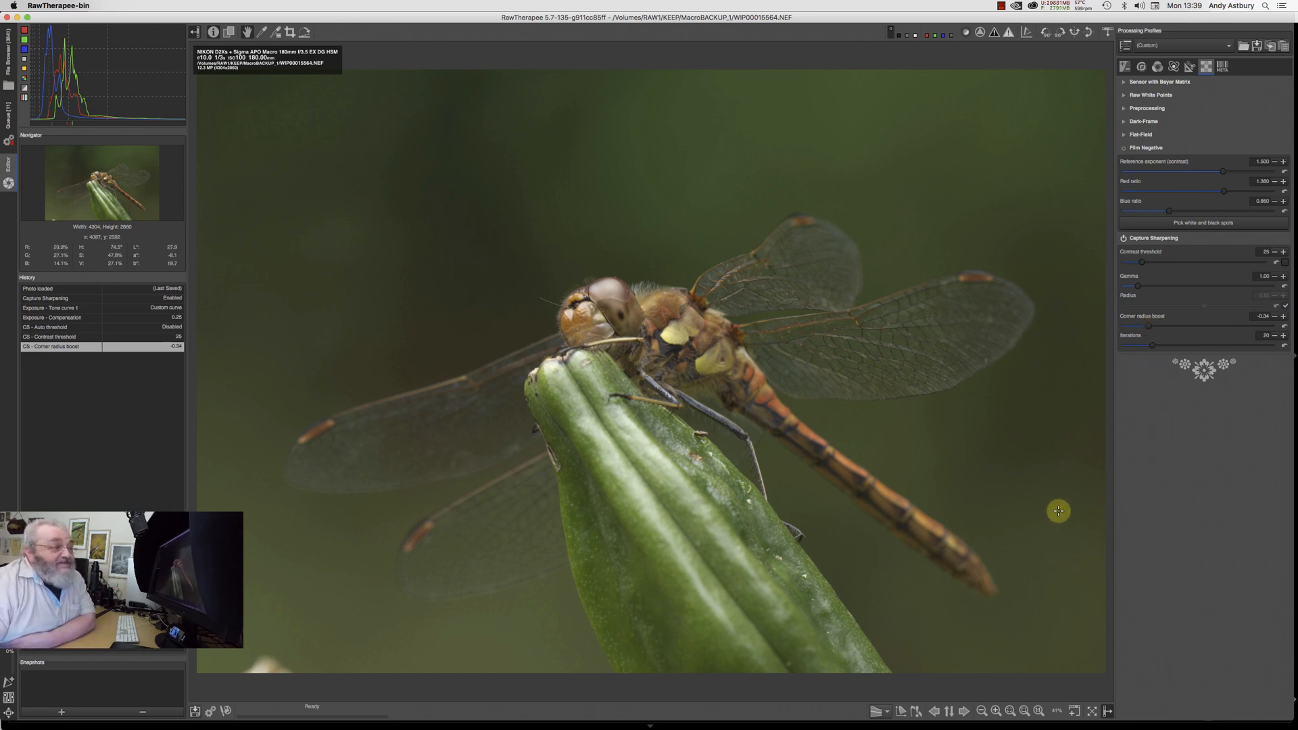
pyautogui.moveTo(1057, 445)
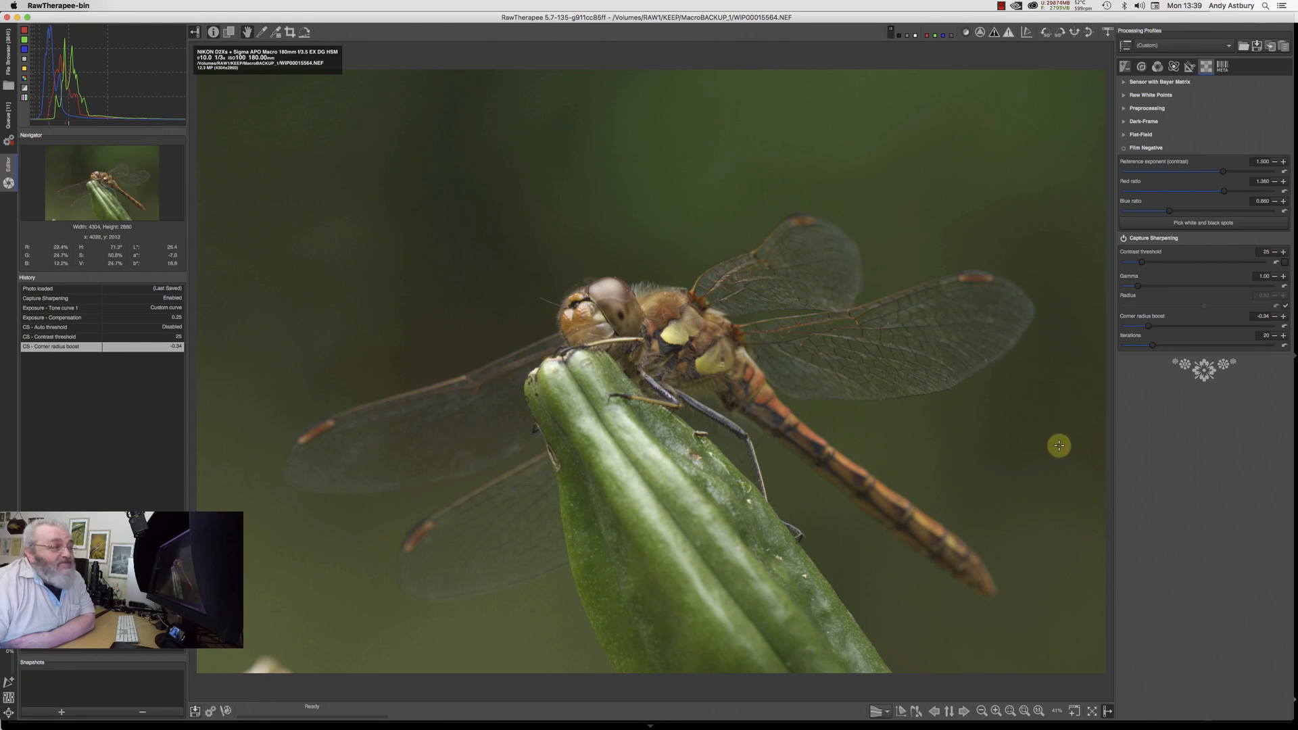
pyautogui.moveTo(250, 360)
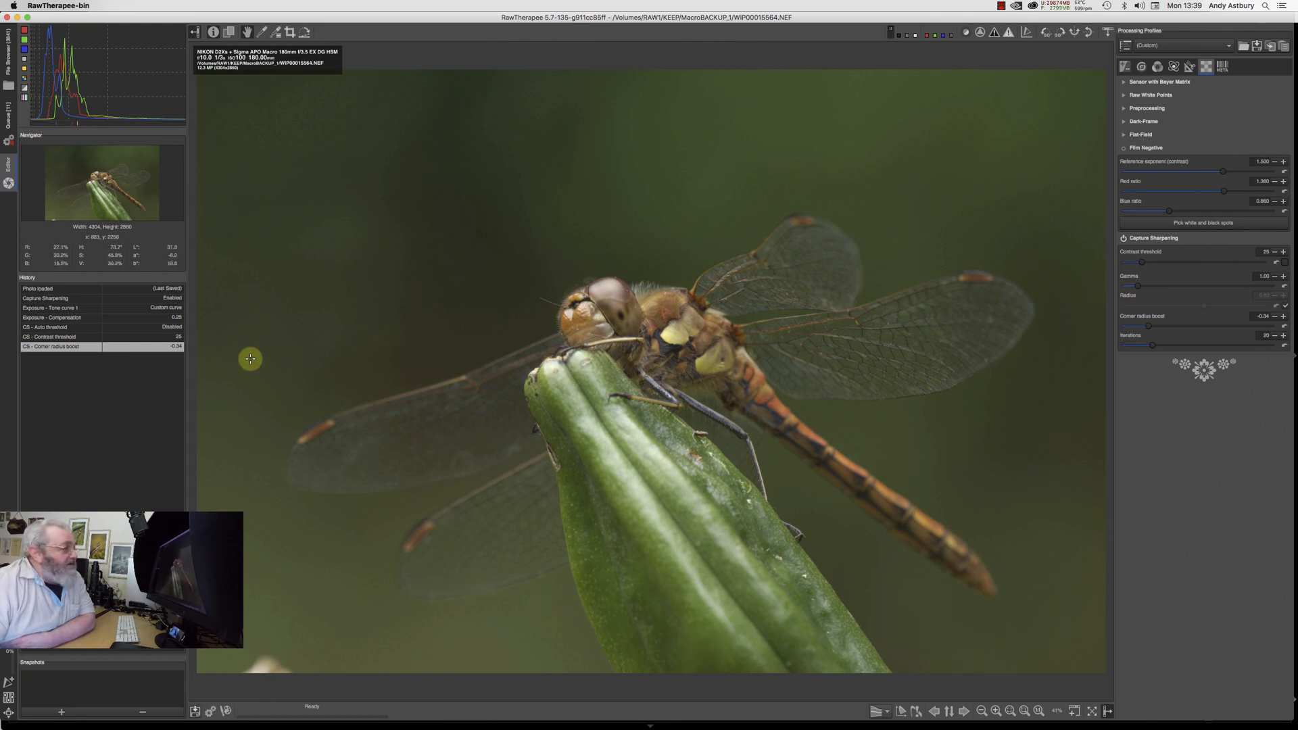
pyautogui.moveTo(662, 125)
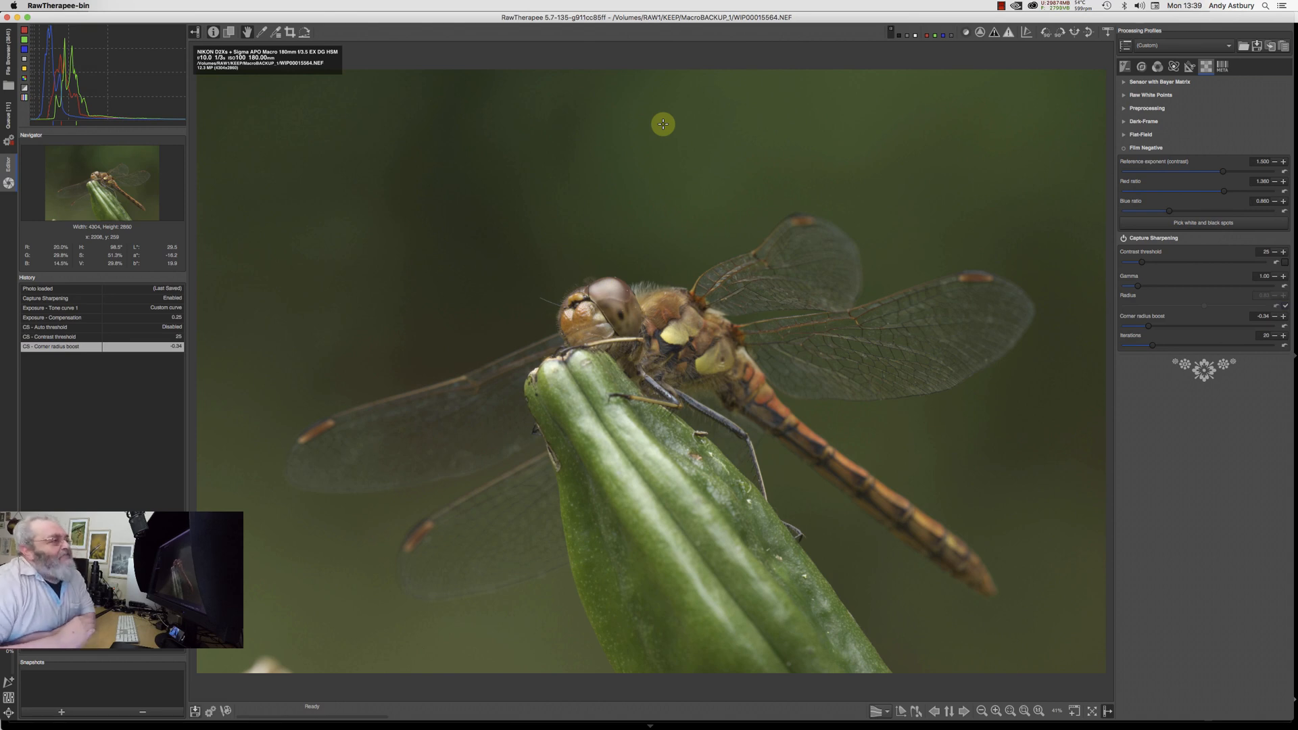
pyautogui.moveTo(1150, 362)
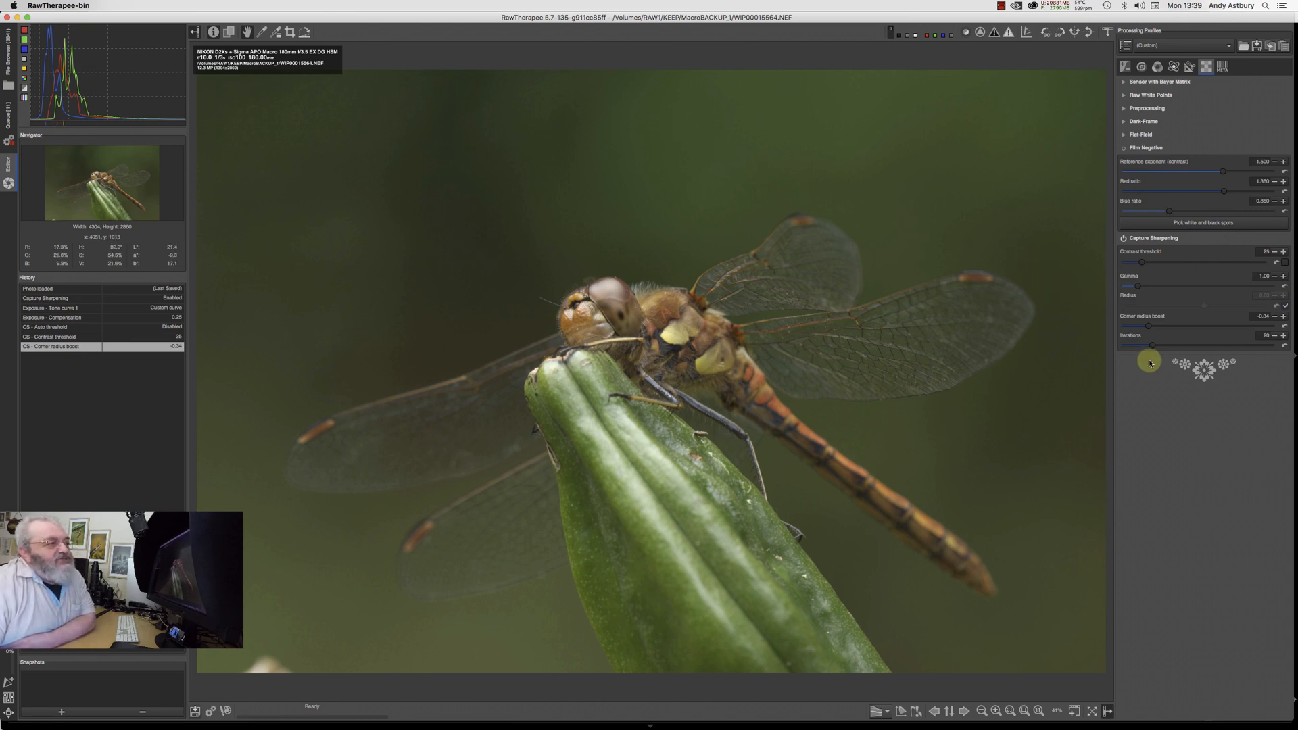
pyautogui.moveTo(1152, 347)
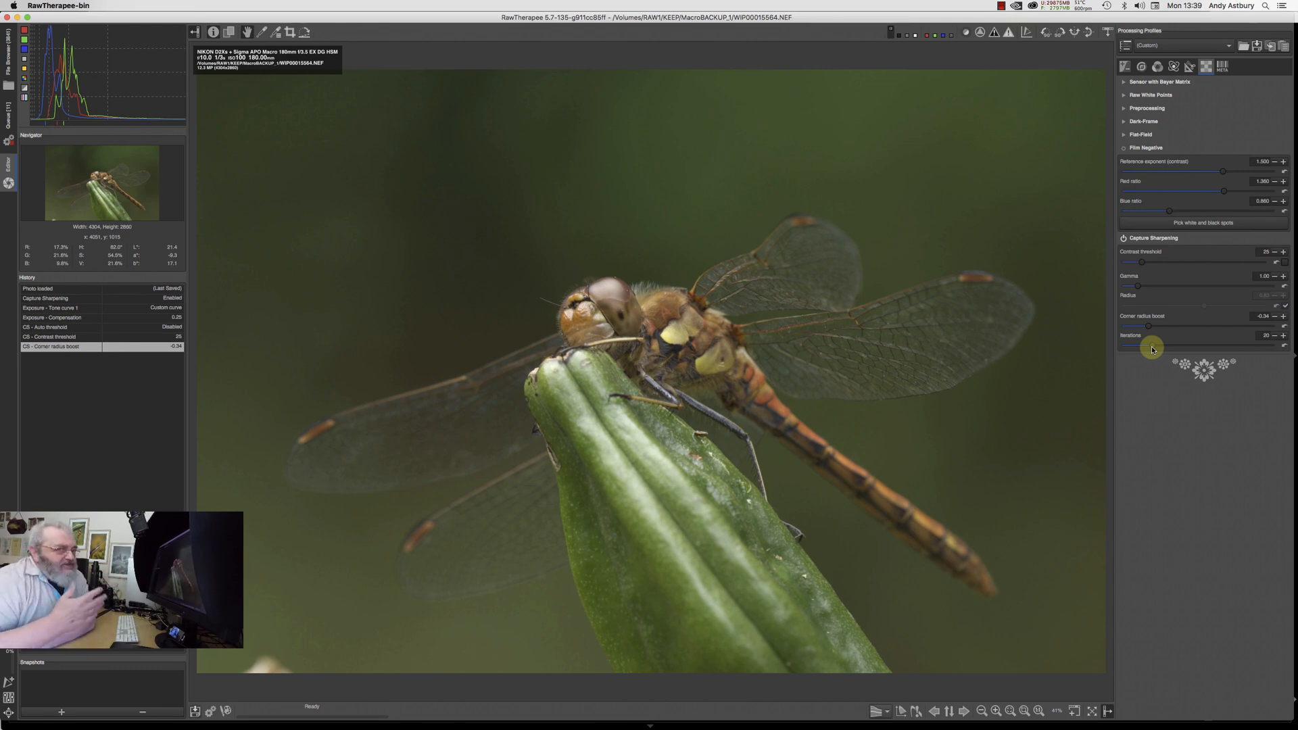
pyautogui.moveTo(991, 359)
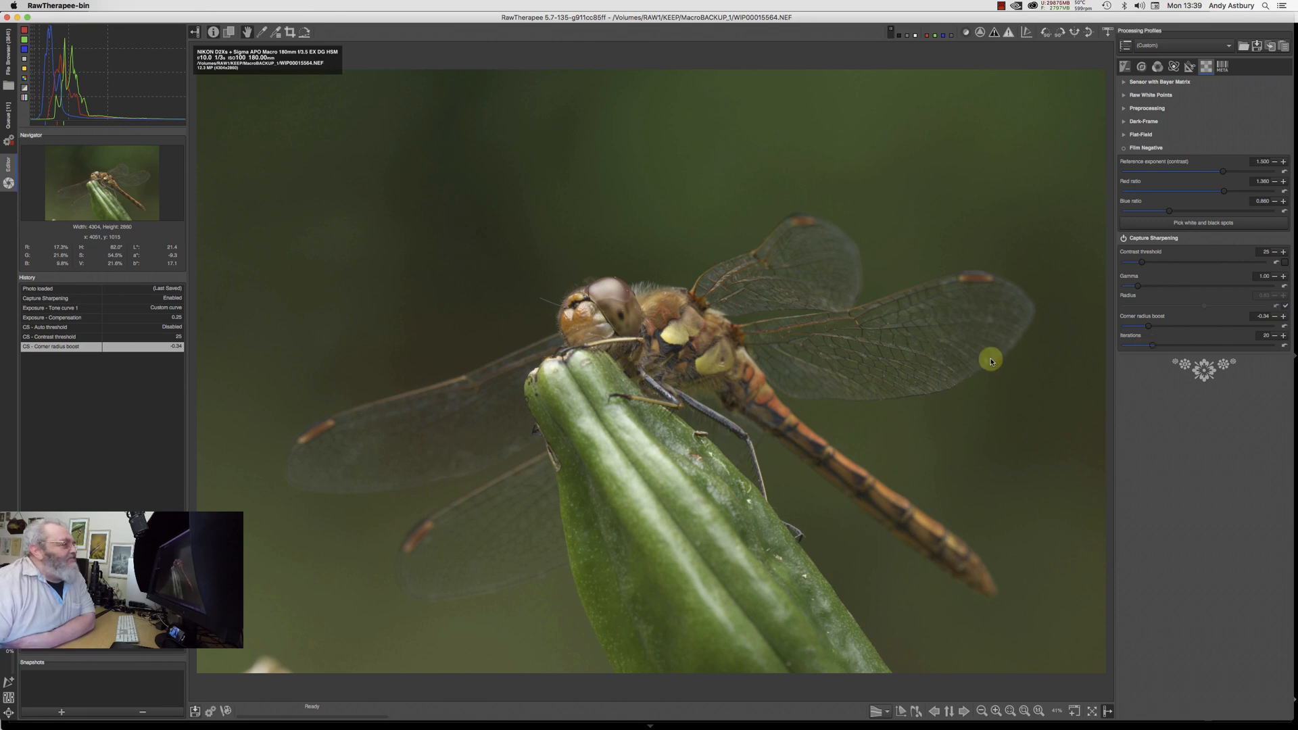
pyautogui.moveTo(906, 565)
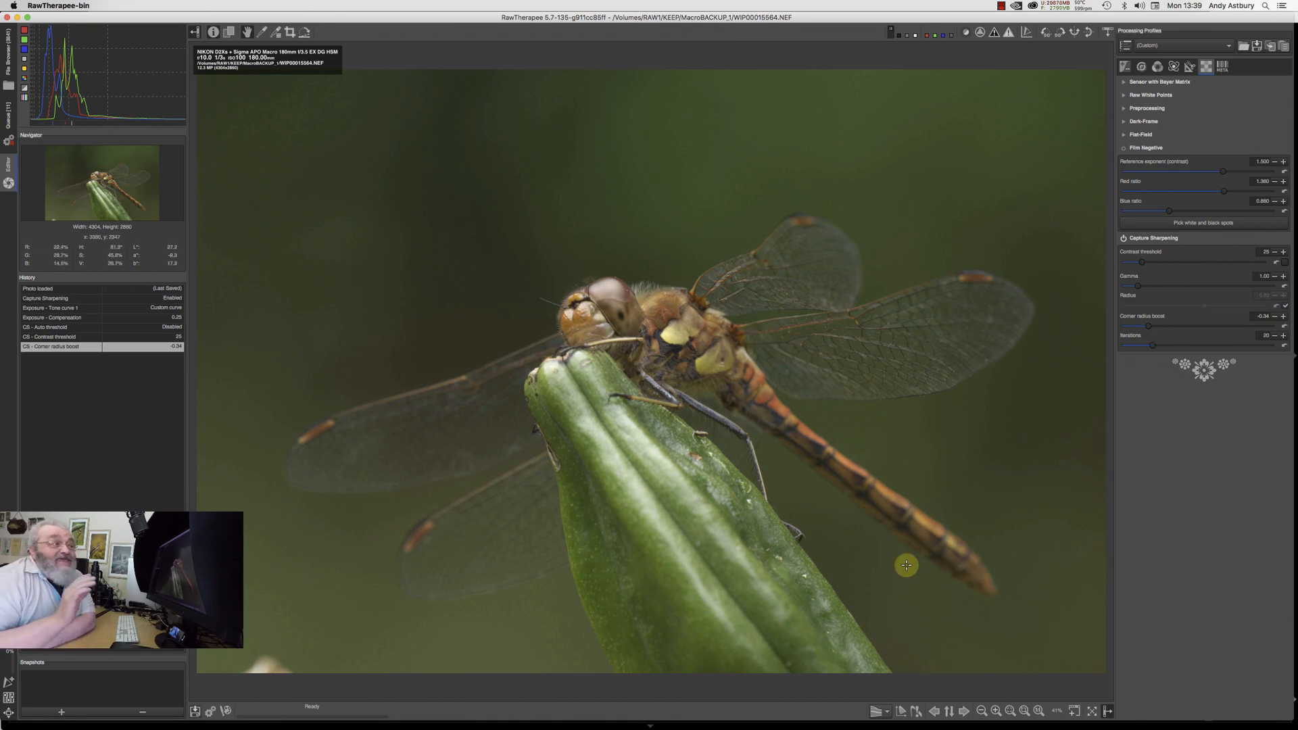
pyautogui.moveTo(644, 417)
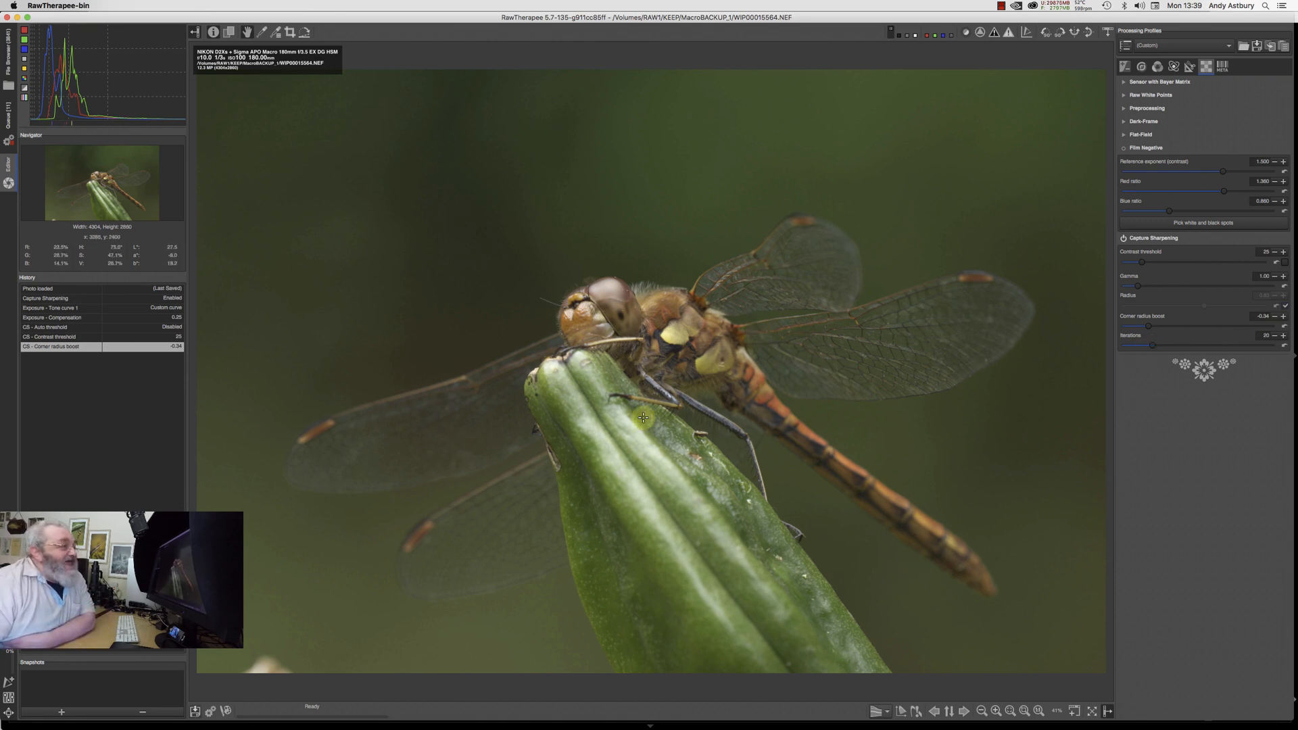
pyautogui.moveTo(940, 401)
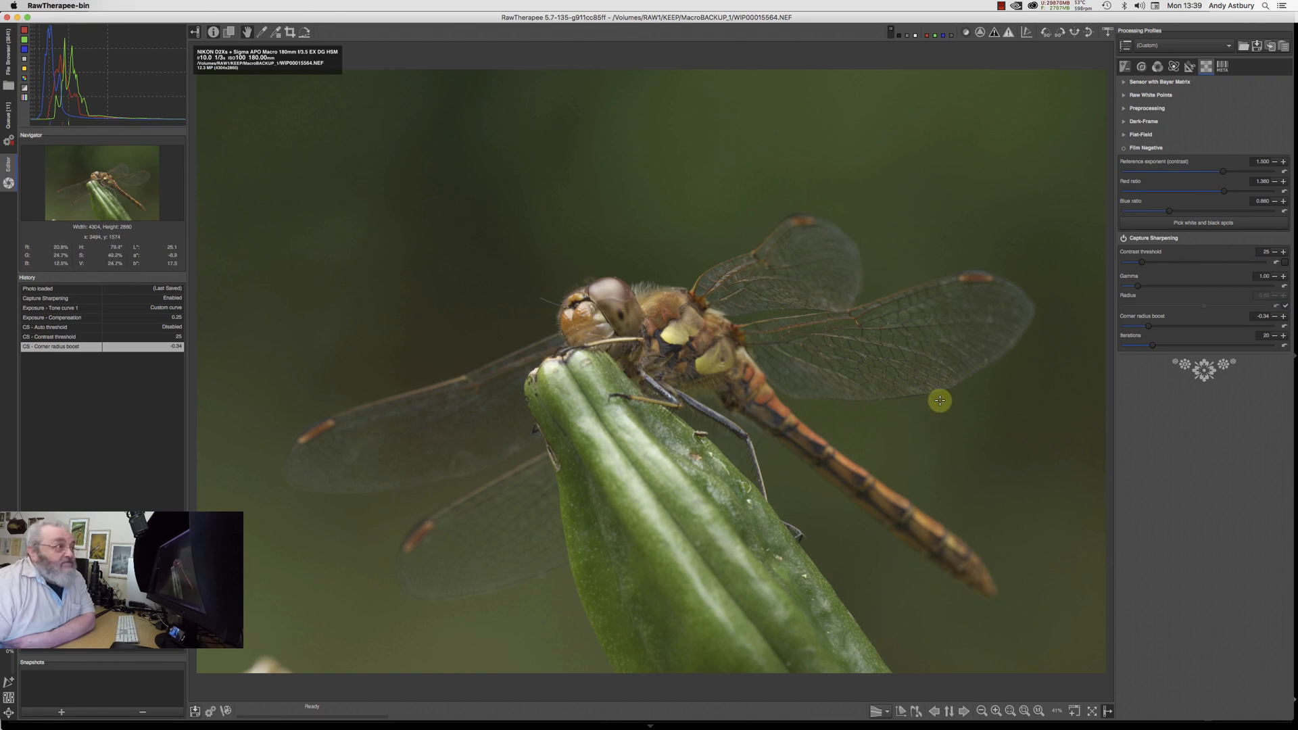
pyautogui.moveTo(1109, 293)
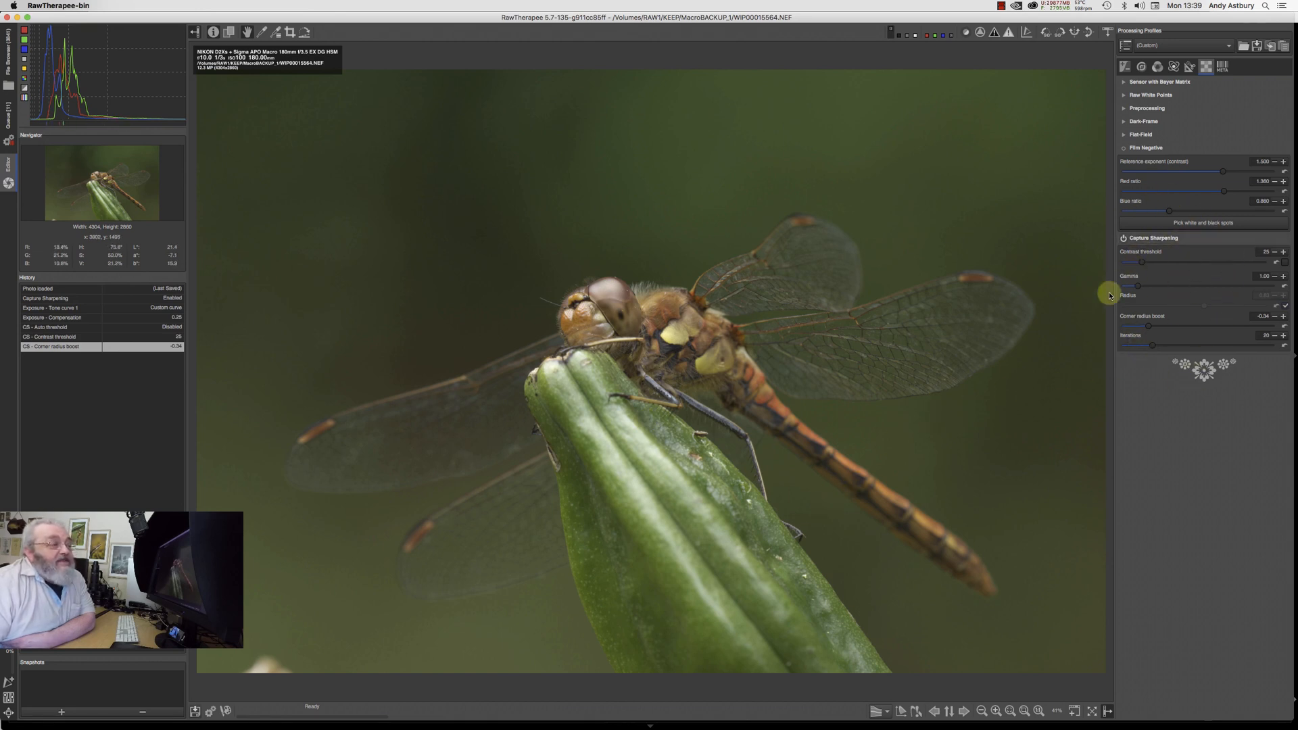
pyautogui.moveTo(1127, 263)
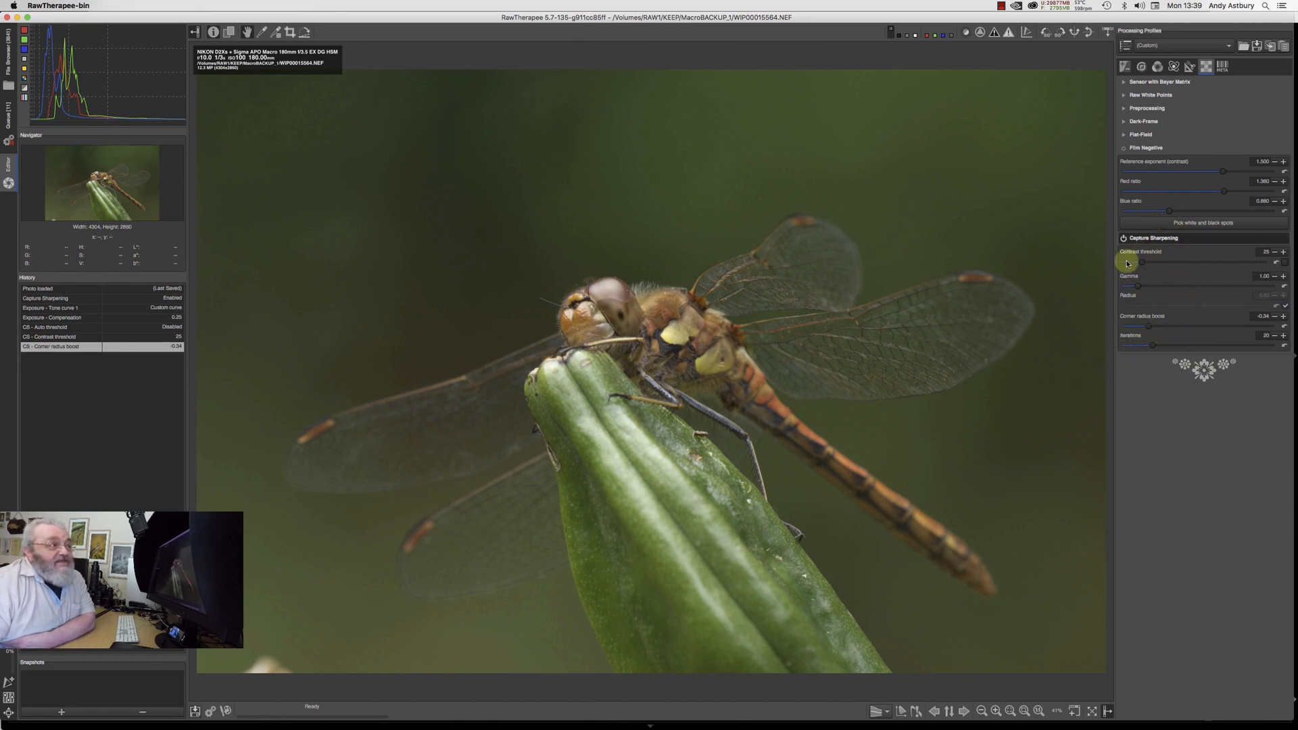
pyautogui.moveTo(1153, 323)
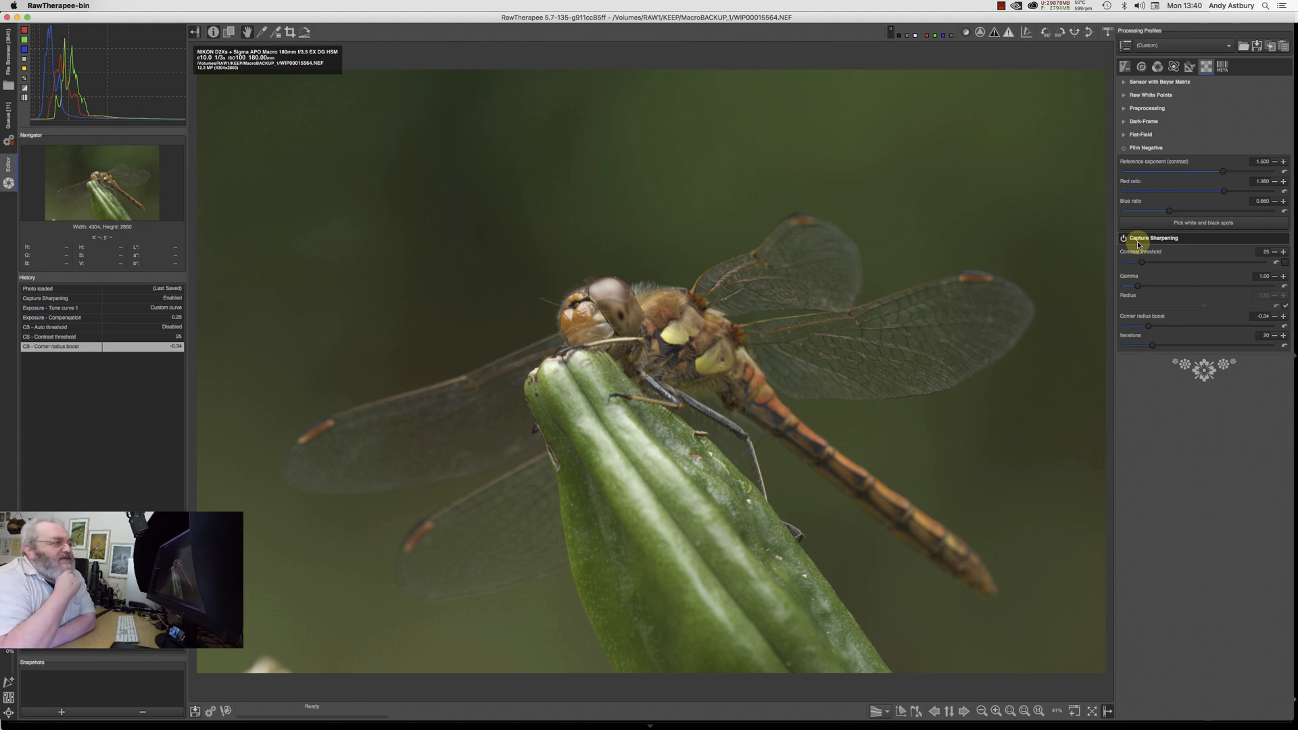
pyautogui.moveTo(939, 479)
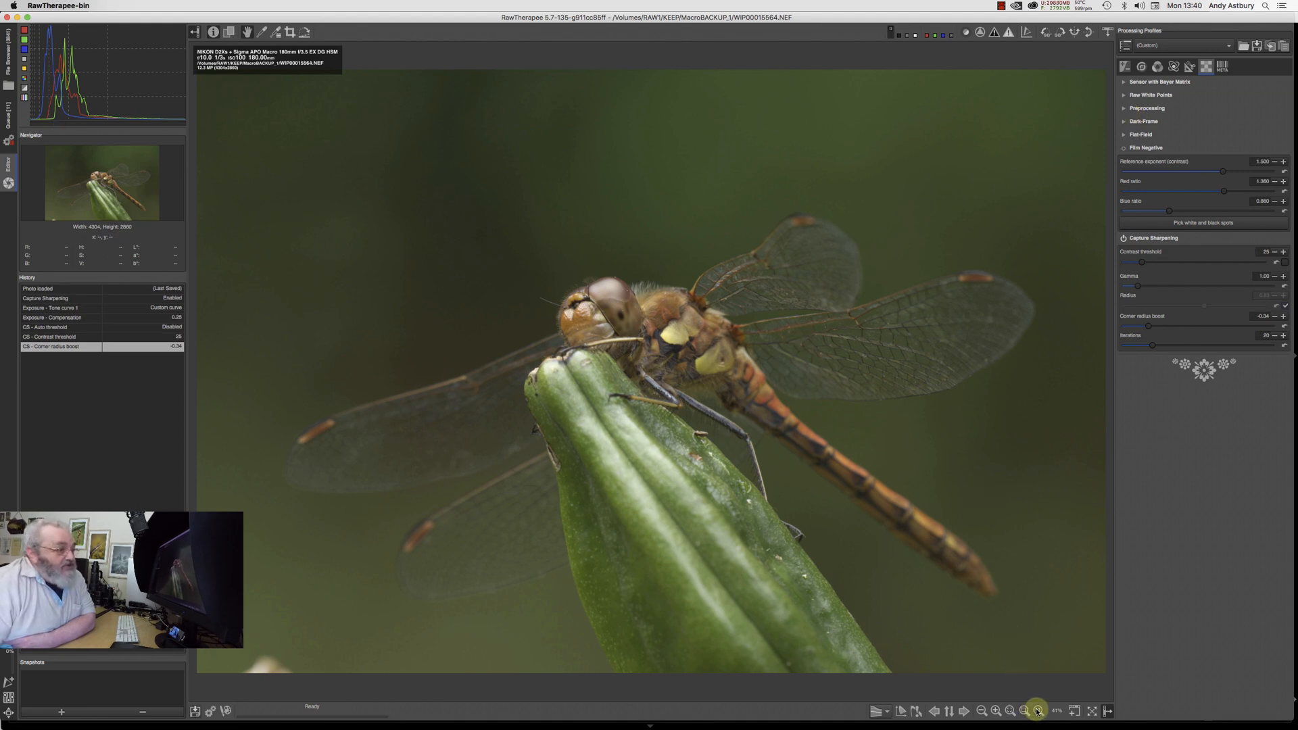
# Step: Zoom the dragonfly image to 100% and bring up the Exposure adjustments
pyautogui.click(1024, 710)
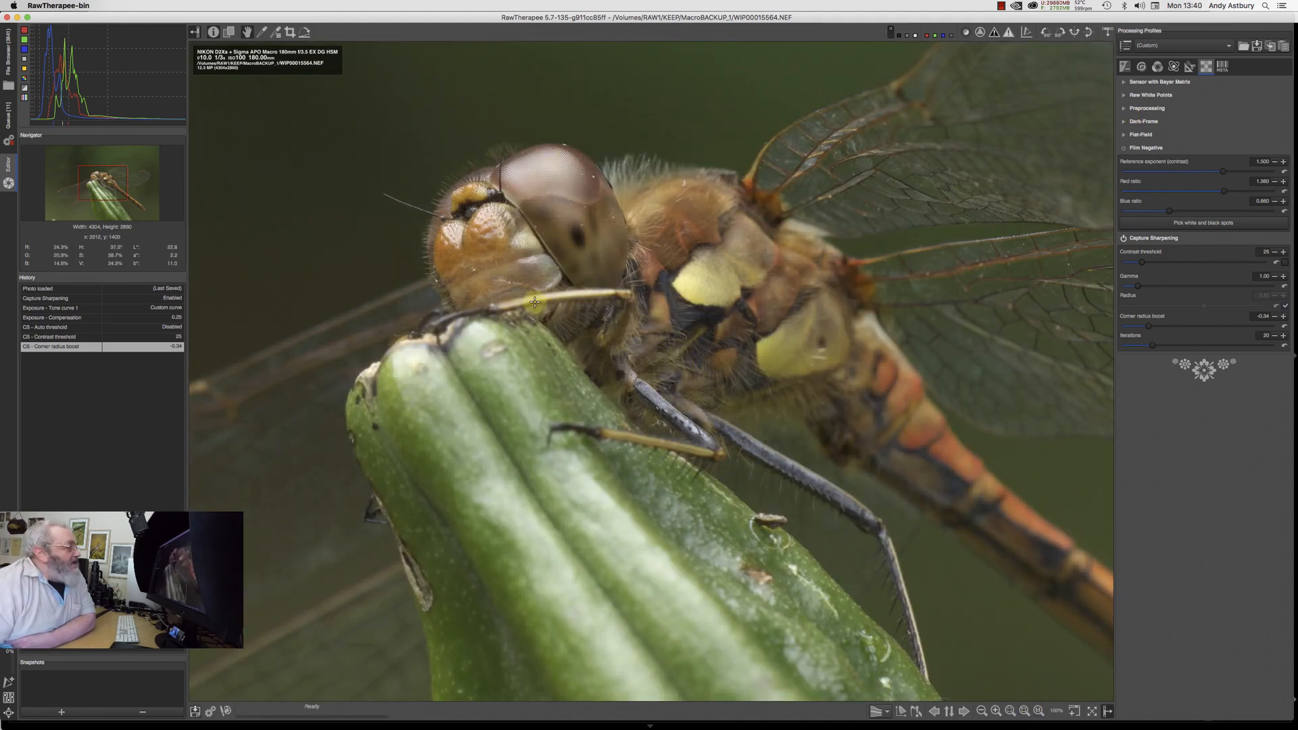
pyautogui.moveTo(584, 255)
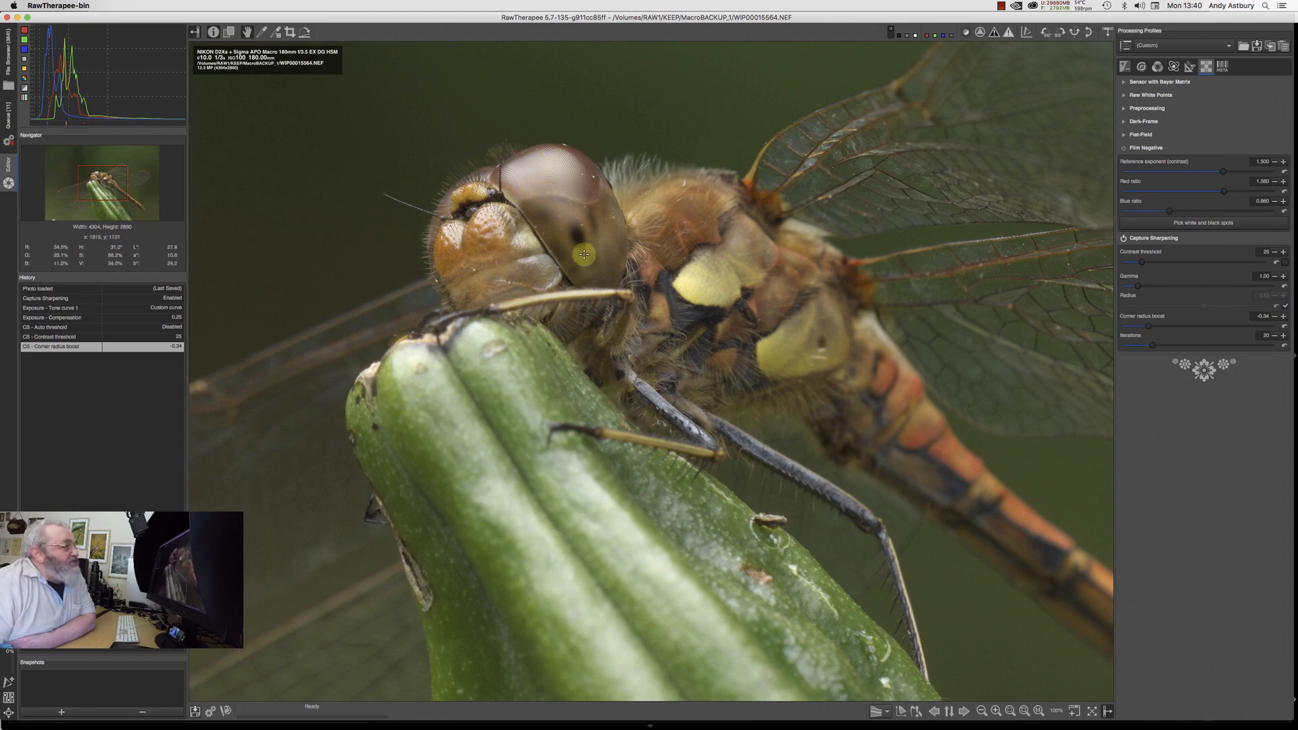
pyautogui.moveTo(1111, 115)
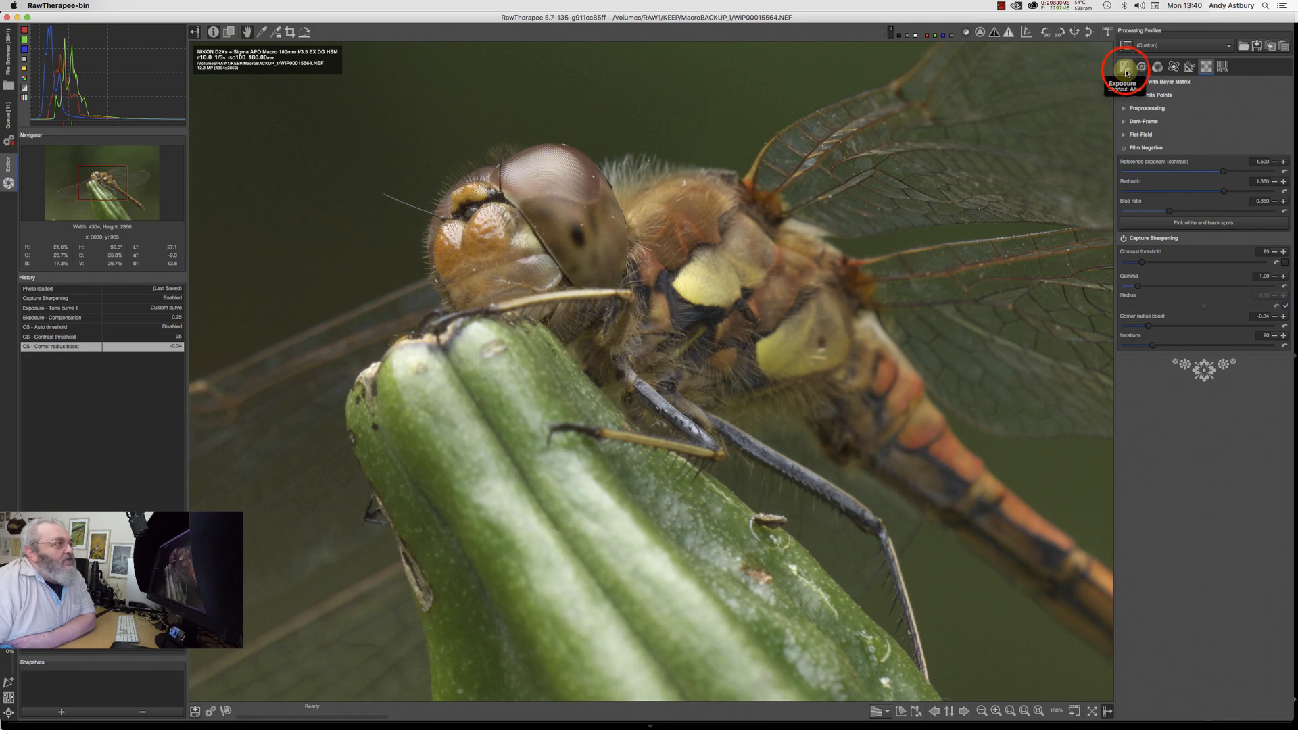
pyautogui.click(1126, 66)
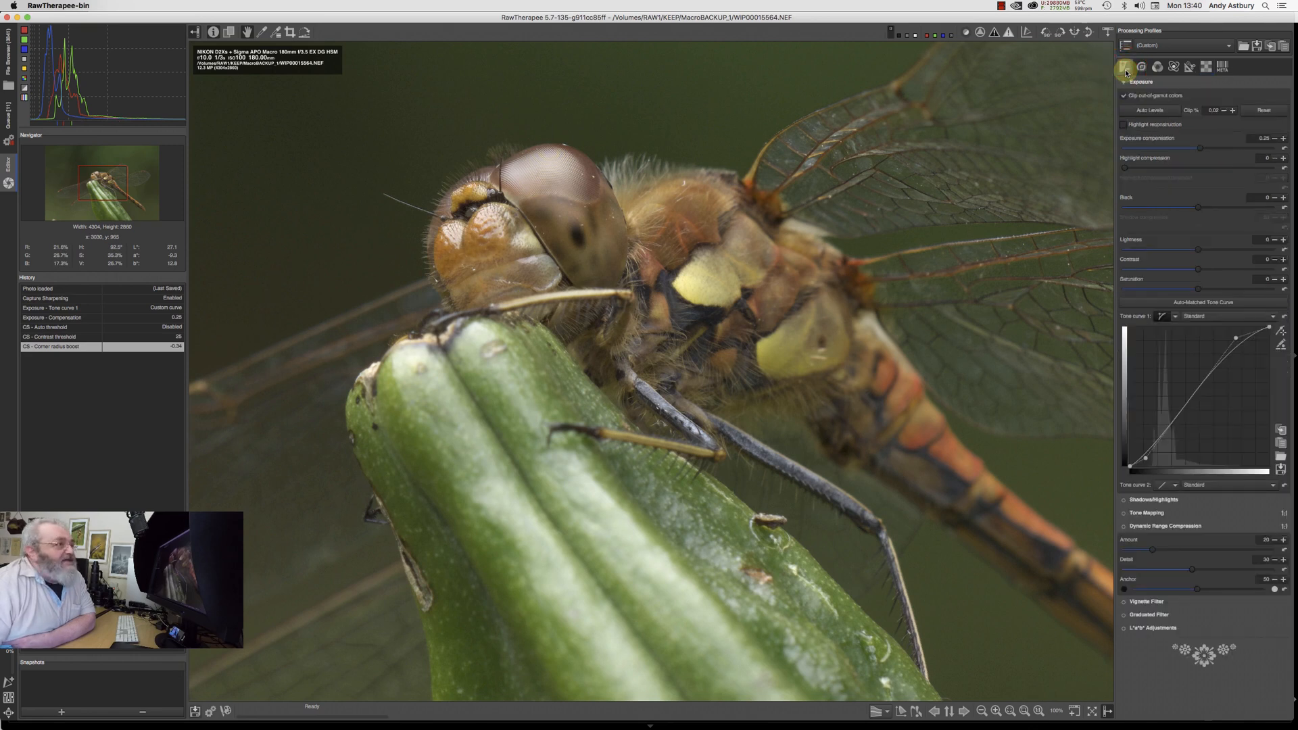
pyautogui.moveTo(1215, 290)
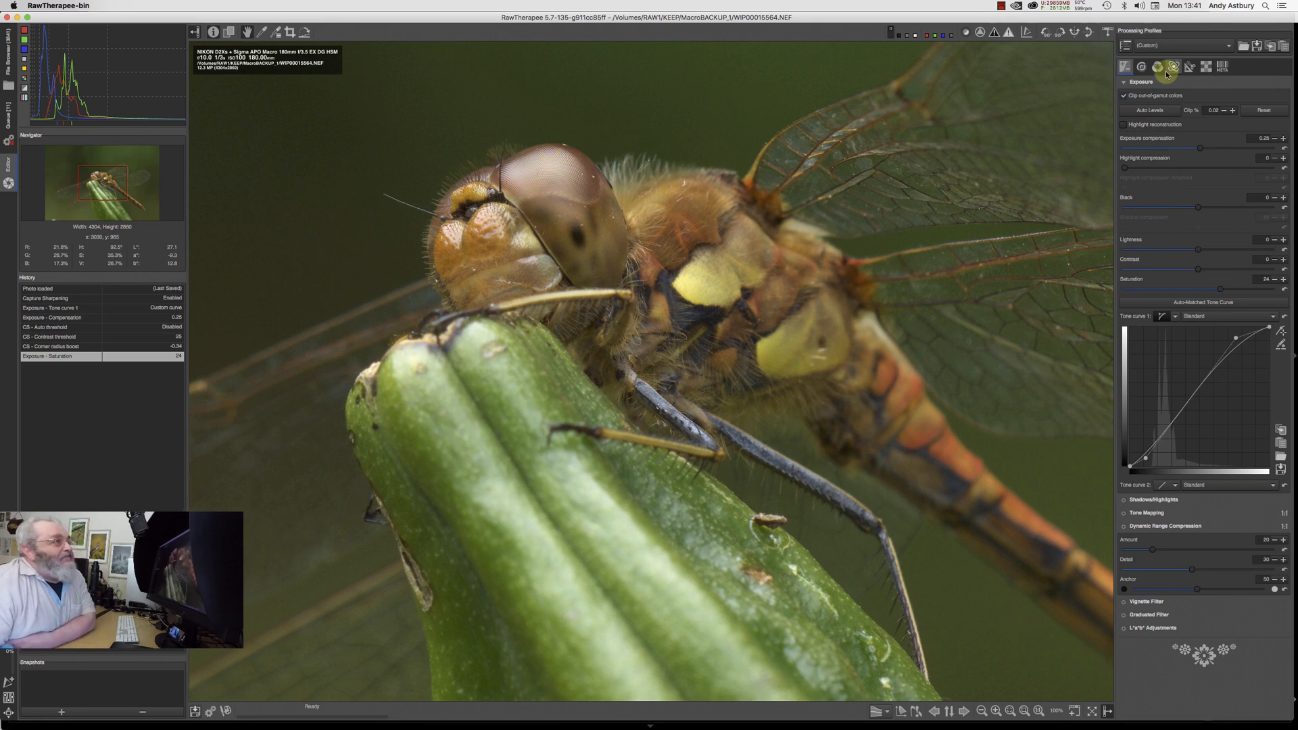
pyautogui.moveTo(1140, 66)
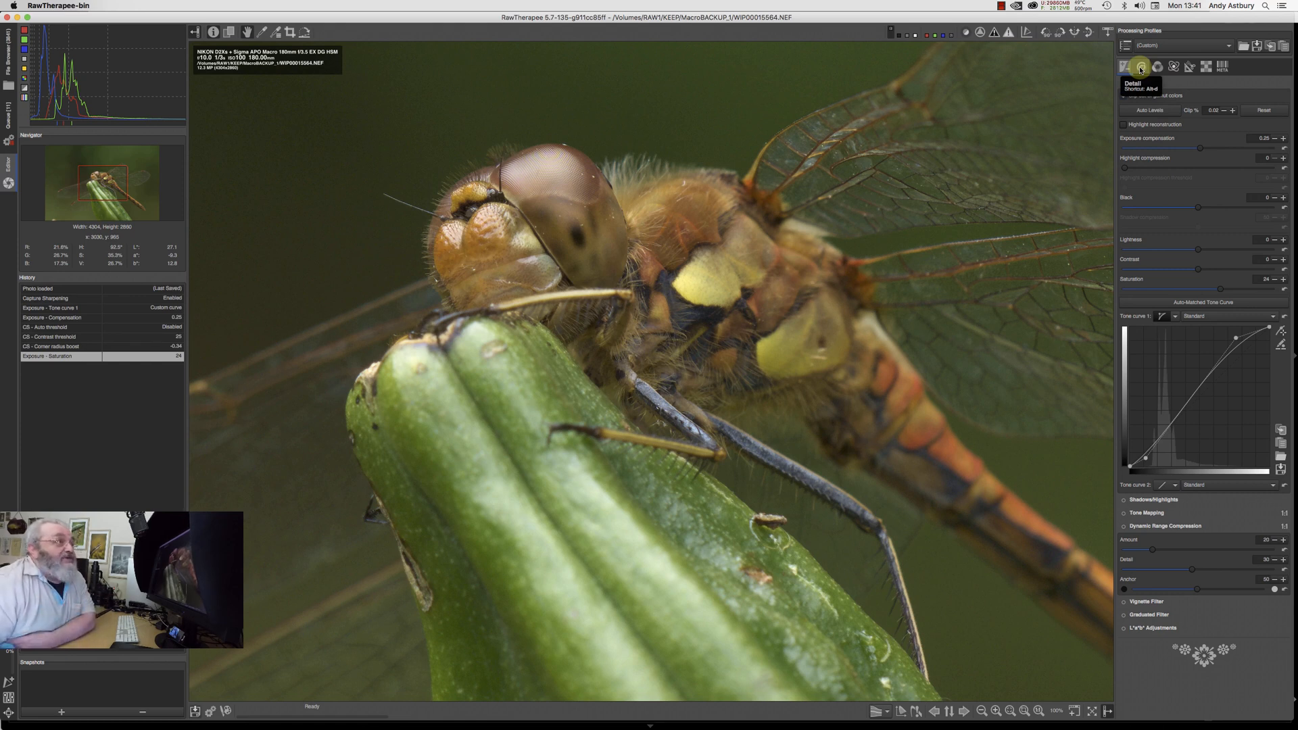
# Step: Enable Unsharp Mask sharpening on the dragonfly image from the Detail settings
pyautogui.click(1142, 66)
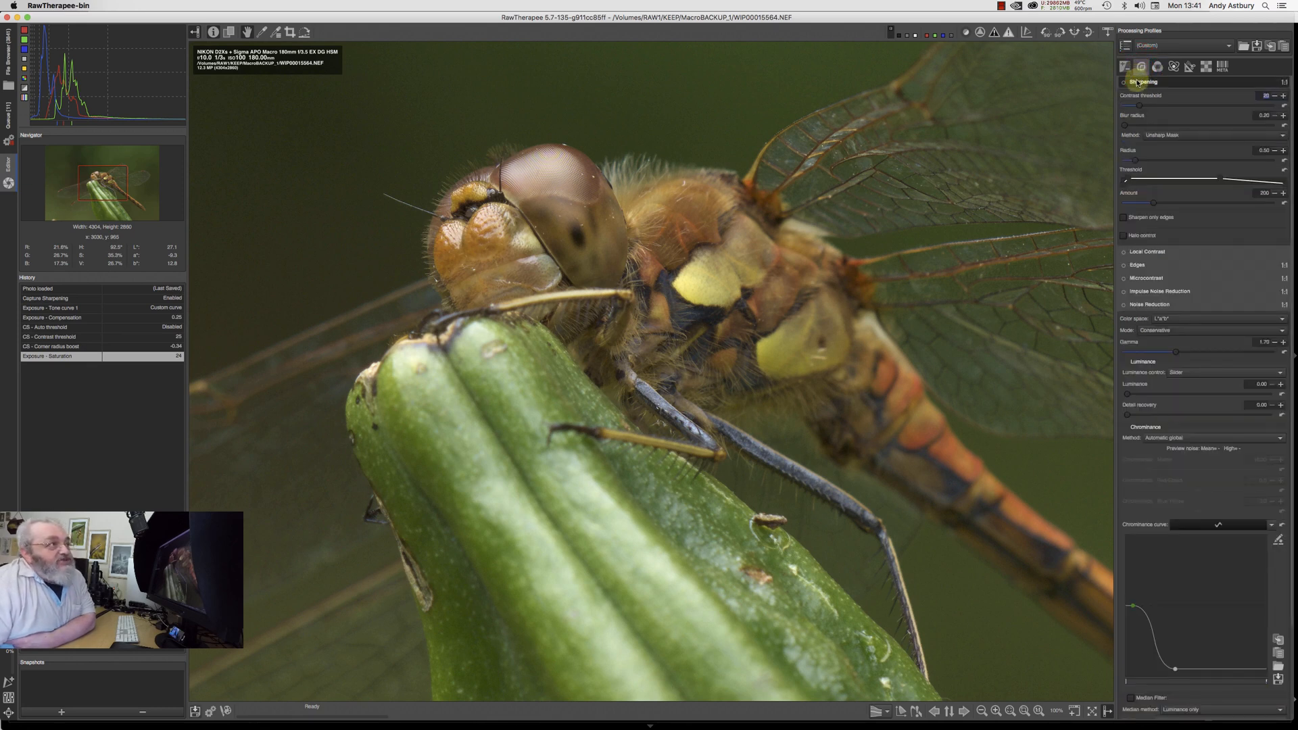
pyautogui.click(1126, 83)
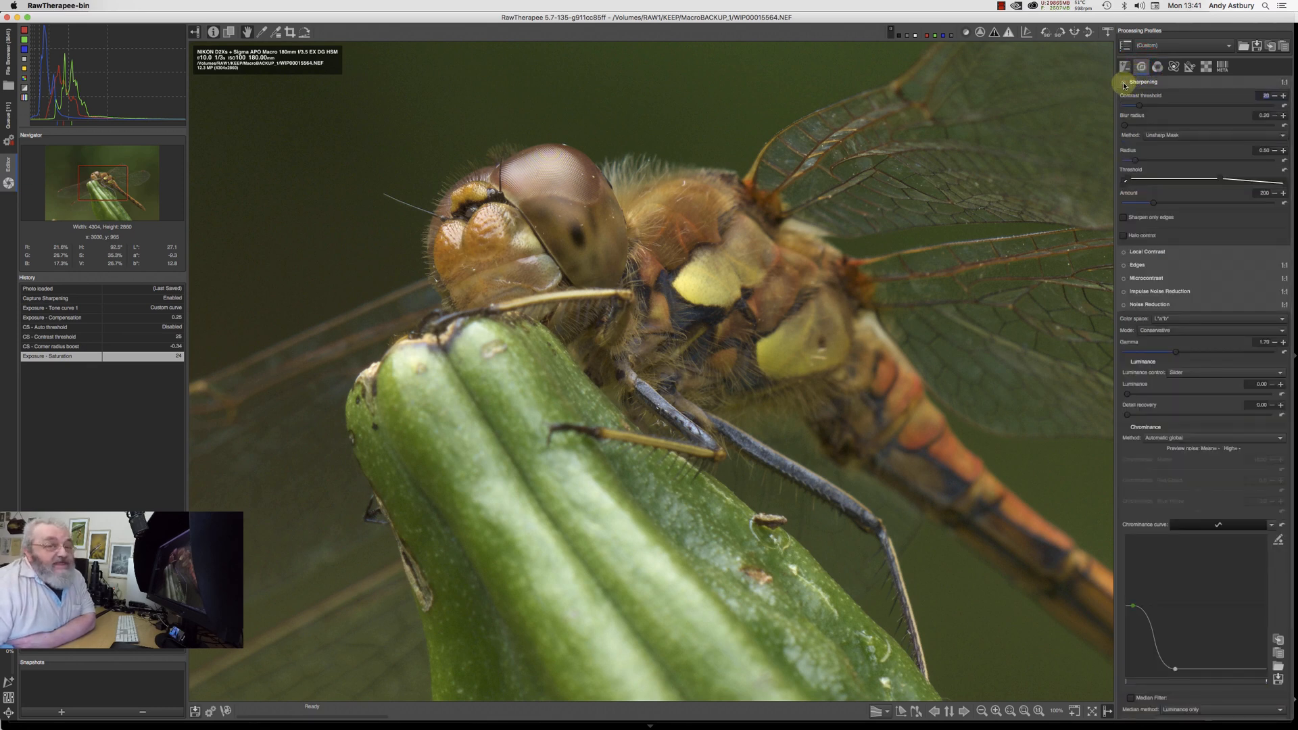
pyautogui.click(1124, 86)
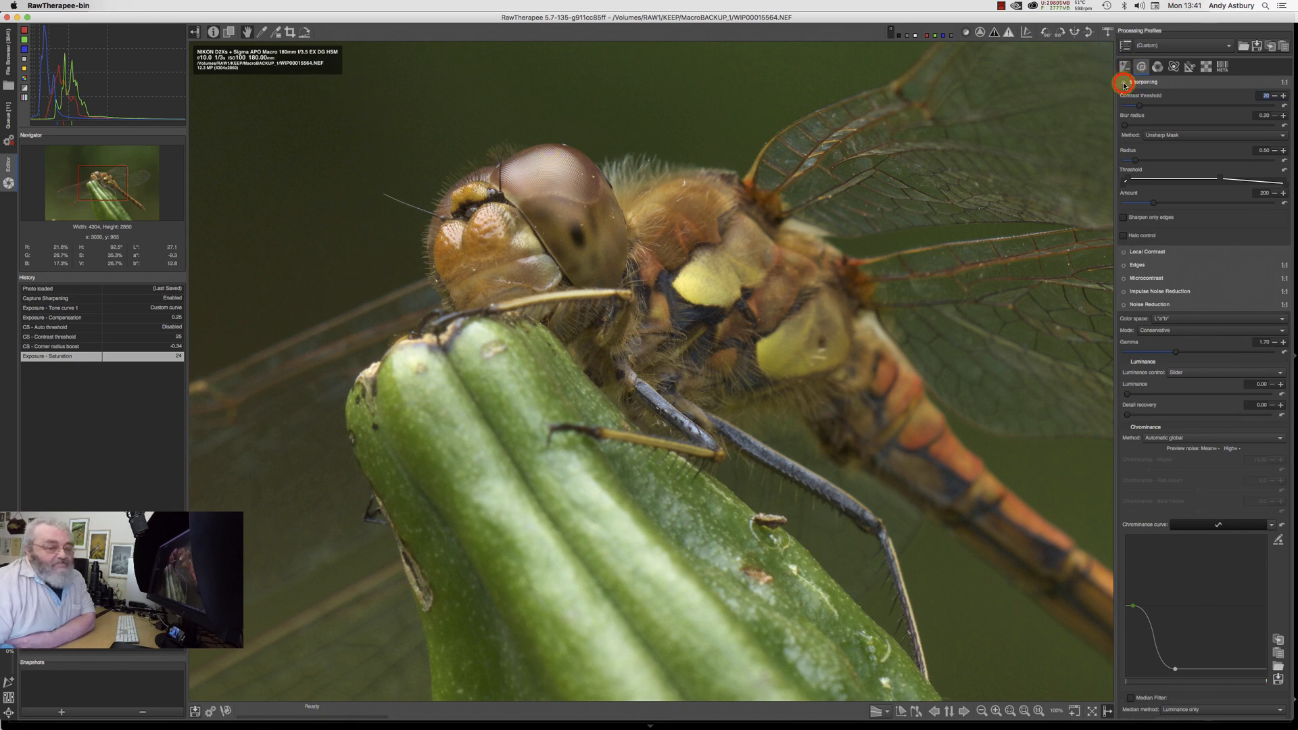
pyautogui.click(1122, 83)
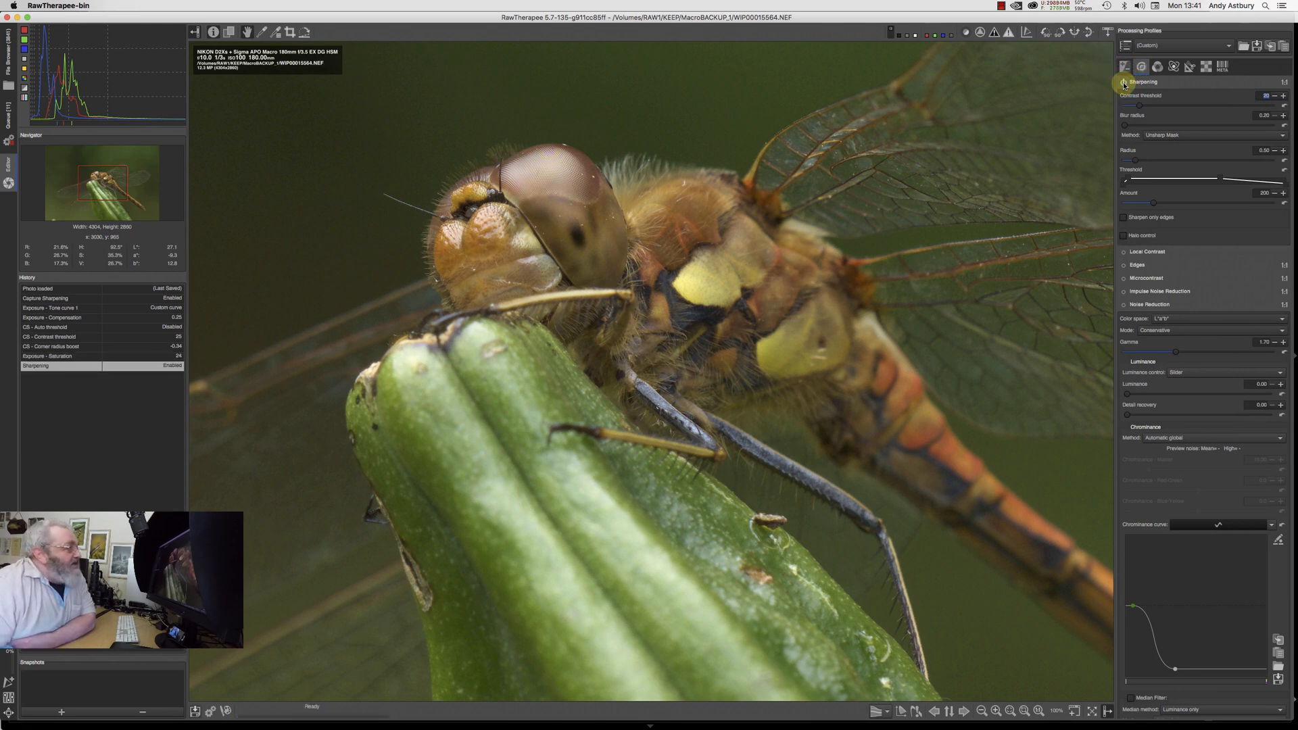
pyautogui.moveTo(537, 219)
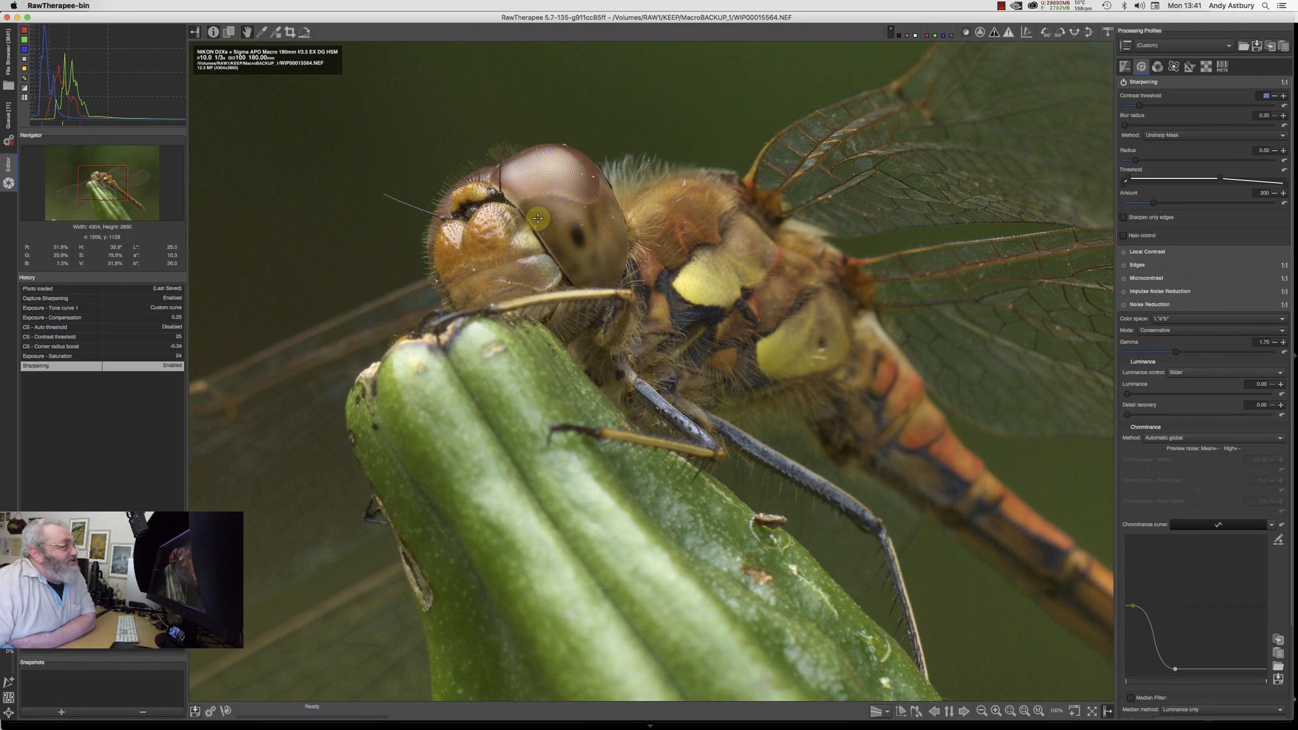
pyautogui.moveTo(518, 241)
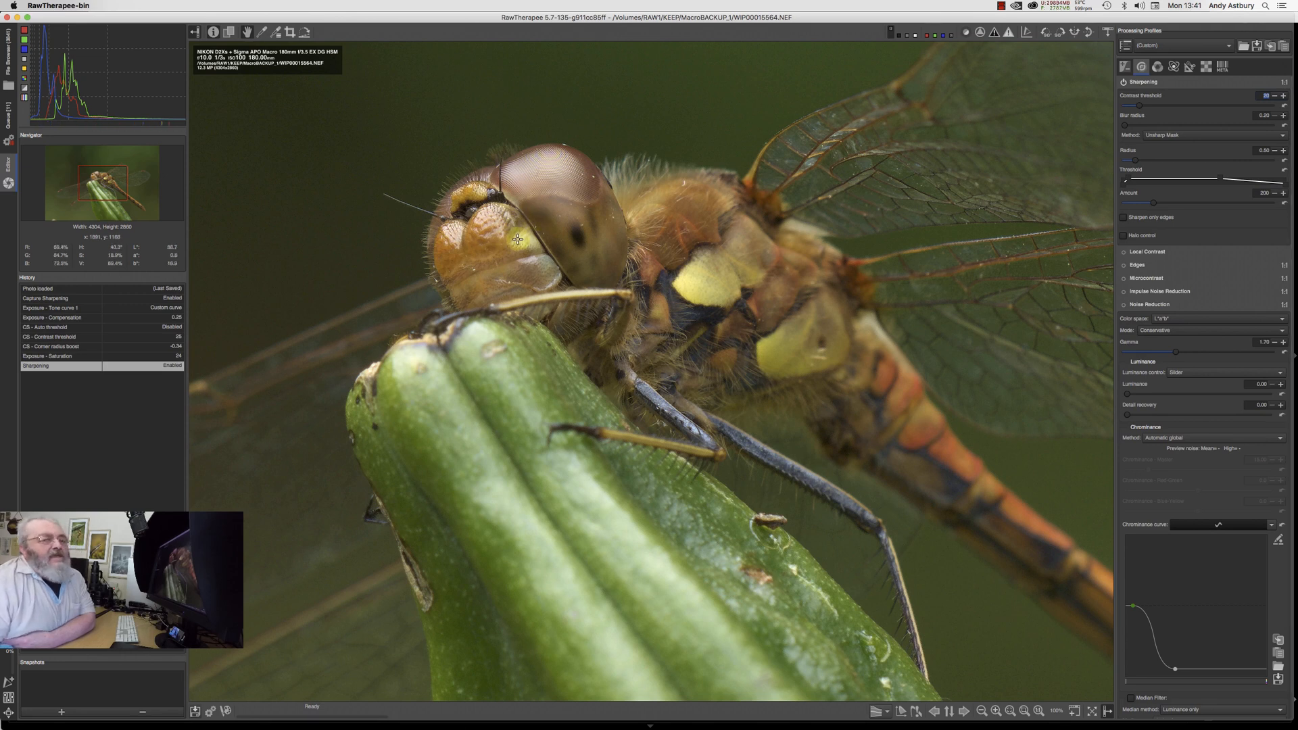
pyautogui.moveTo(1152, 150)
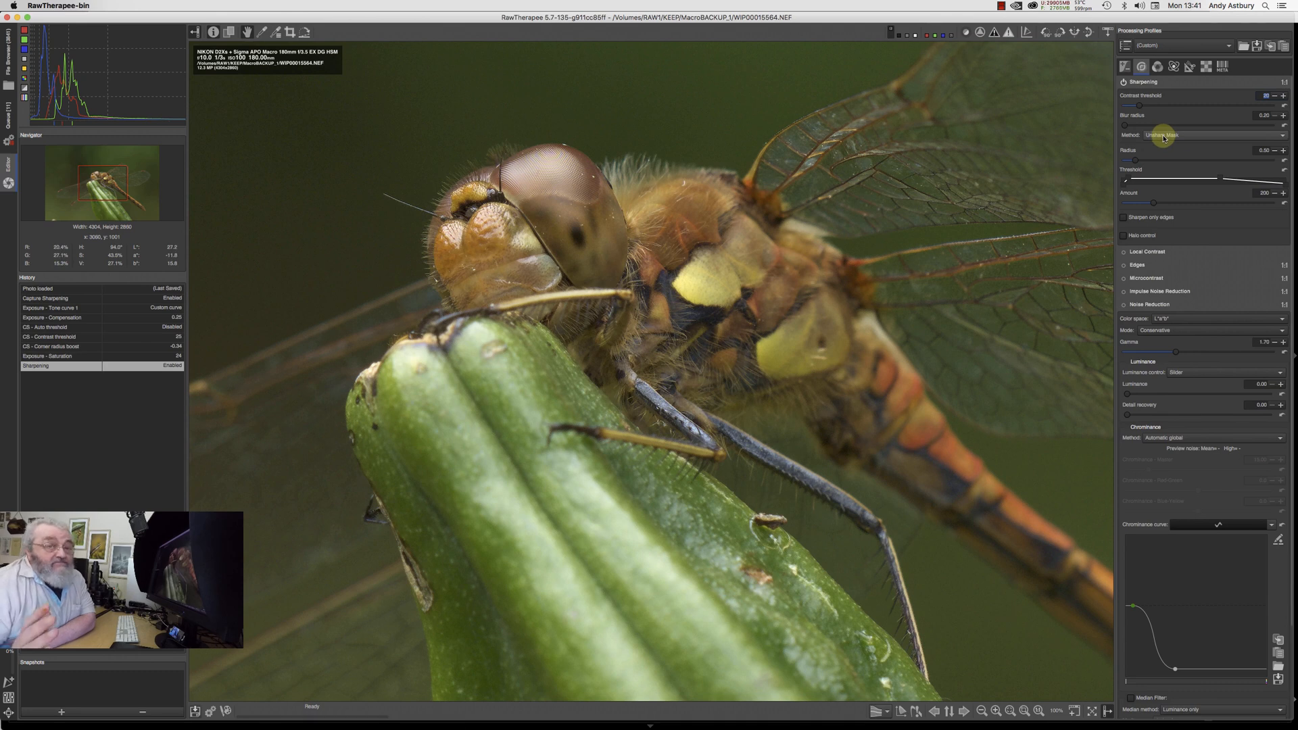
pyautogui.moveTo(1165, 207)
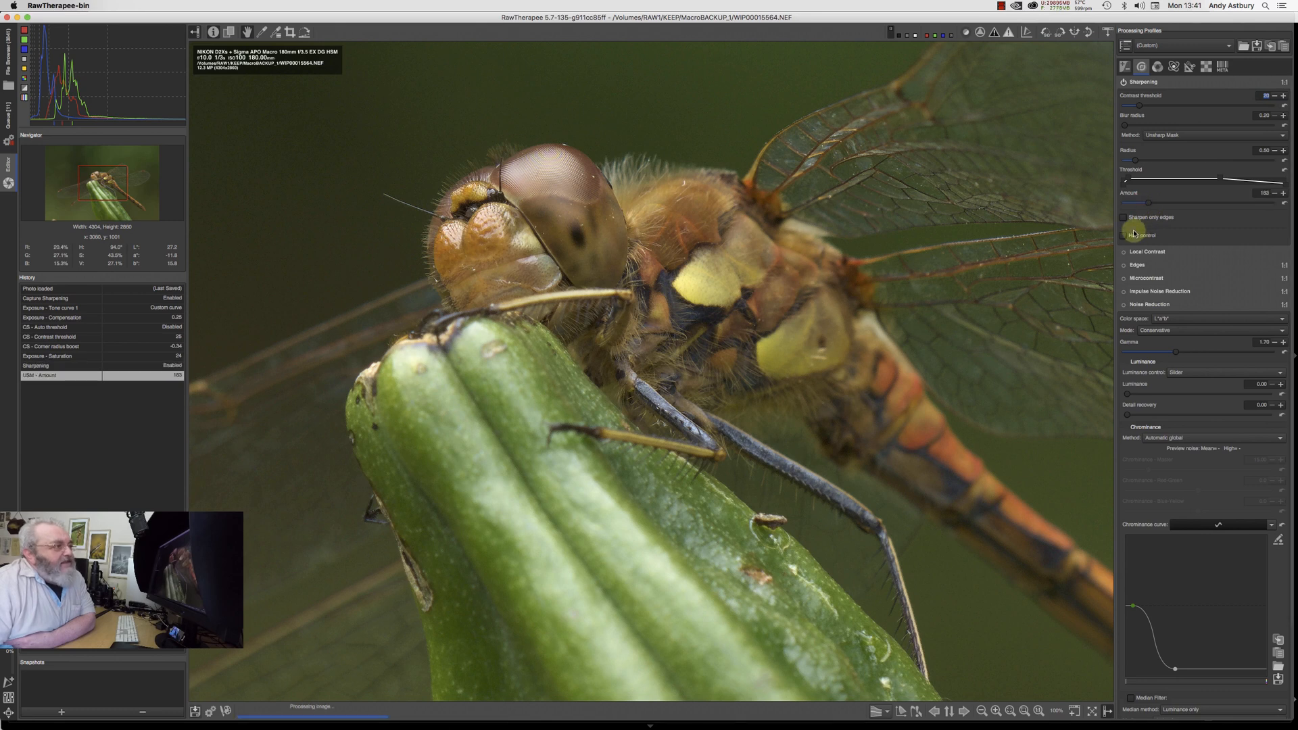
# Step: Turn on halo control for the unsharp-mask sharpening
pyautogui.click(1124, 236)
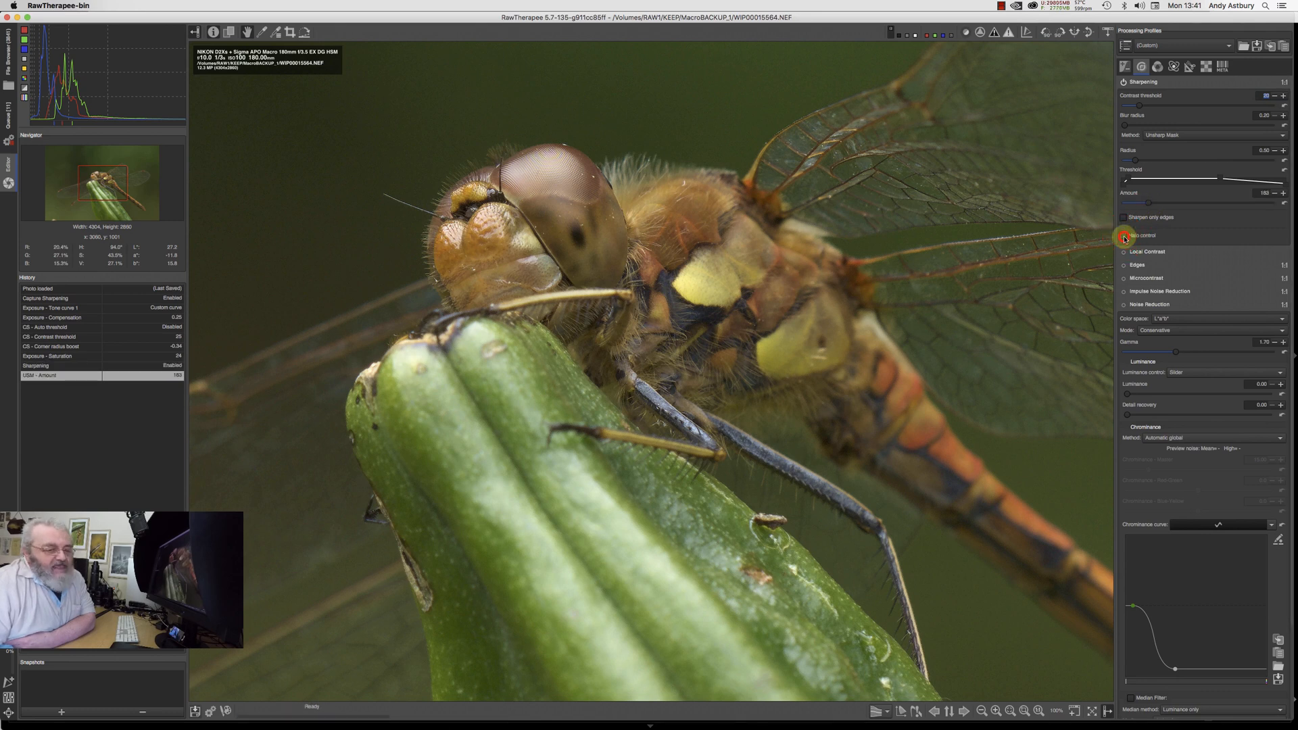
pyautogui.click(1124, 235)
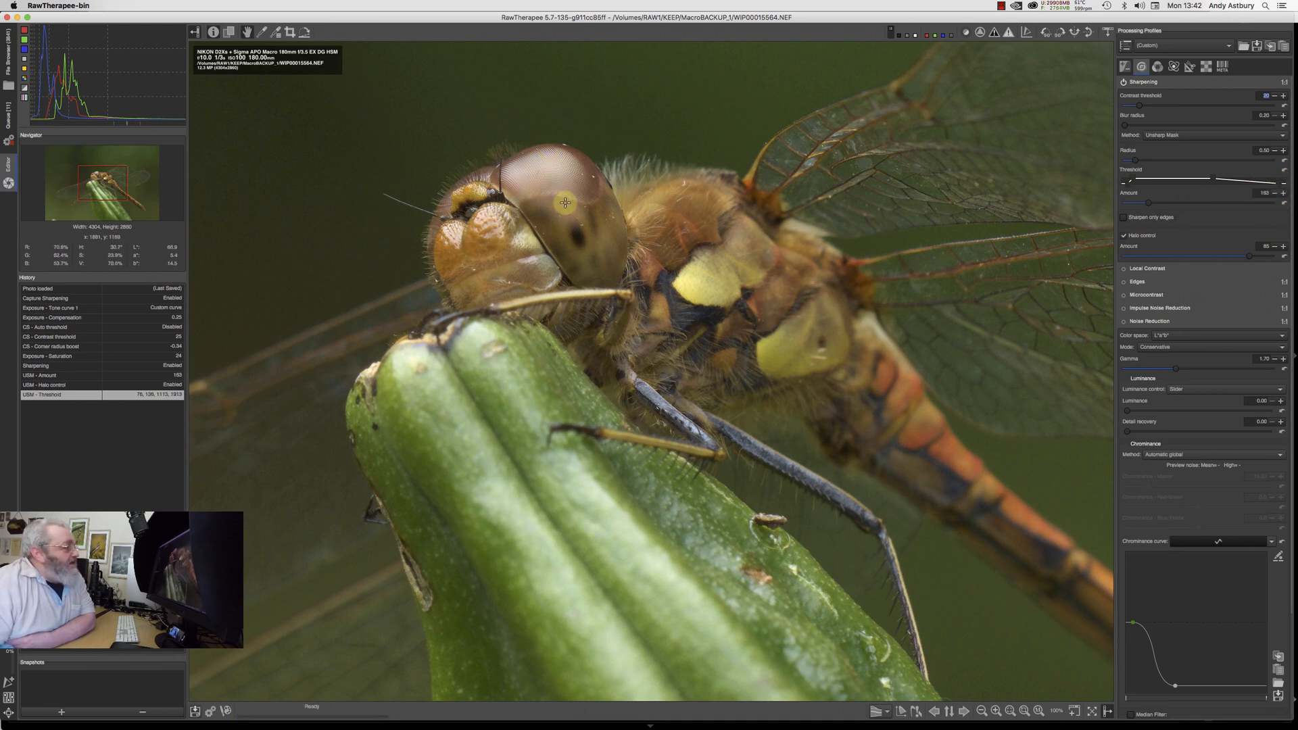
pyautogui.moveTo(666, 287)
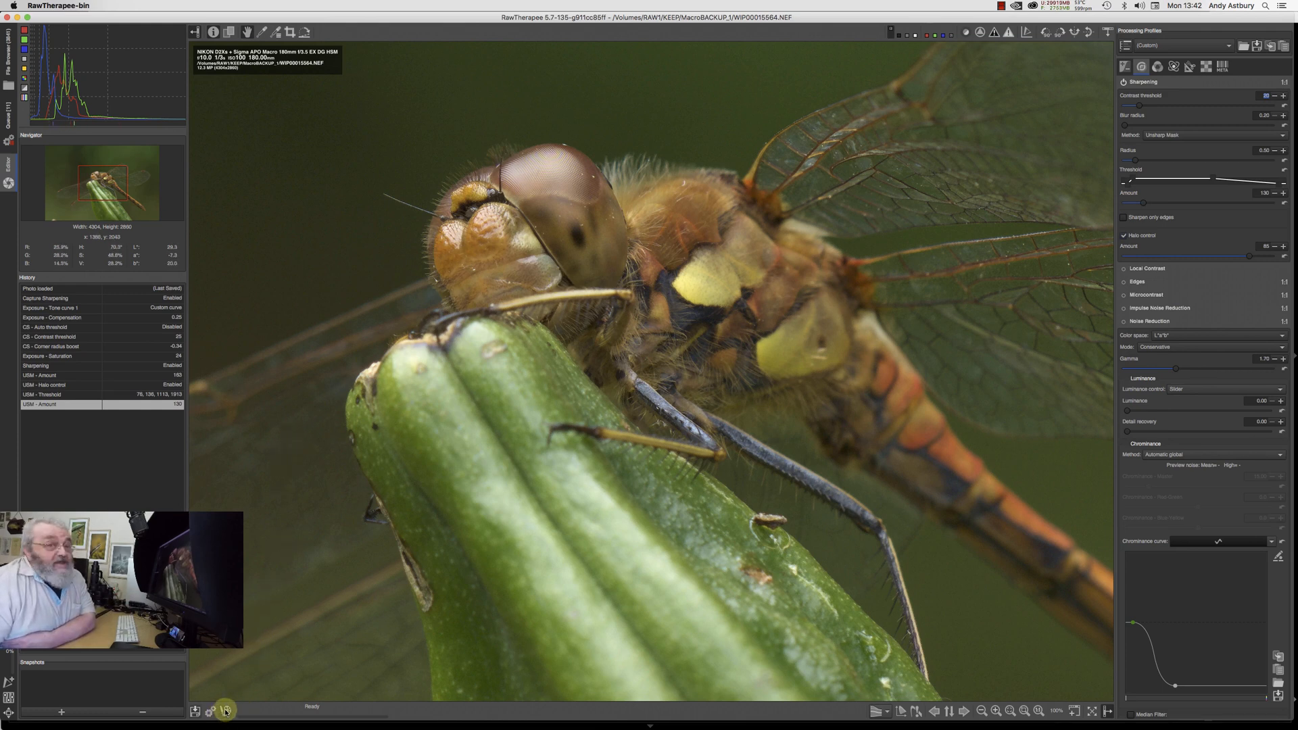
pyautogui.moveTo(225, 711)
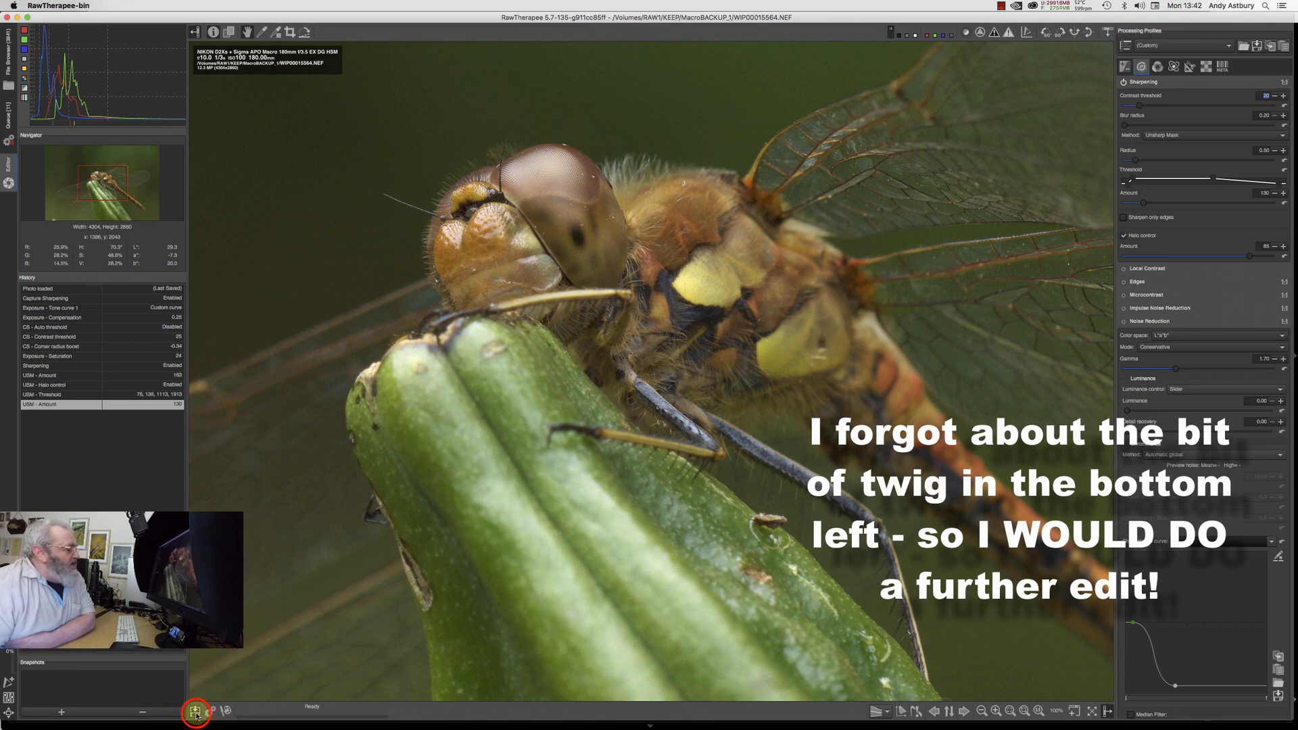
# Step: Show and dismiss the Load Processing Profile dialog, then set the output profile to ProPhoto
pyautogui.click(195, 712)
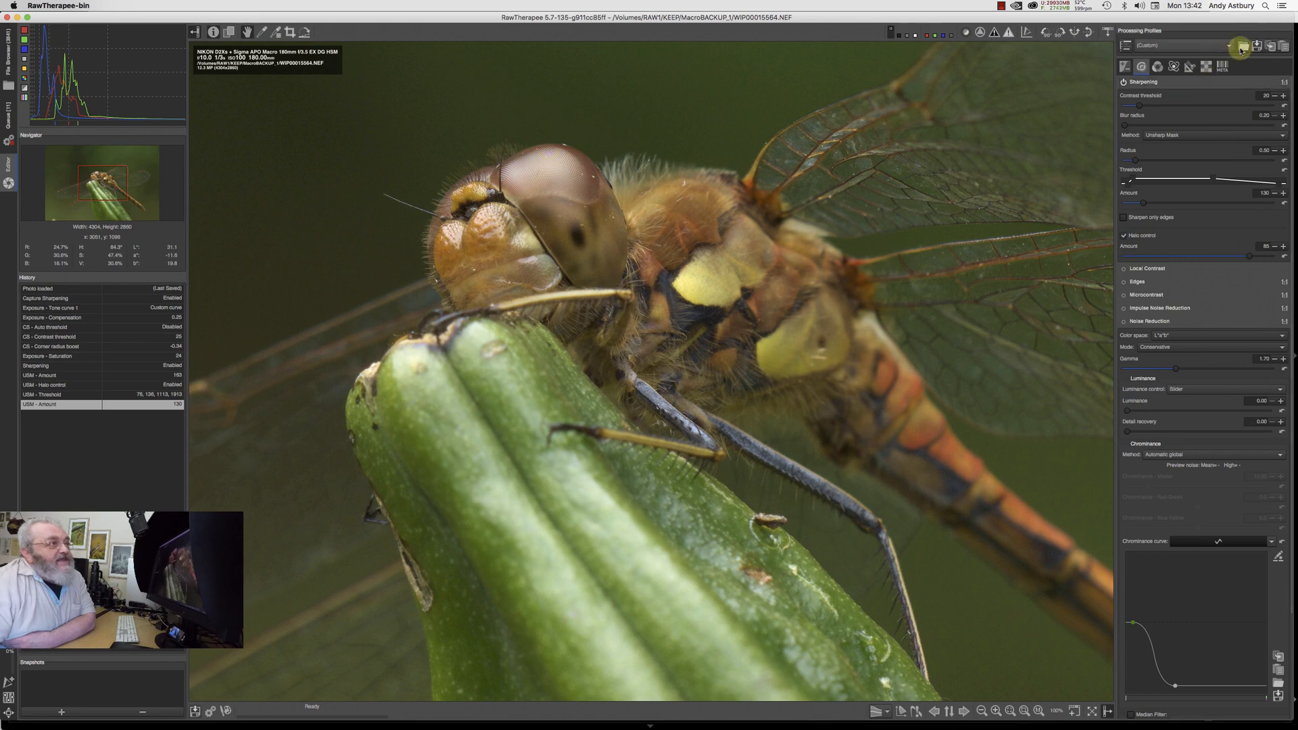
pyautogui.click(1242, 46)
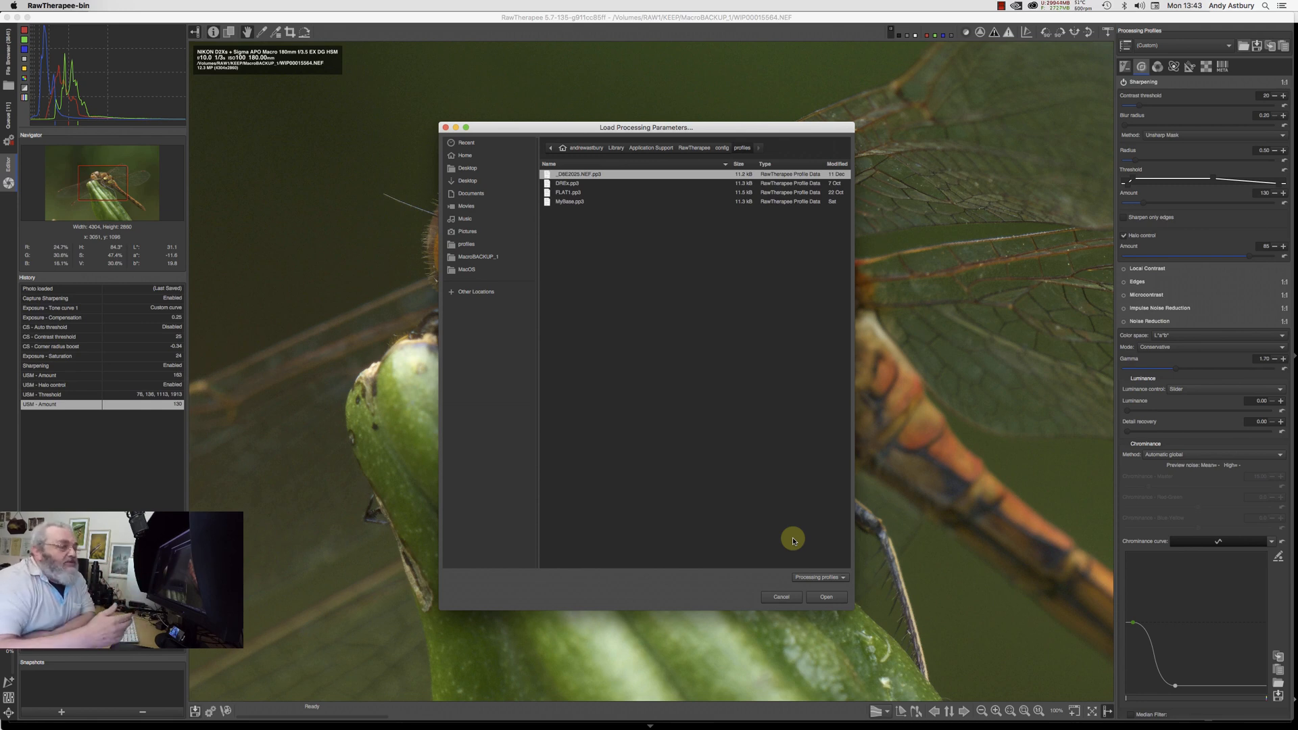
pyautogui.click(825, 596)
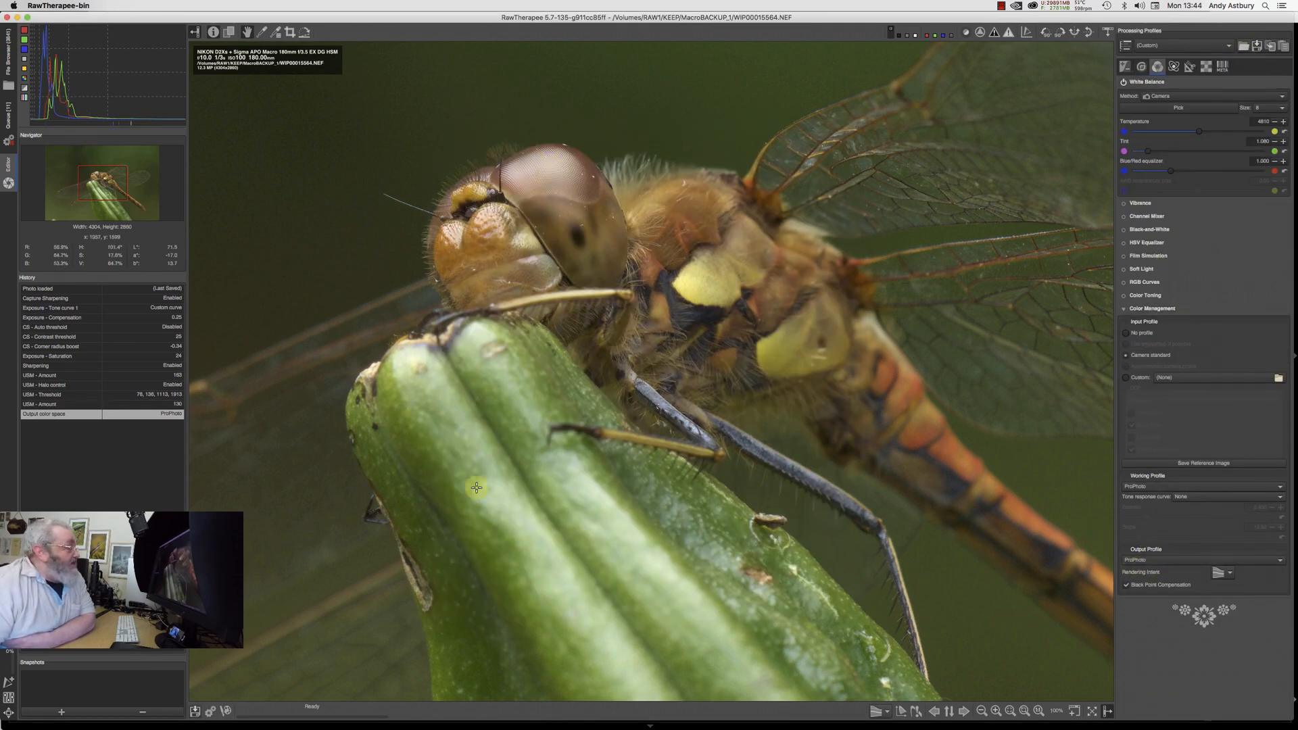
pyautogui.moveTo(221, 663)
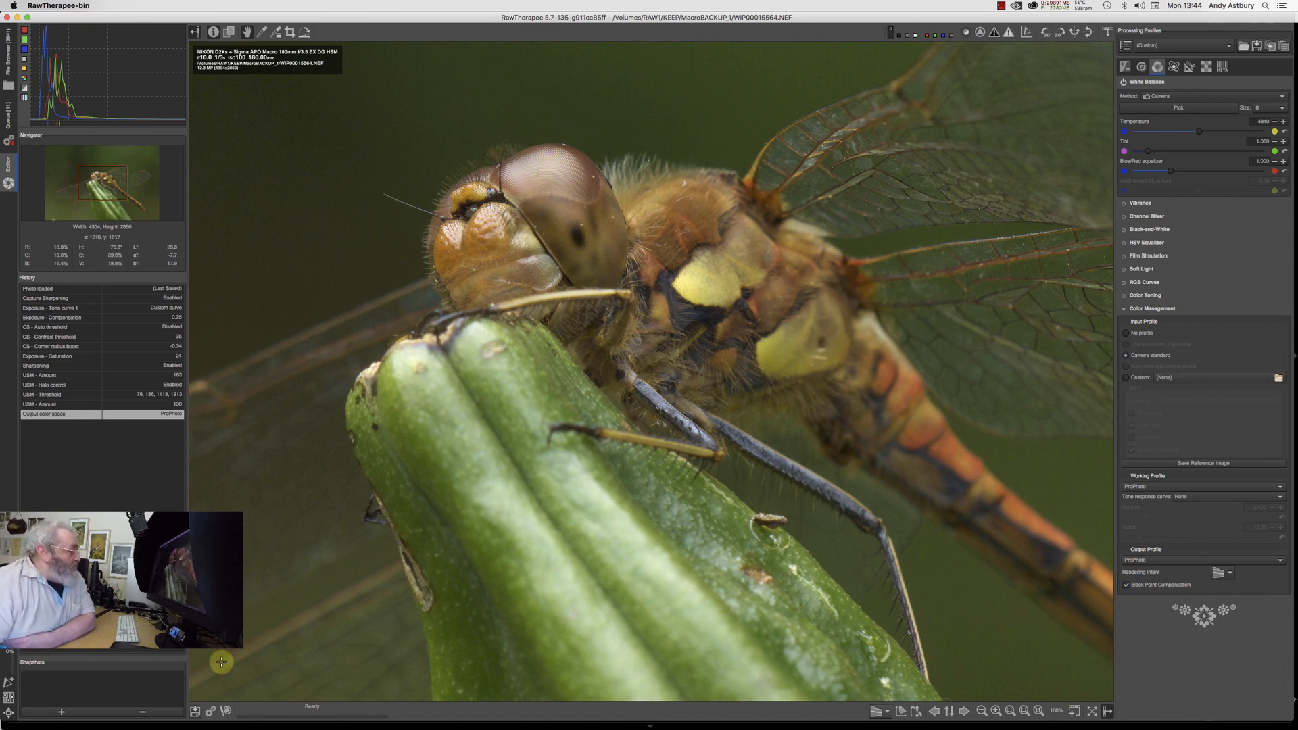
pyautogui.moveTo(195, 712)
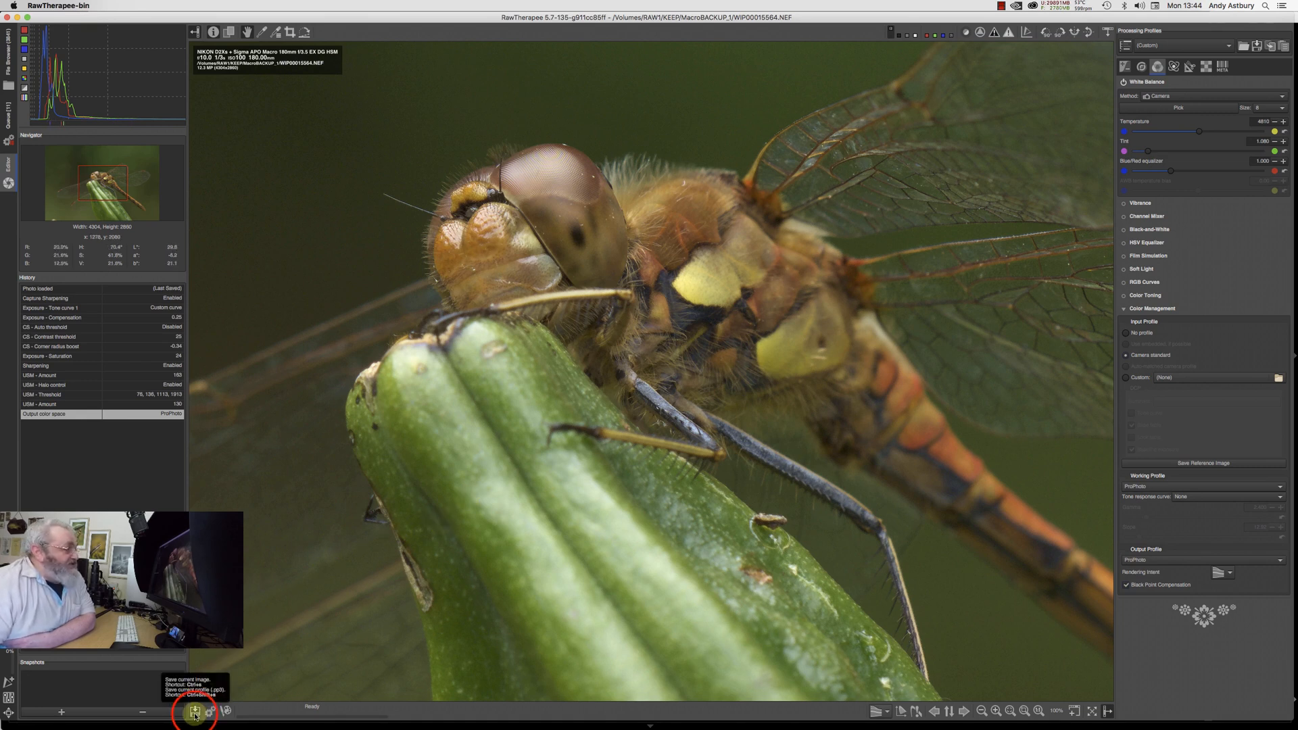
pyautogui.click(194, 713)
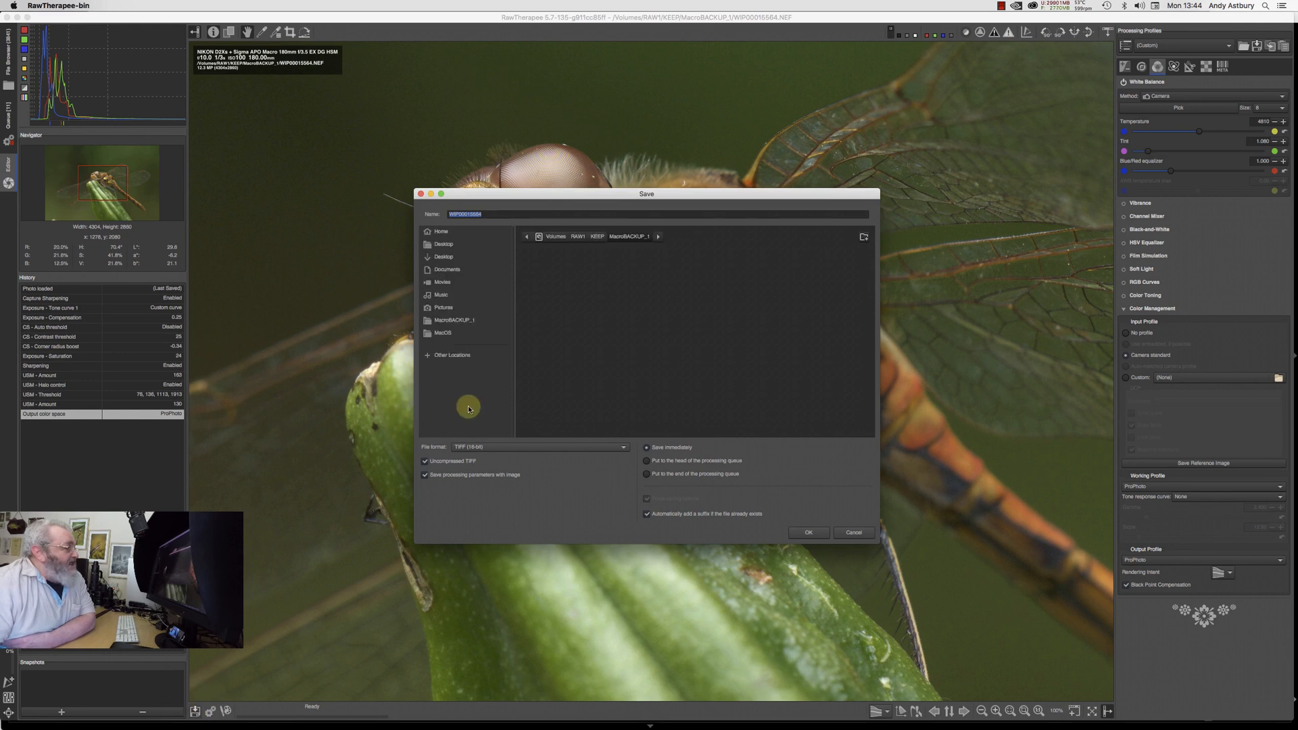
pyautogui.click(454, 321)
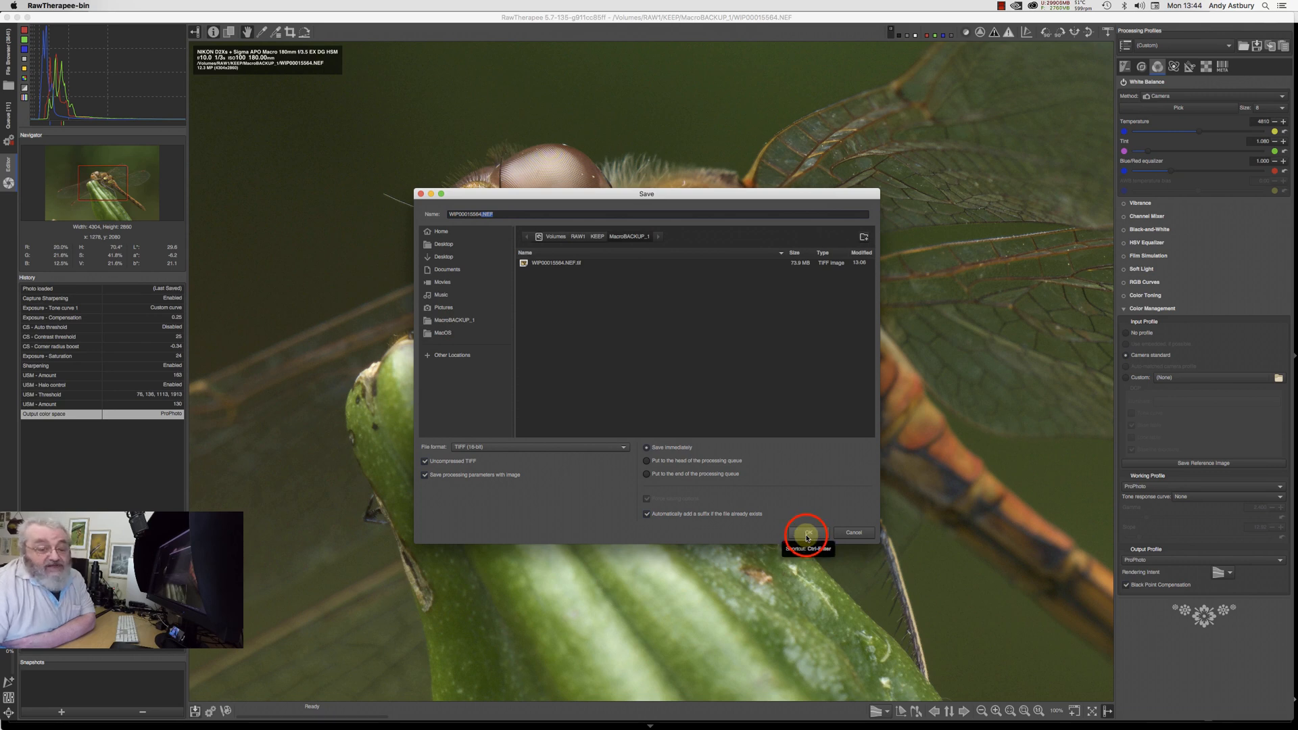
pyautogui.click(803, 533)
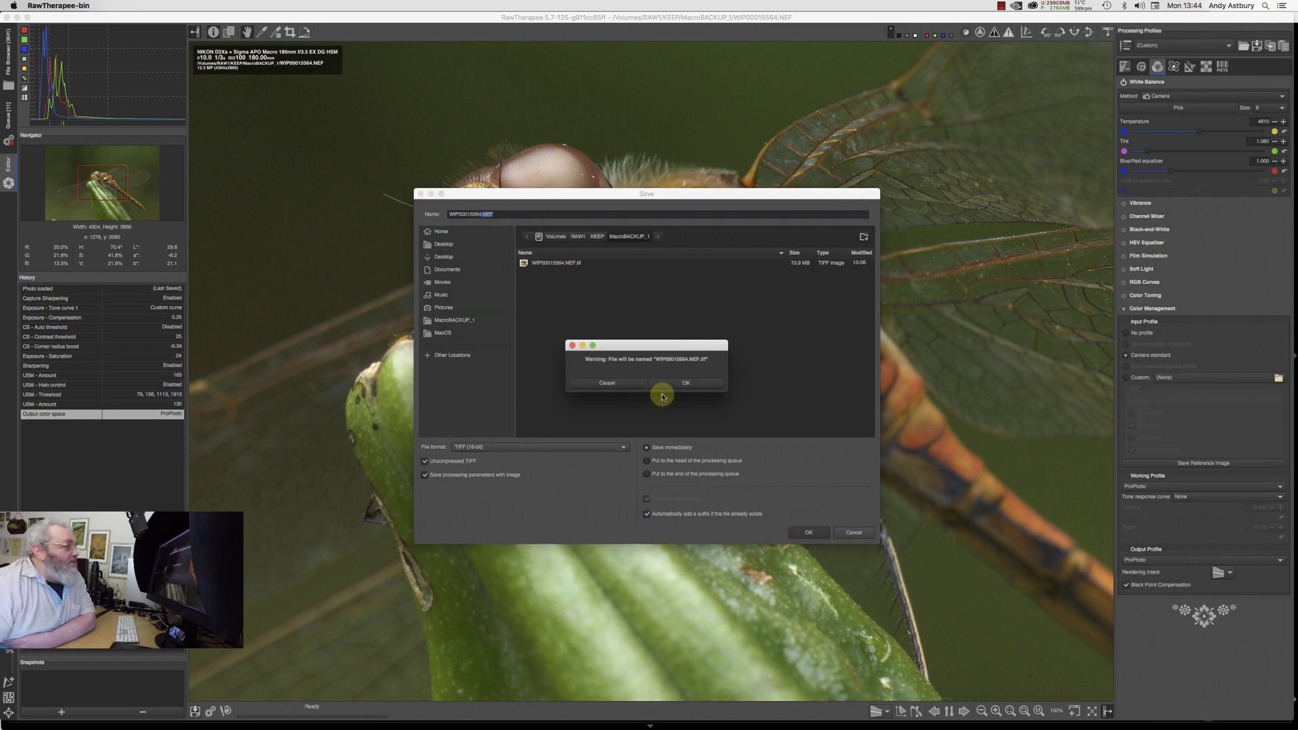
pyautogui.click(686, 383)
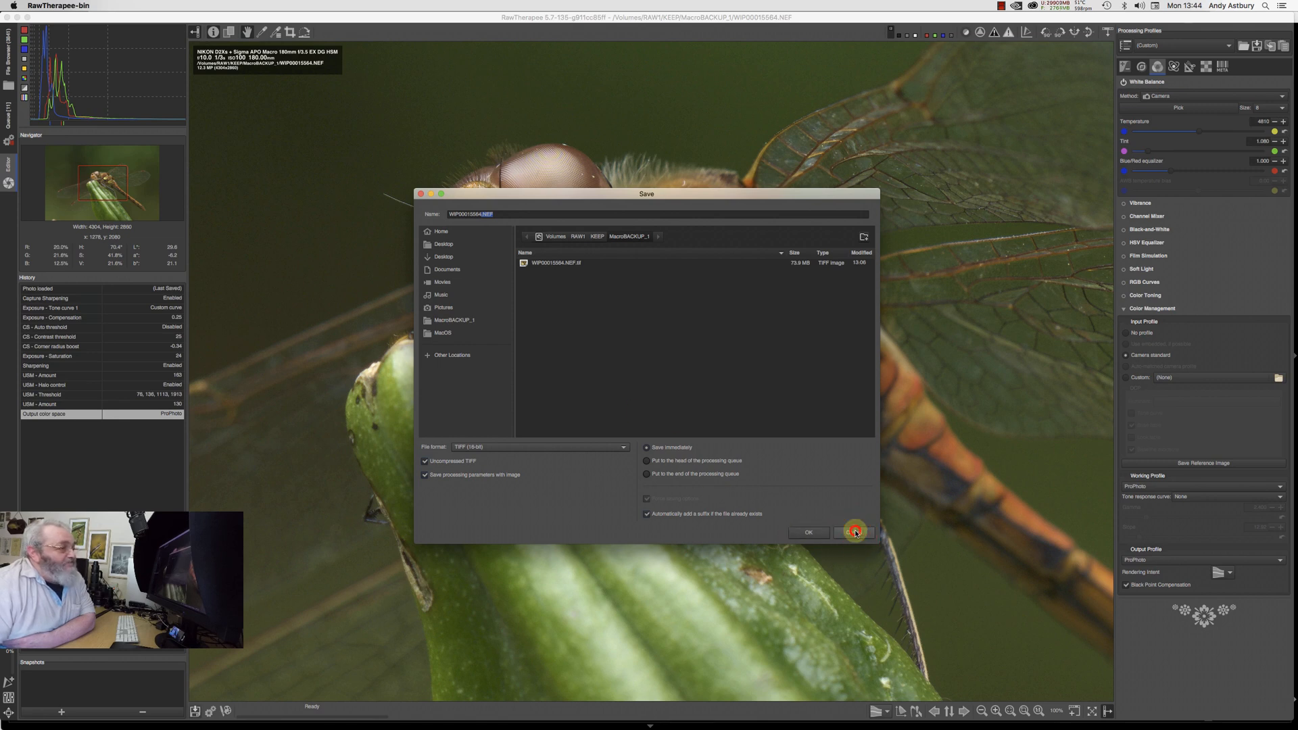
pyautogui.click(858, 532)
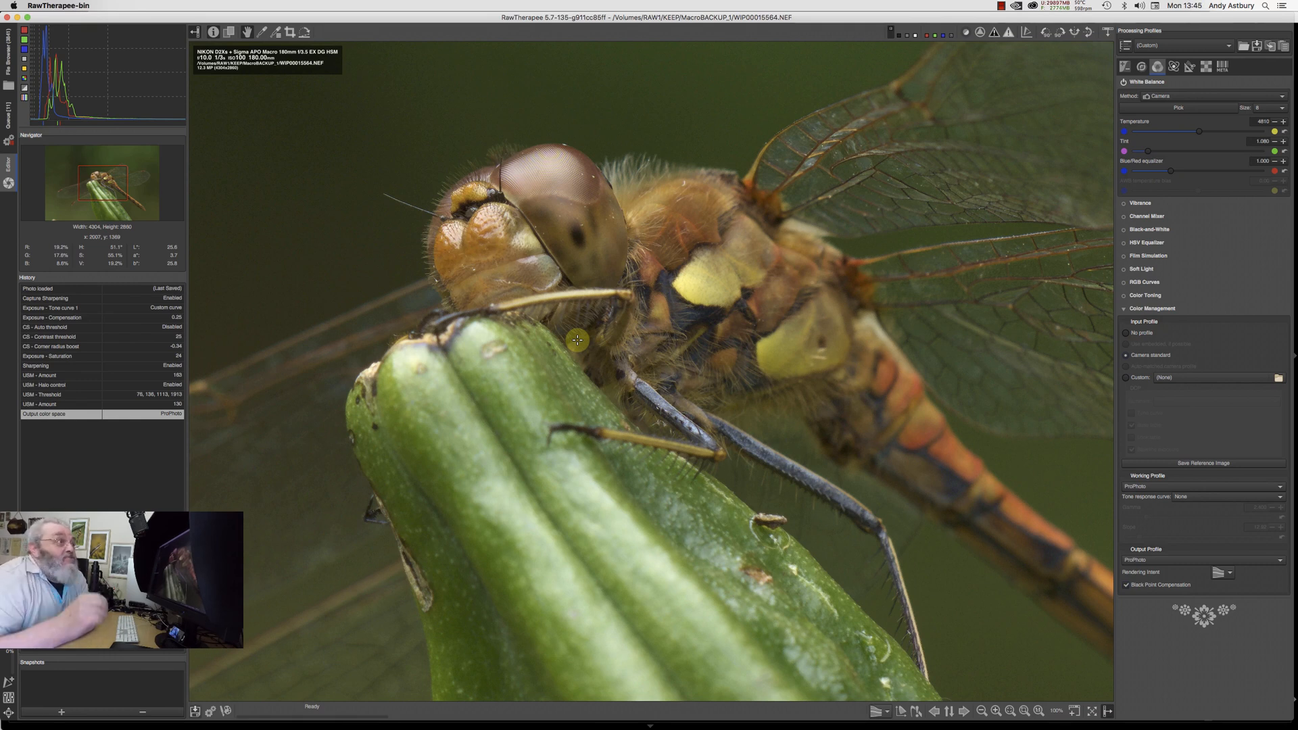
# Step: Return to the Raw settings to review the Capture Sharpening values
pyautogui.click(1205, 66)
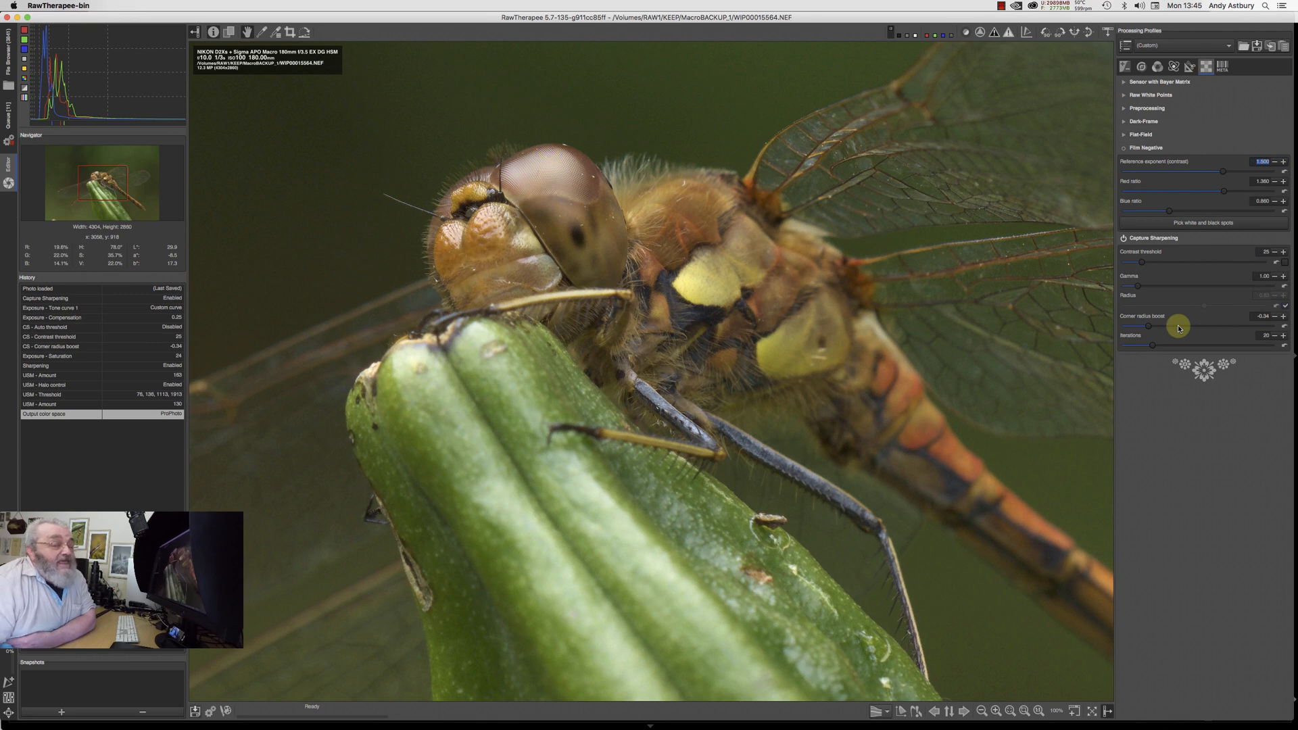
pyautogui.moveTo(1142, 300)
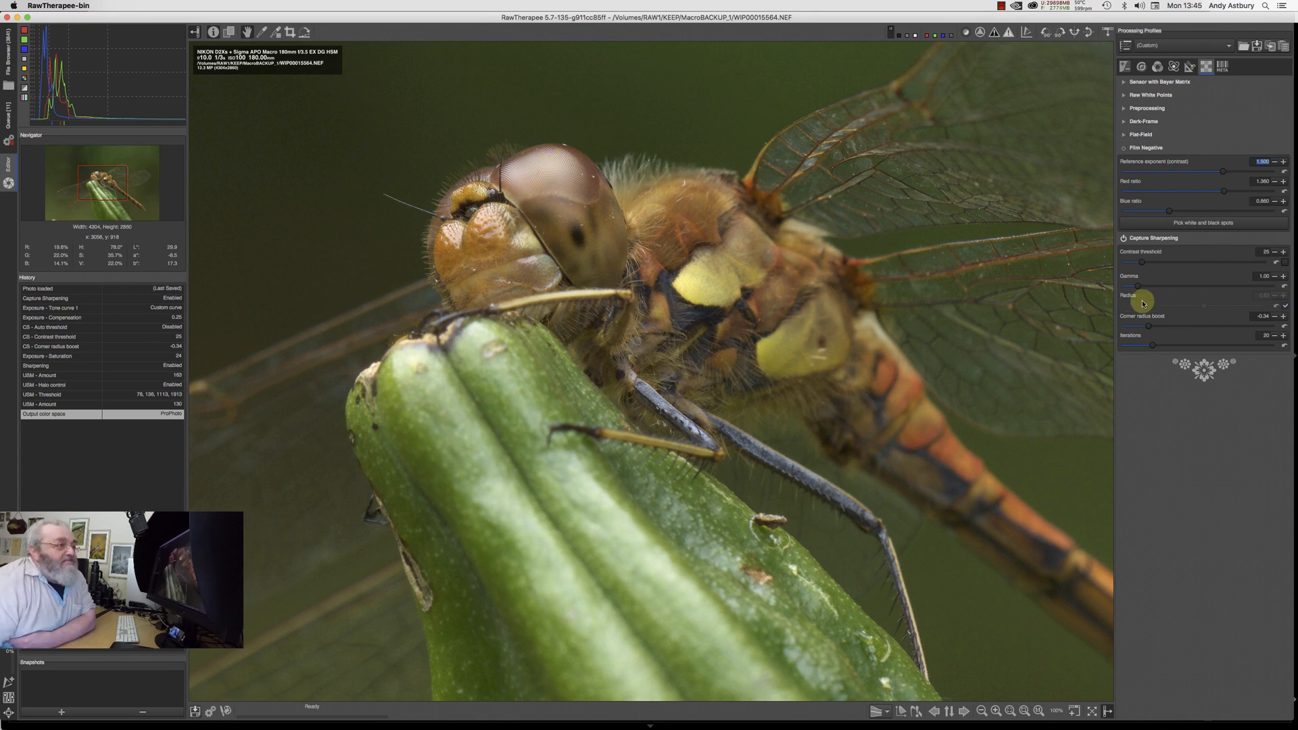
pyautogui.moveTo(1194, 266)
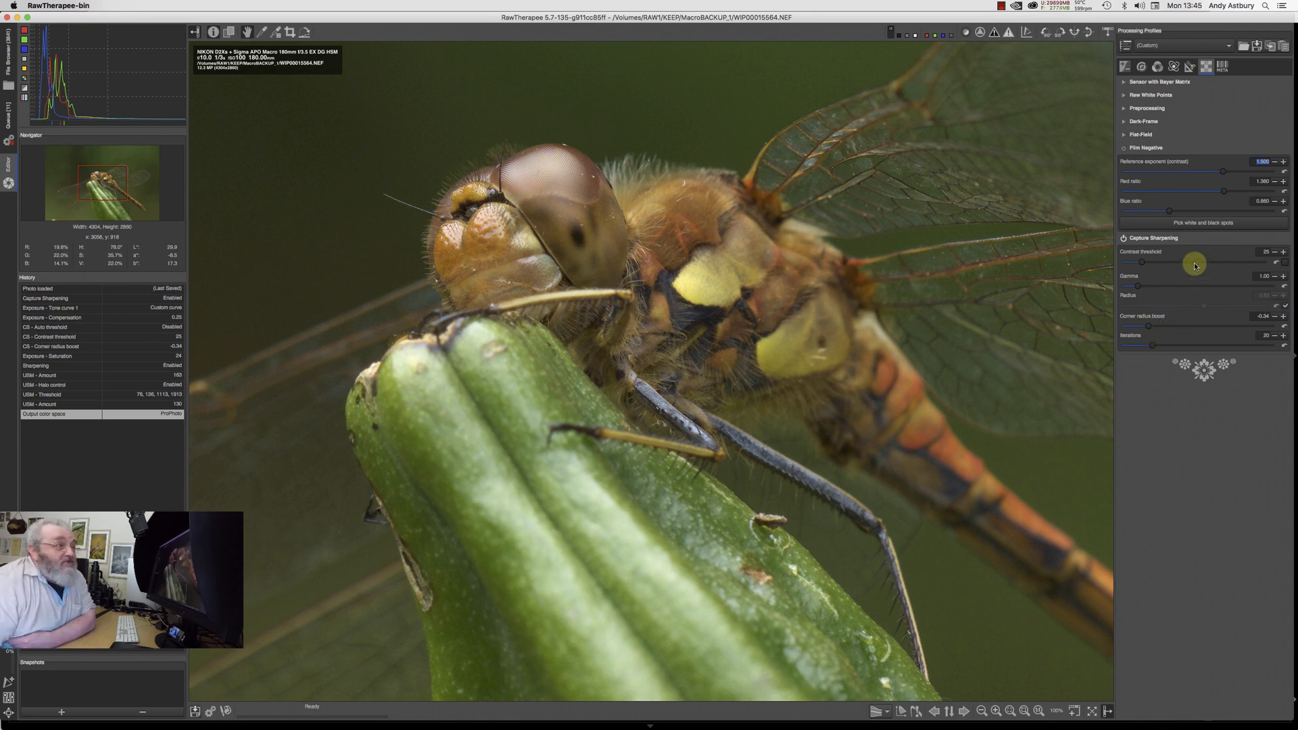
pyautogui.moveTo(1193, 317)
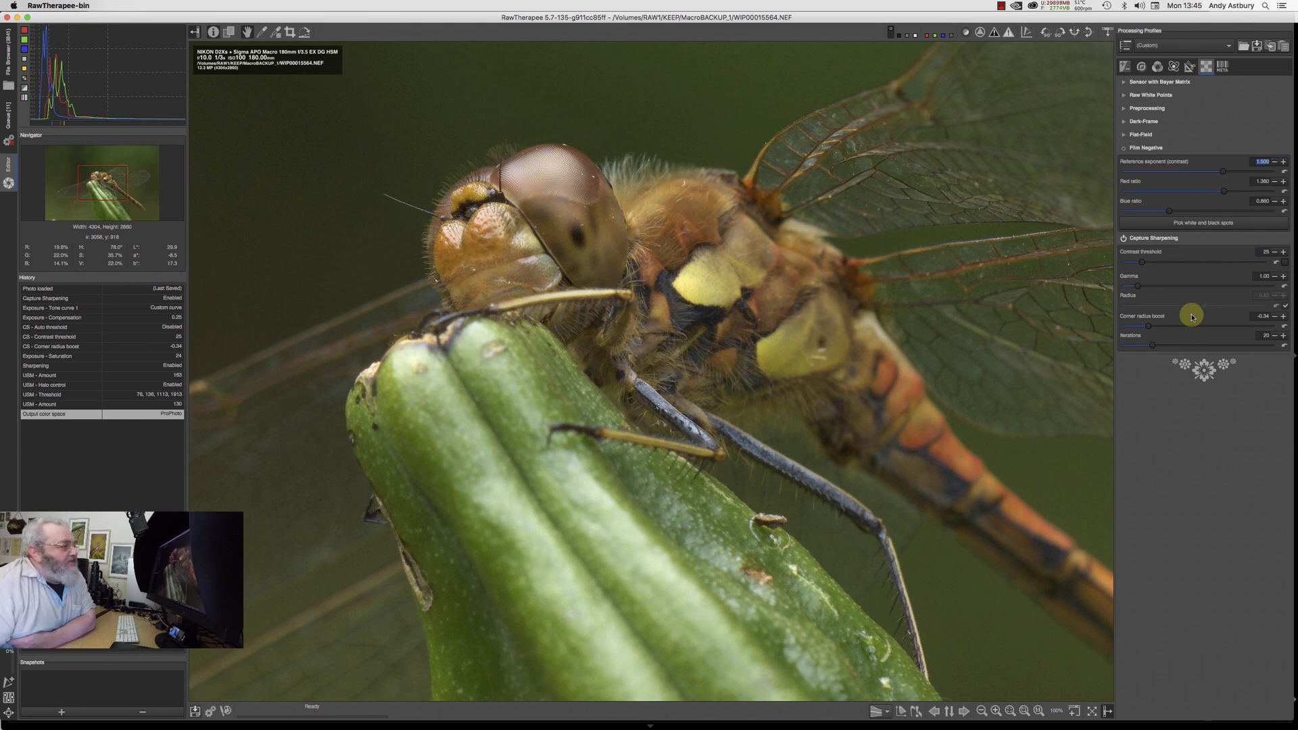
pyautogui.moveTo(1122, 381)
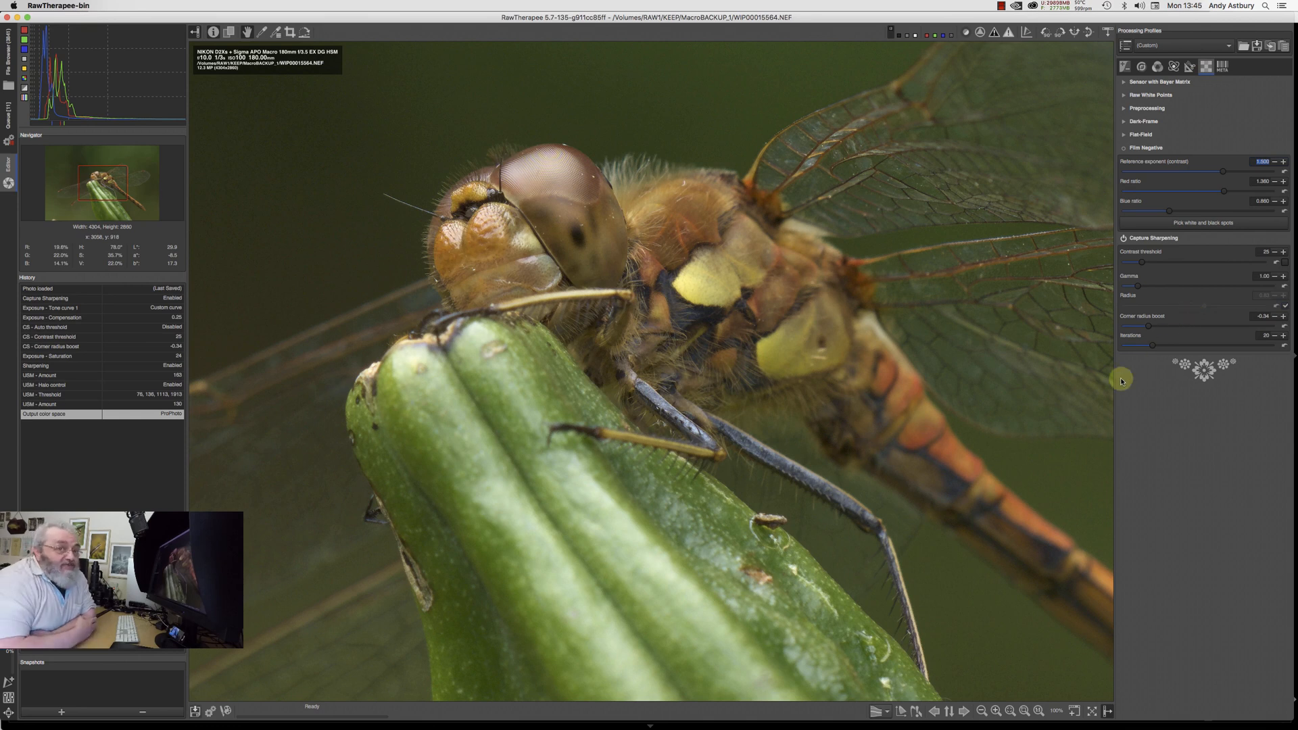